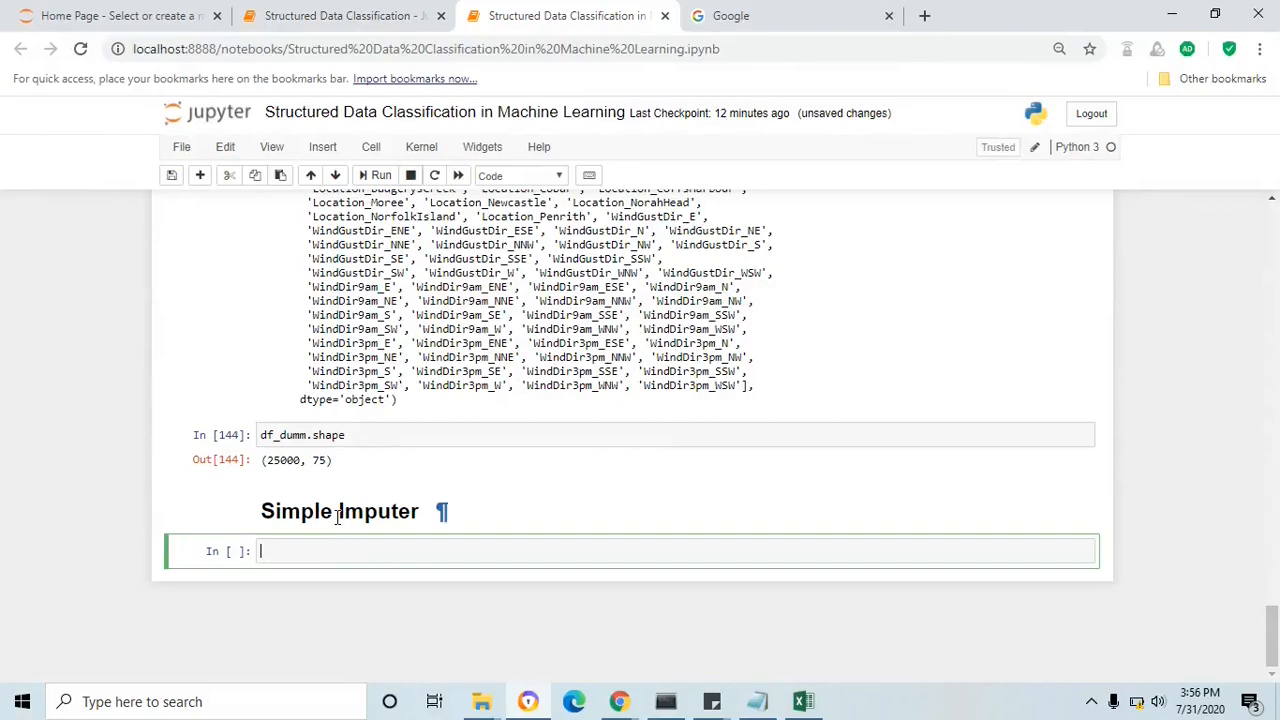
# Step: Web-search the selected 'Simple Imputer' heading so scikit-learn results appear
pyautogui.doubleClick(338, 512)
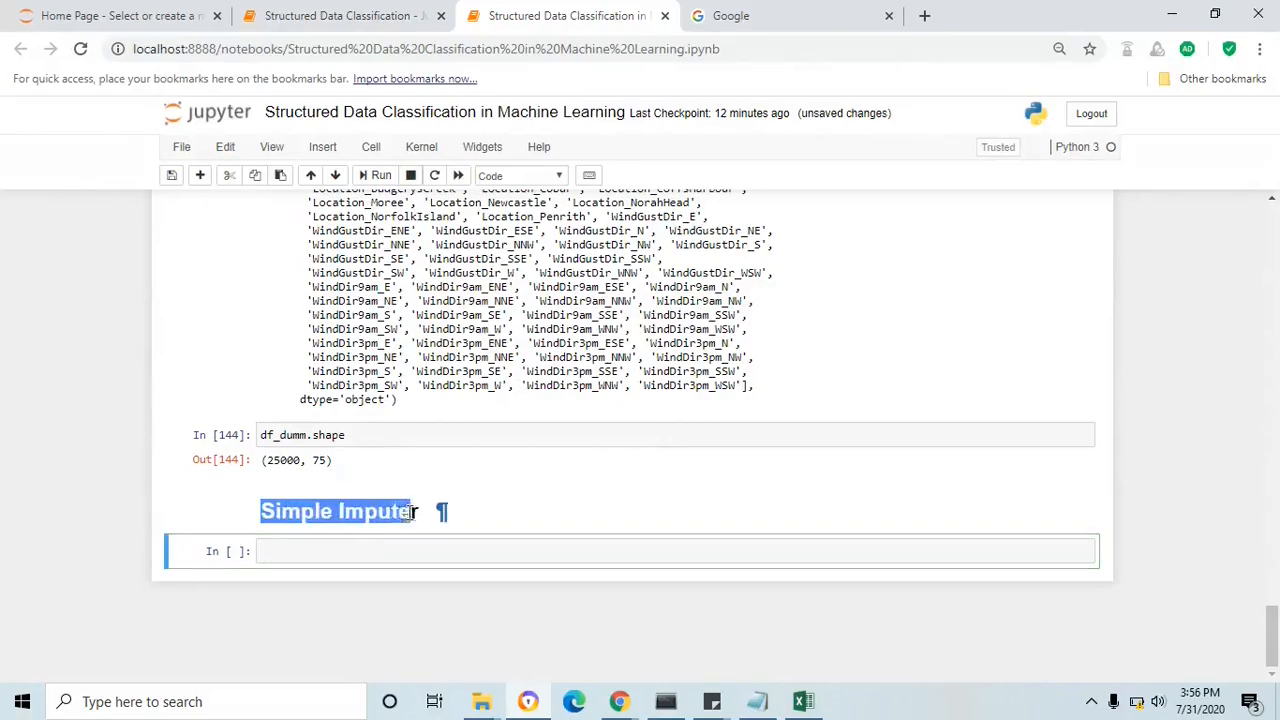
pyautogui.click(790, 16)
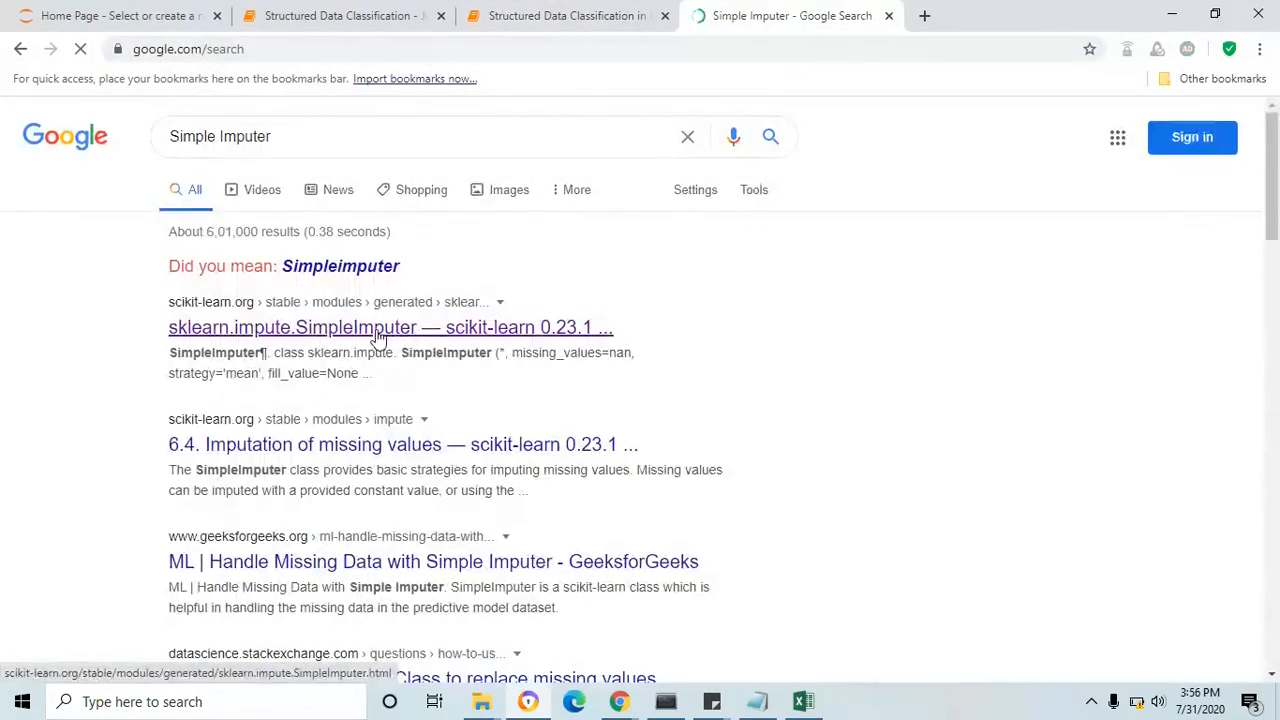
# Step: Read the sklearn.impute.SimpleImputer reference, mark its description, then bring up the weather spreadsheet in Excel
pyautogui.click(390, 328)
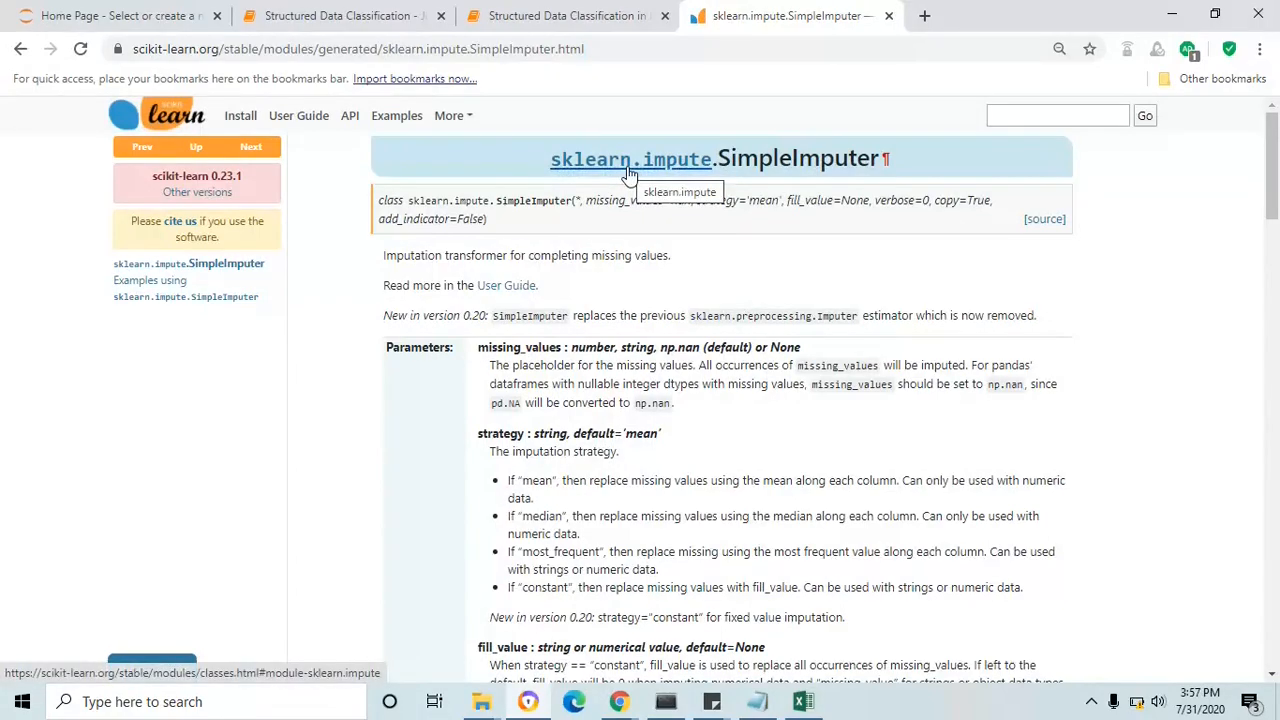
pyautogui.moveTo(384, 260)
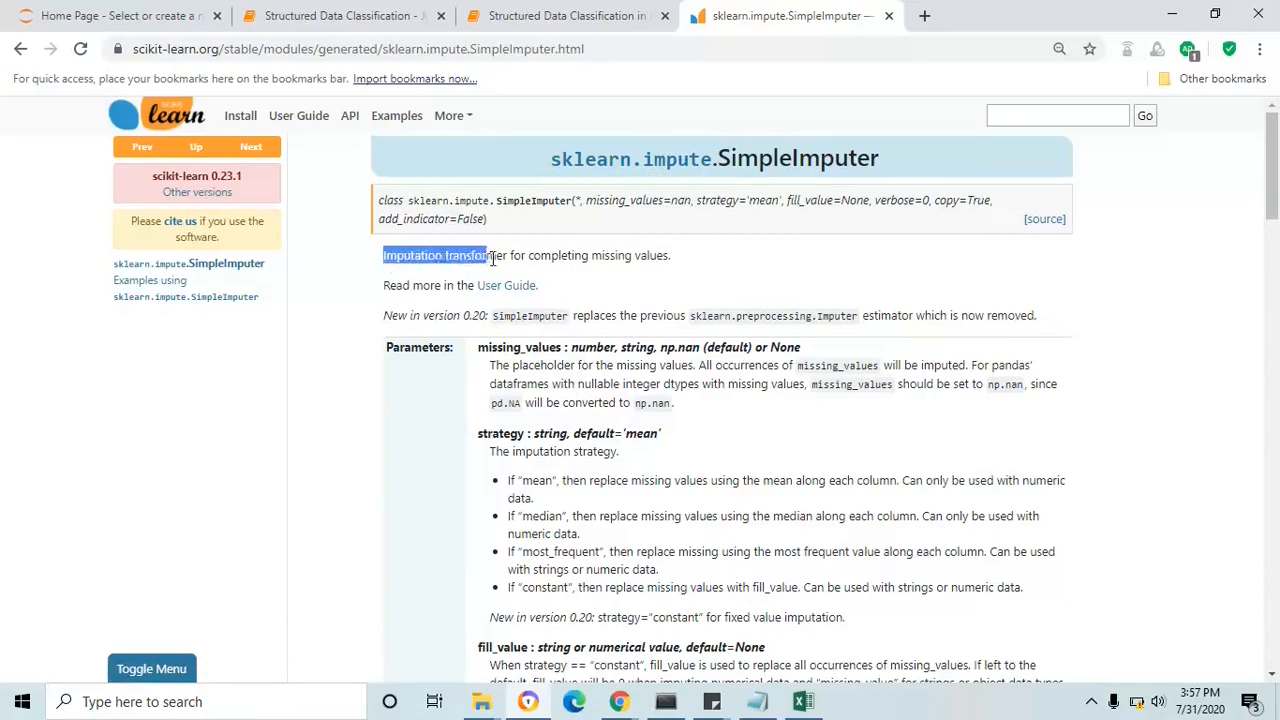
pyautogui.moveTo(384, 256); pyautogui.dragTo(660, 256)
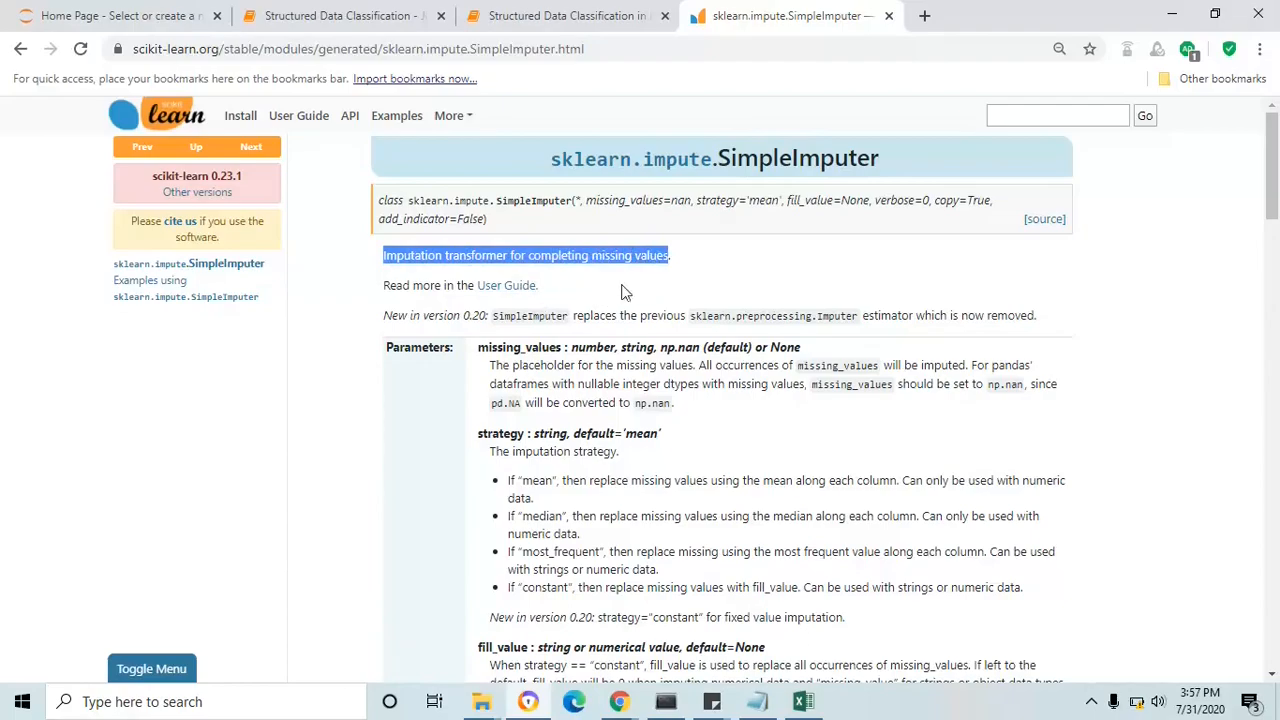
pyautogui.moveTo(828, 160)
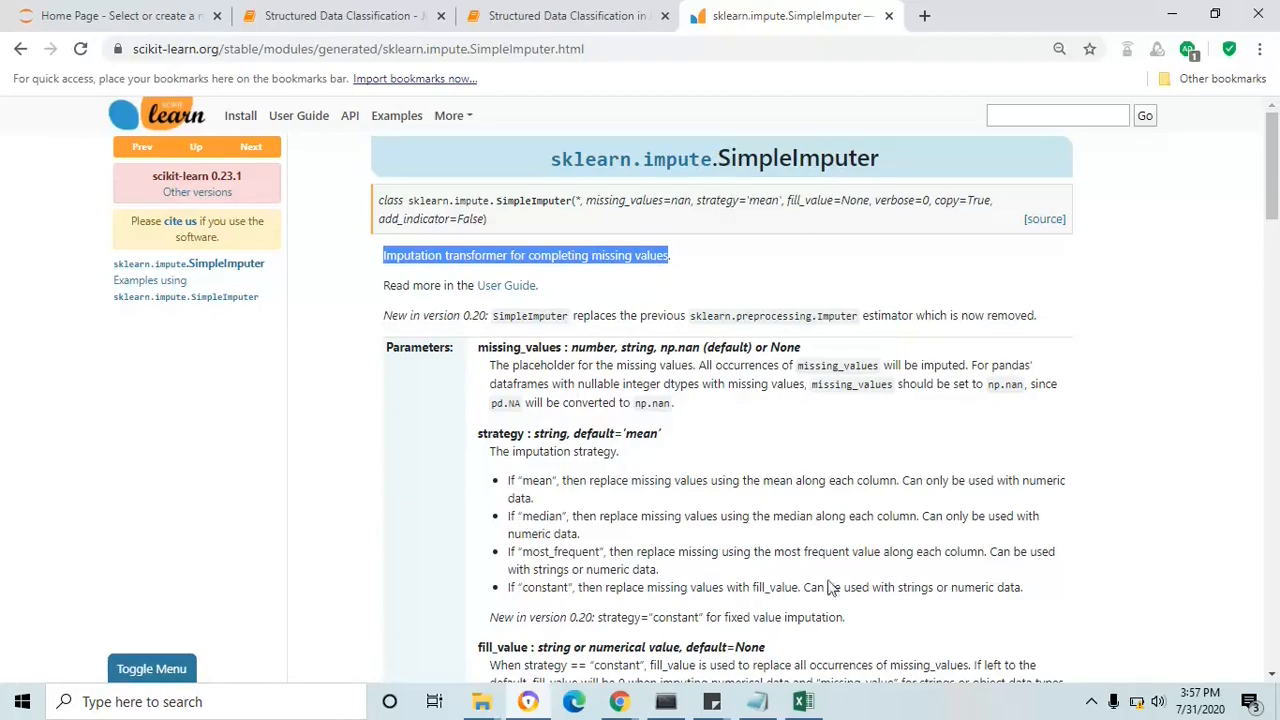
pyautogui.click(804, 700)
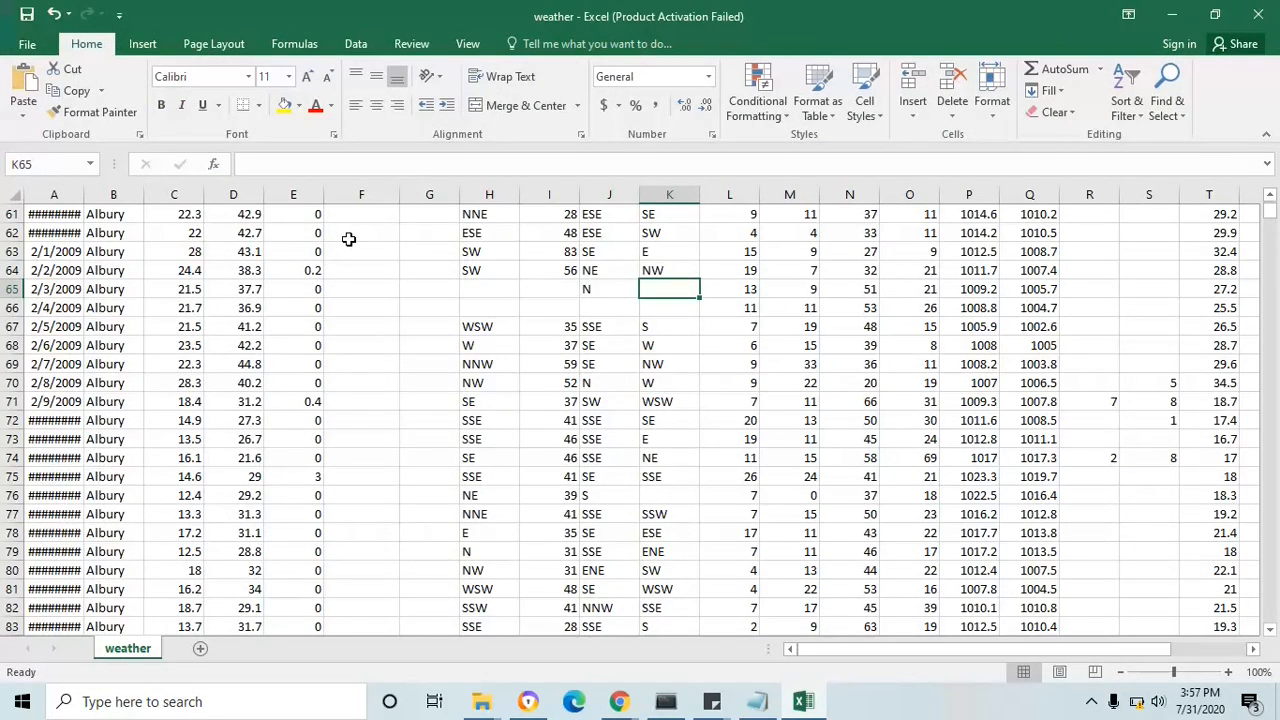
# Step: Browse the weather sheet and point out an empty Evaporation cell
pyautogui.scroll(3)
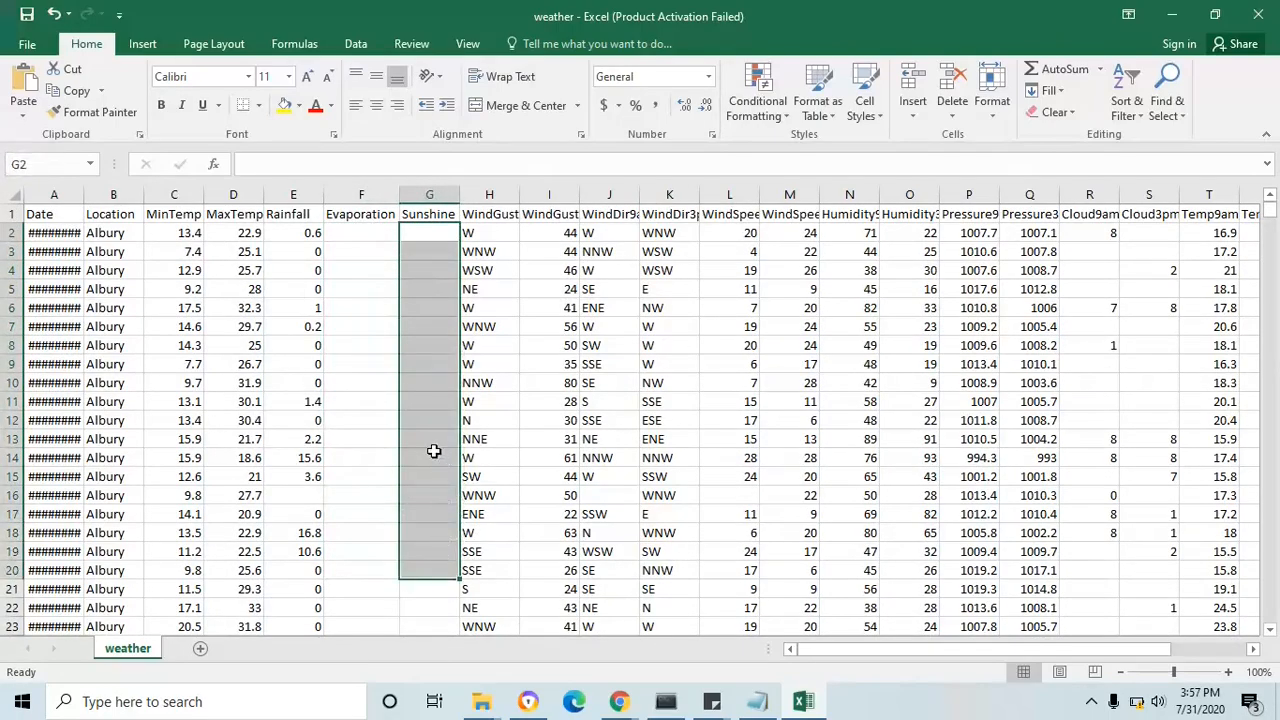
pyautogui.scroll(-3)
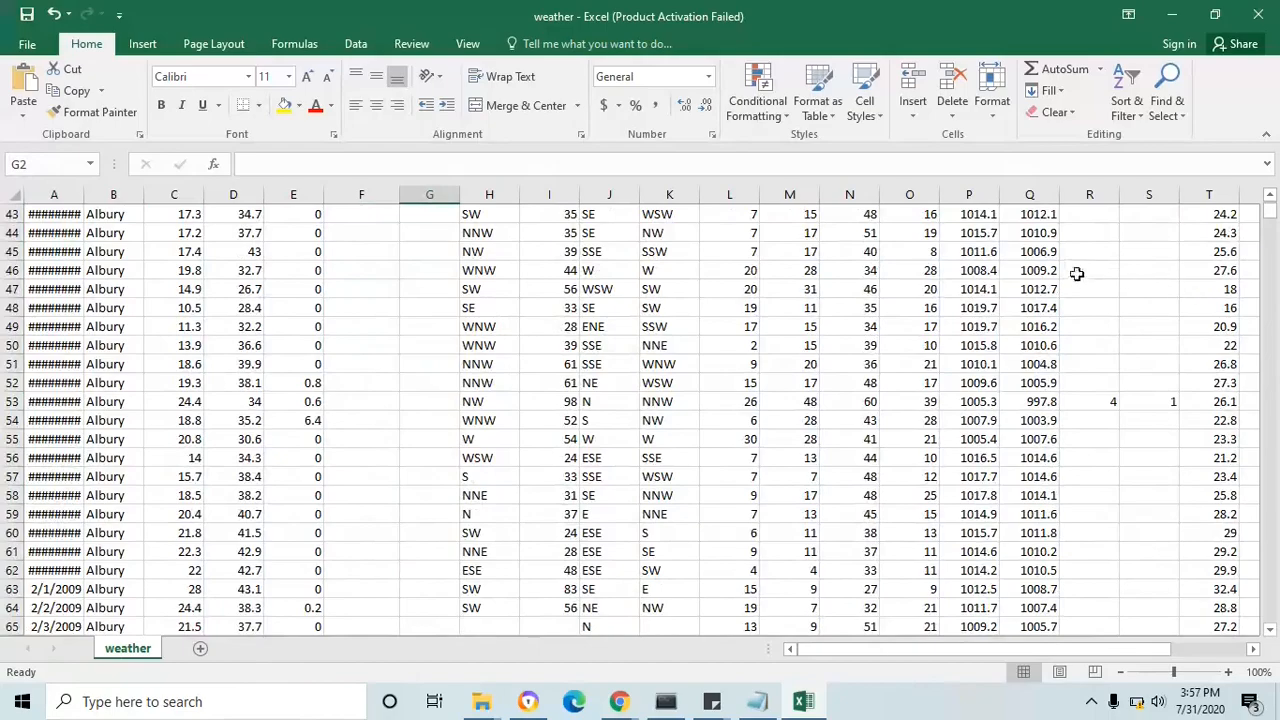
pyautogui.click(1088, 440)
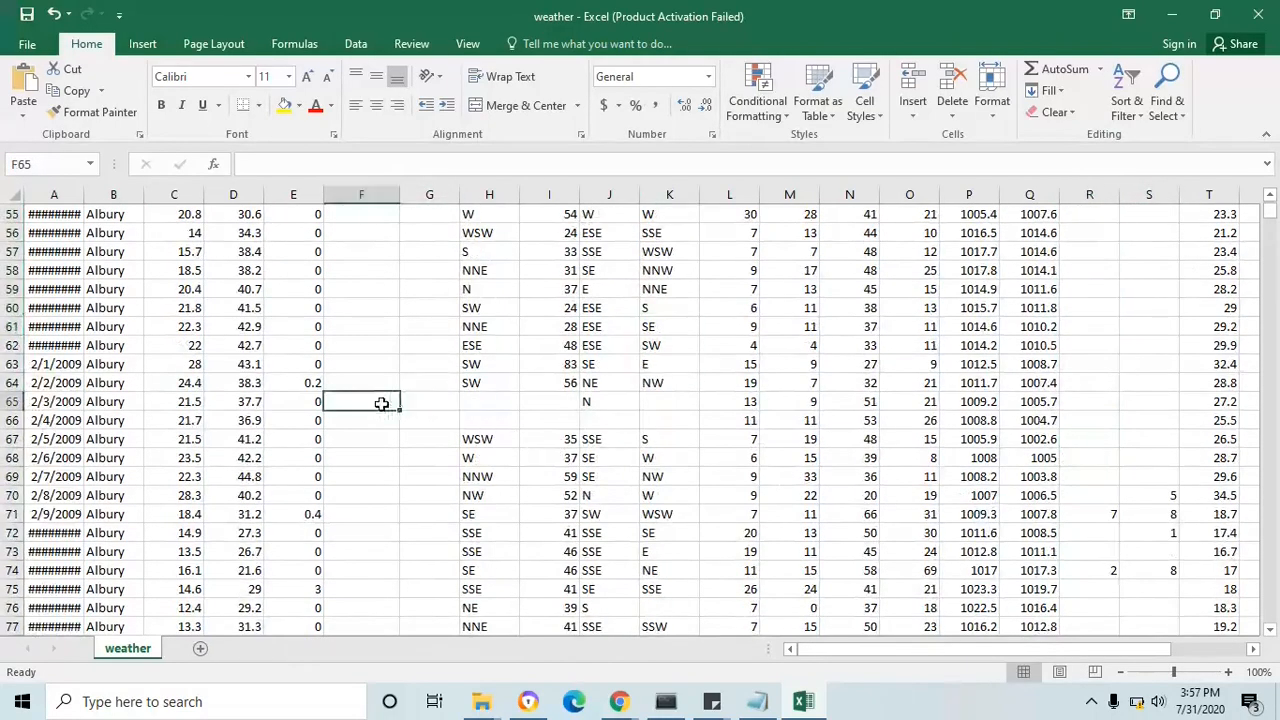
pyautogui.moveTo(416, 400)
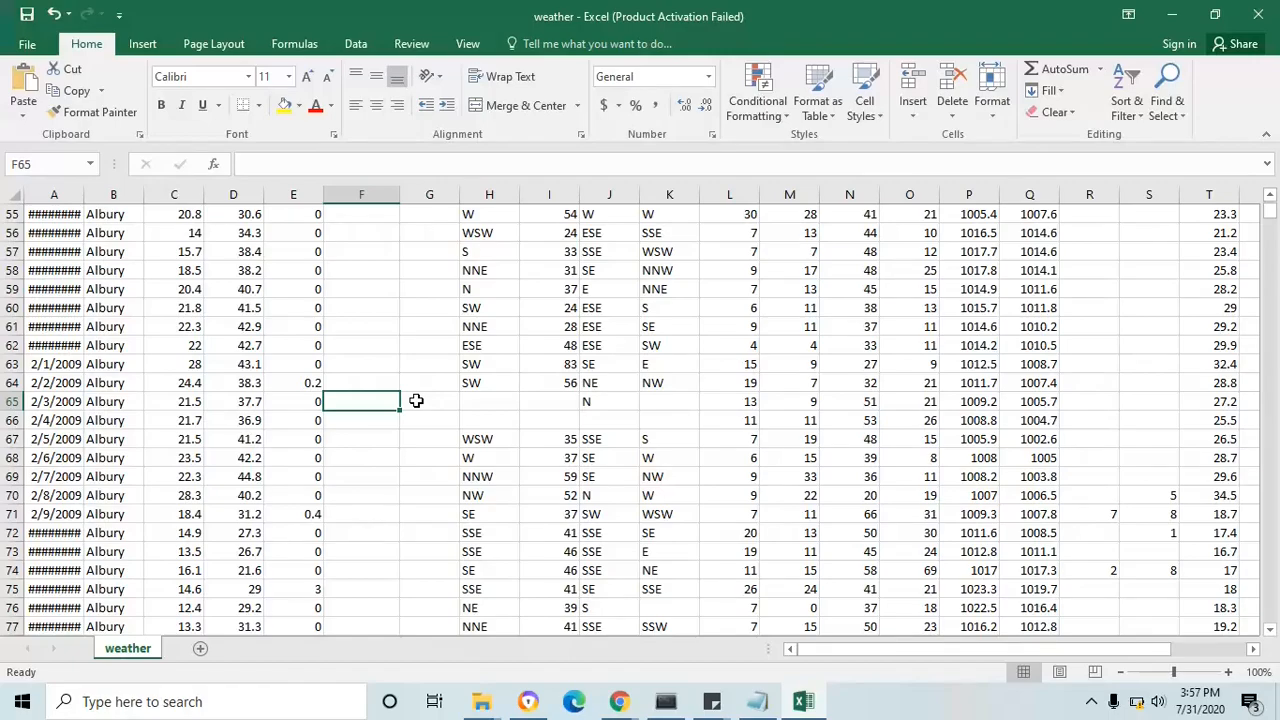
pyautogui.moveTo(1128, 16)
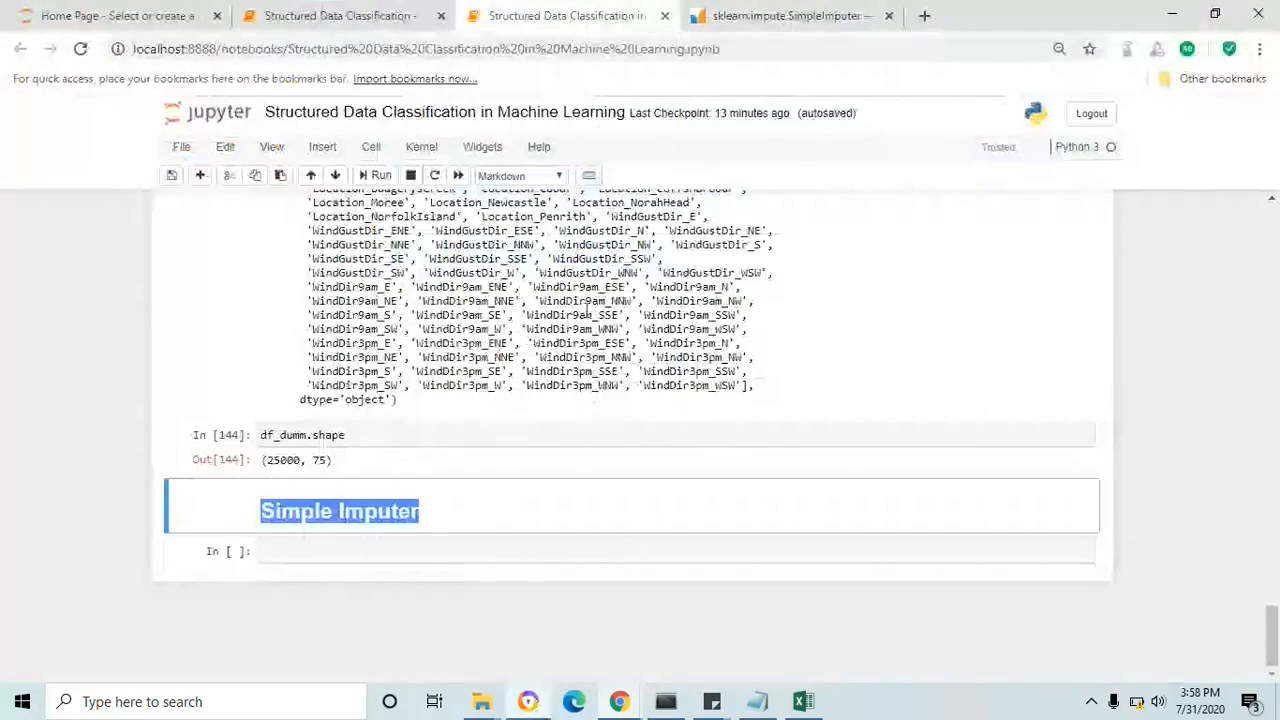
pyautogui.scroll(3)
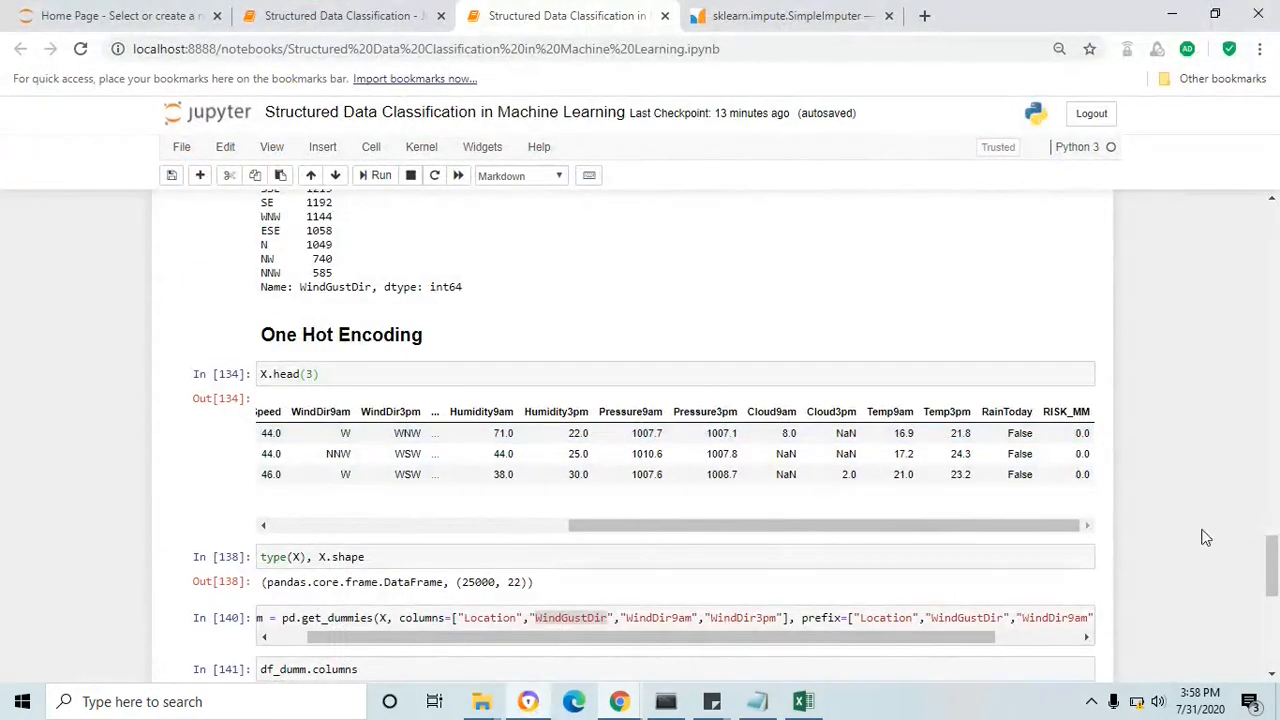
pyautogui.scroll(3)
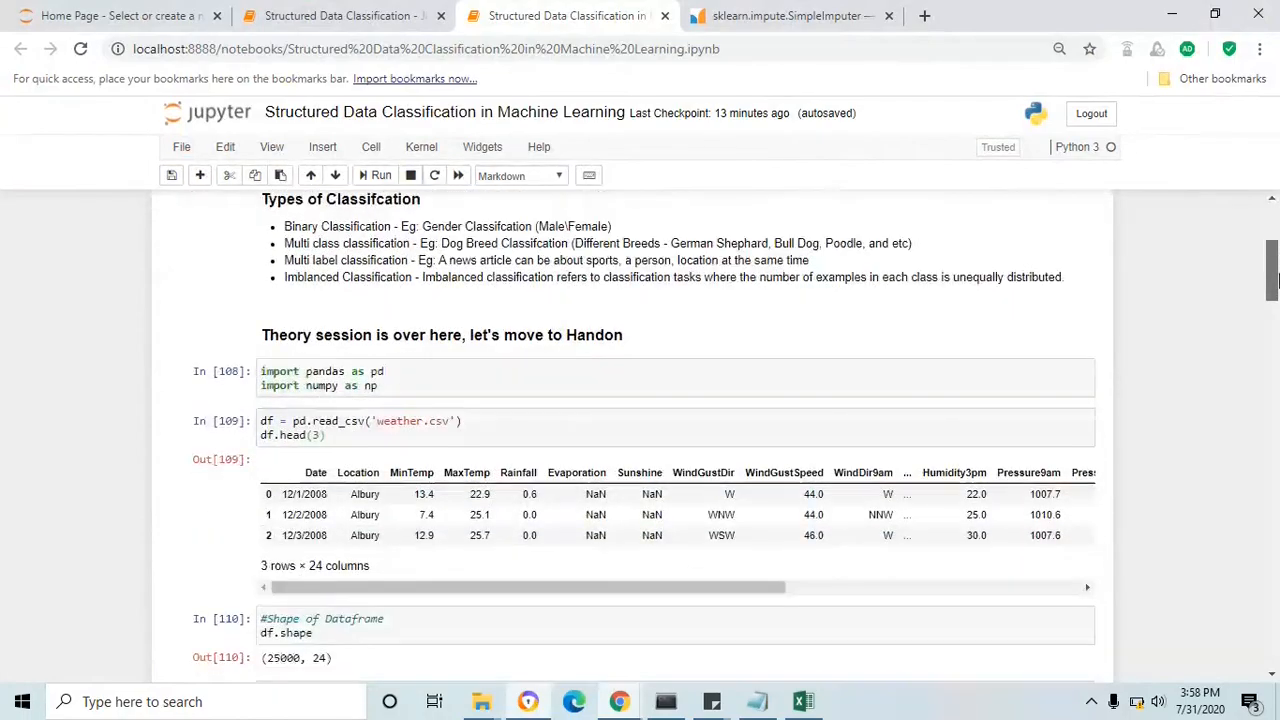
pyautogui.scroll(-3)
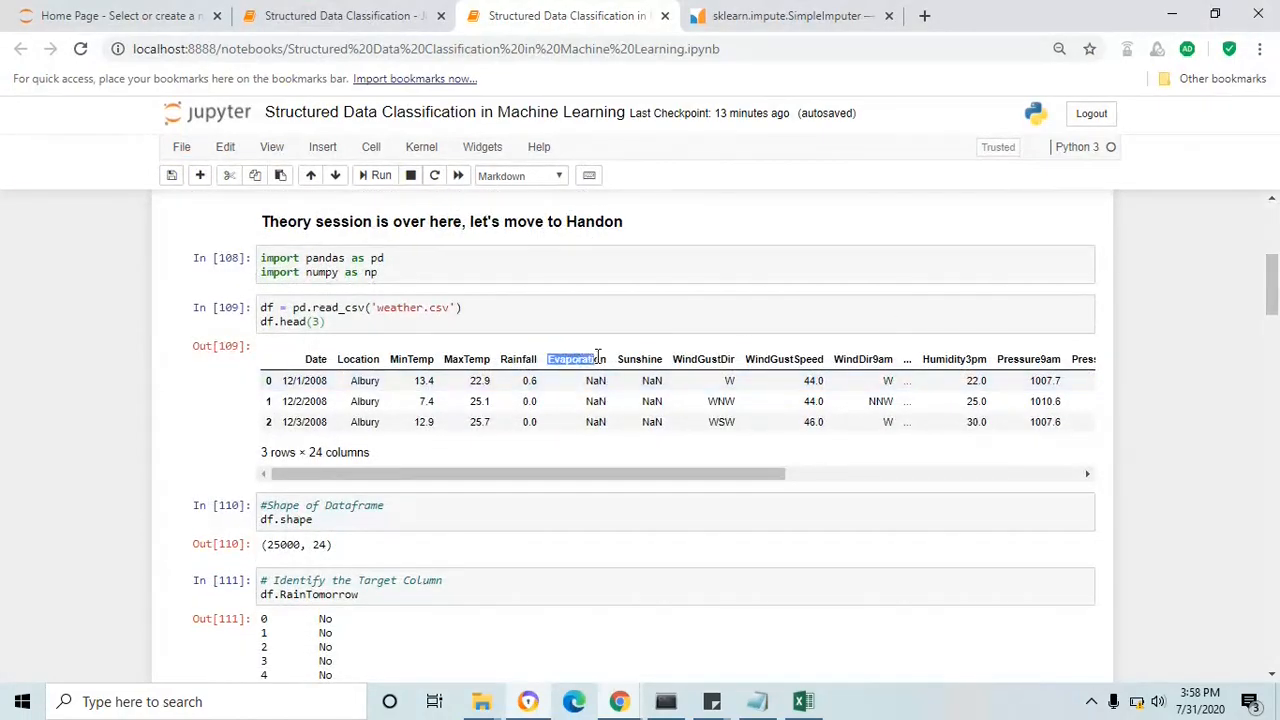
pyautogui.click(596, 380)
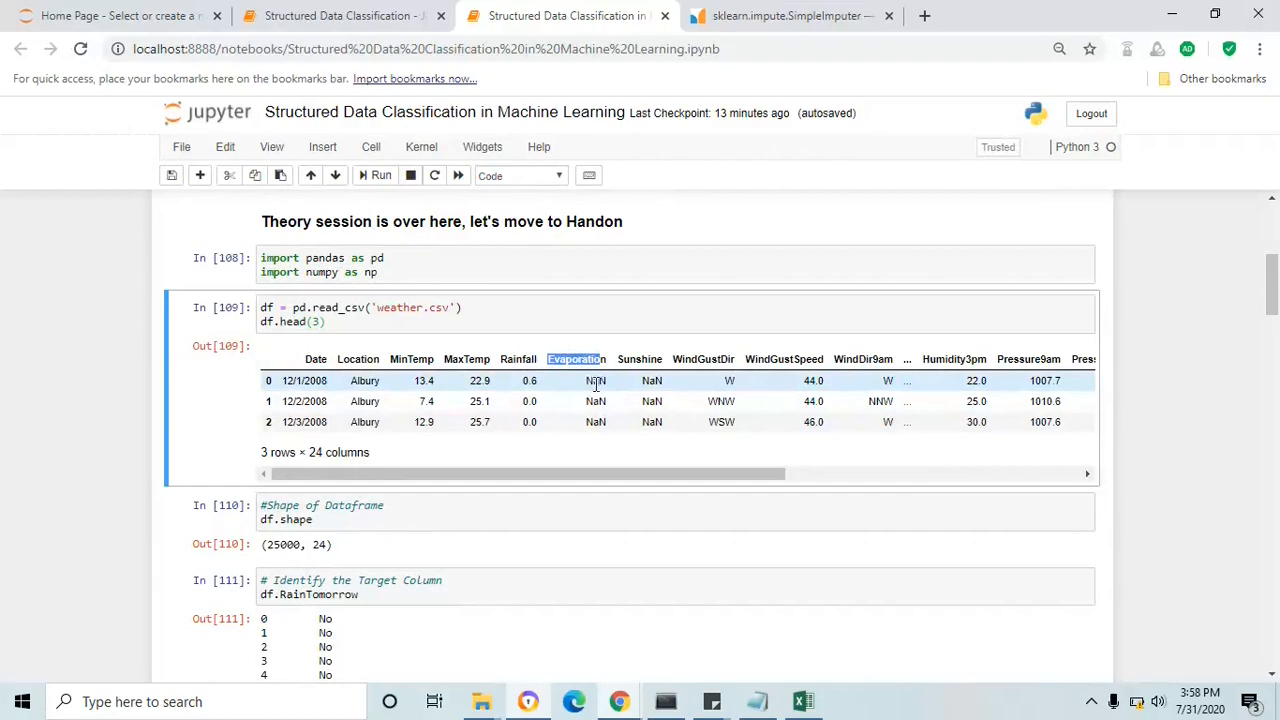
pyautogui.click(804, 700)
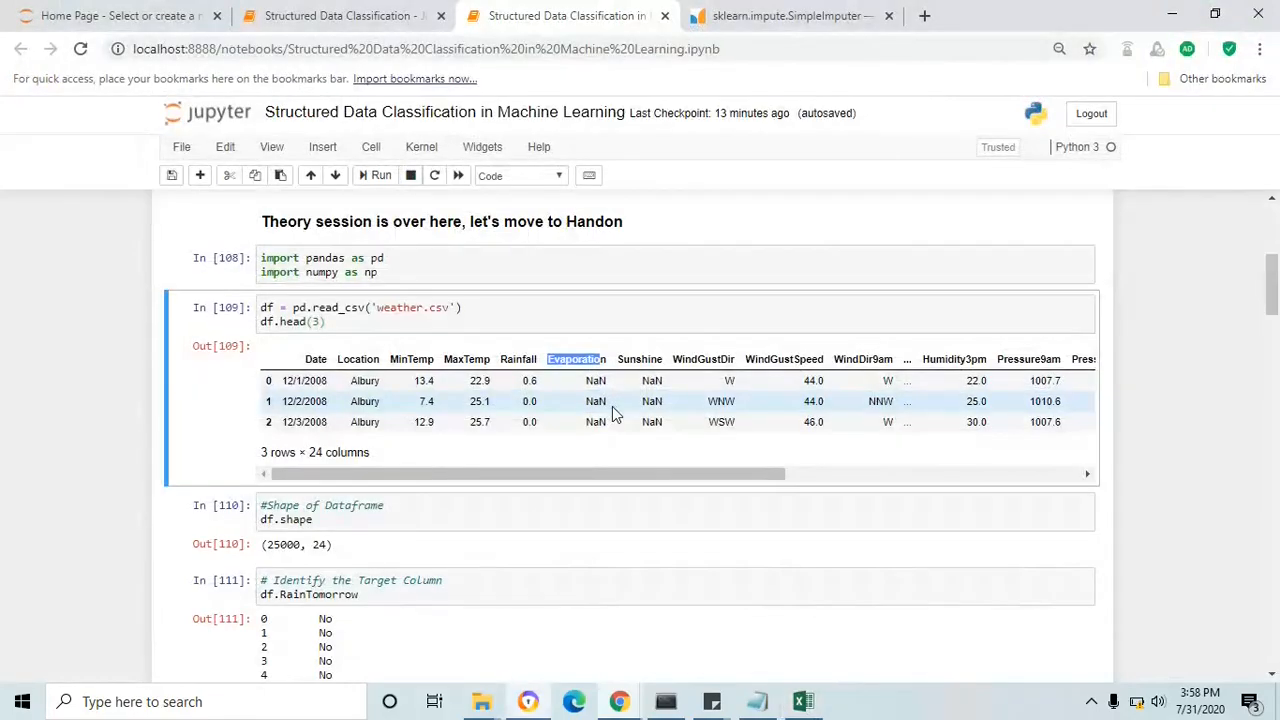
pyautogui.moveTo(330, 304)
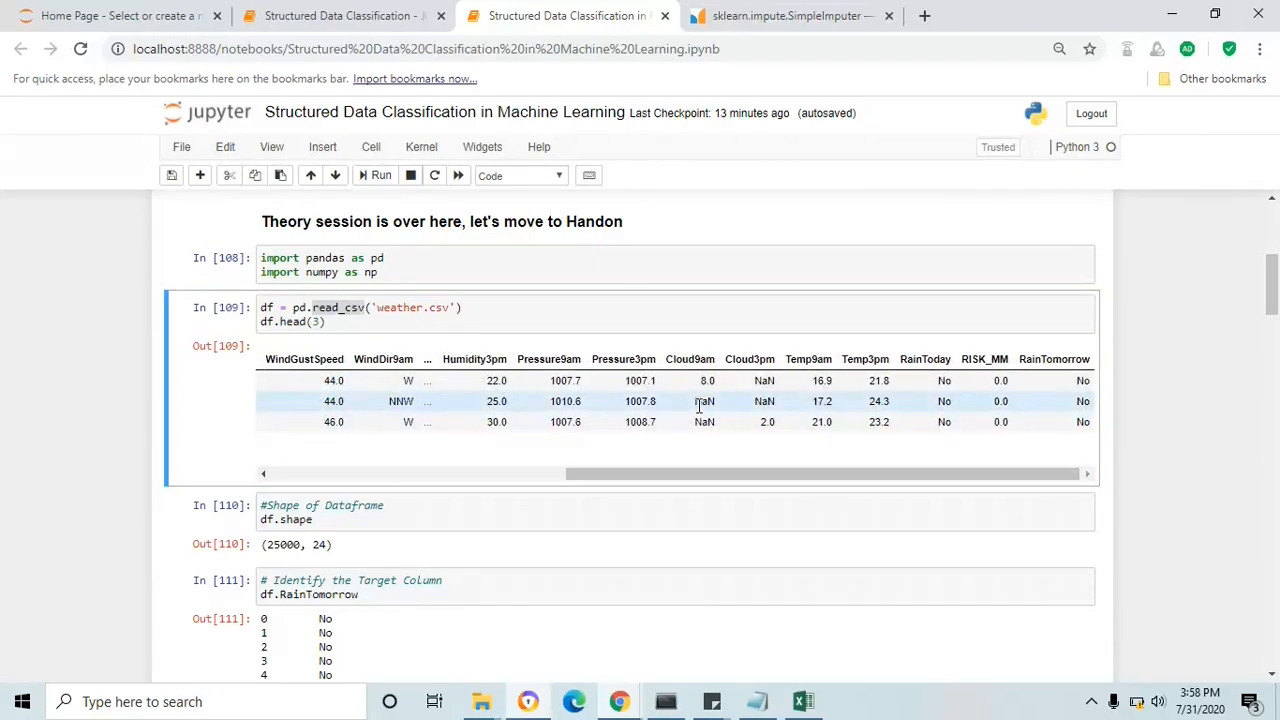
pyautogui.scroll(-3)
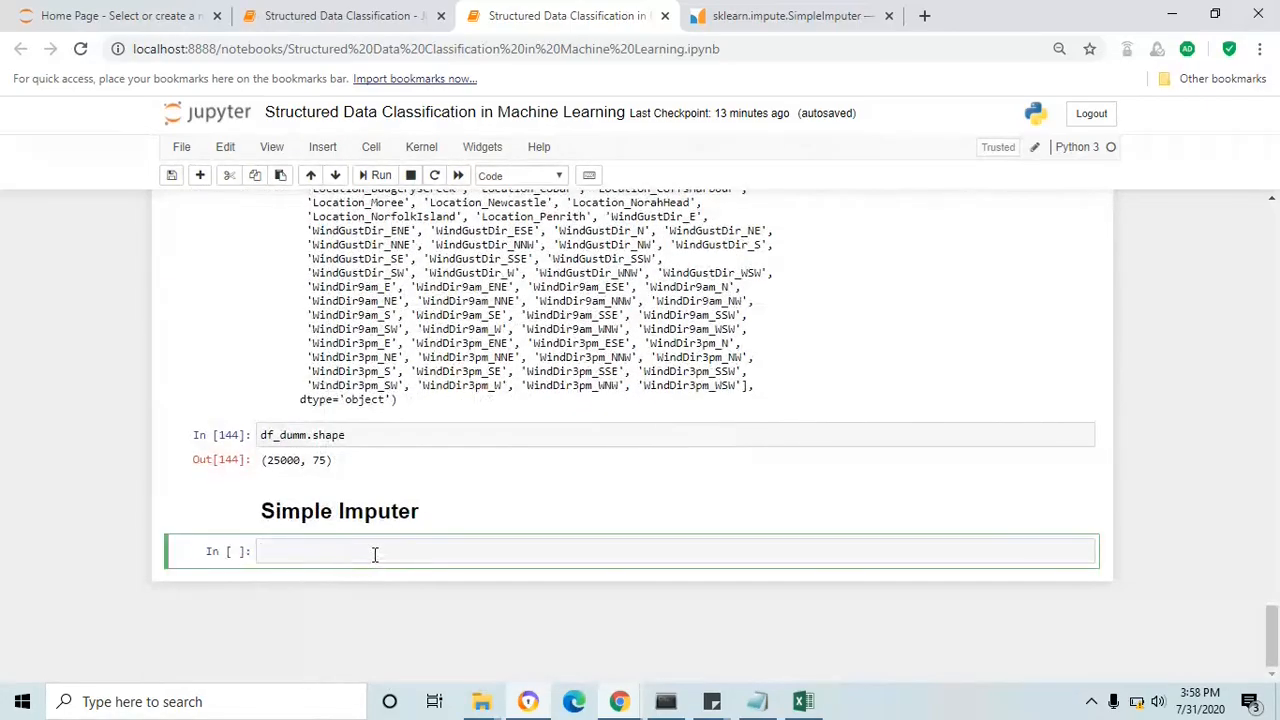
# Step: Run df_dumm.isna().sum() and highlight the MaxTemp and Evaporation missing counts
pyautogui.write('df_du')
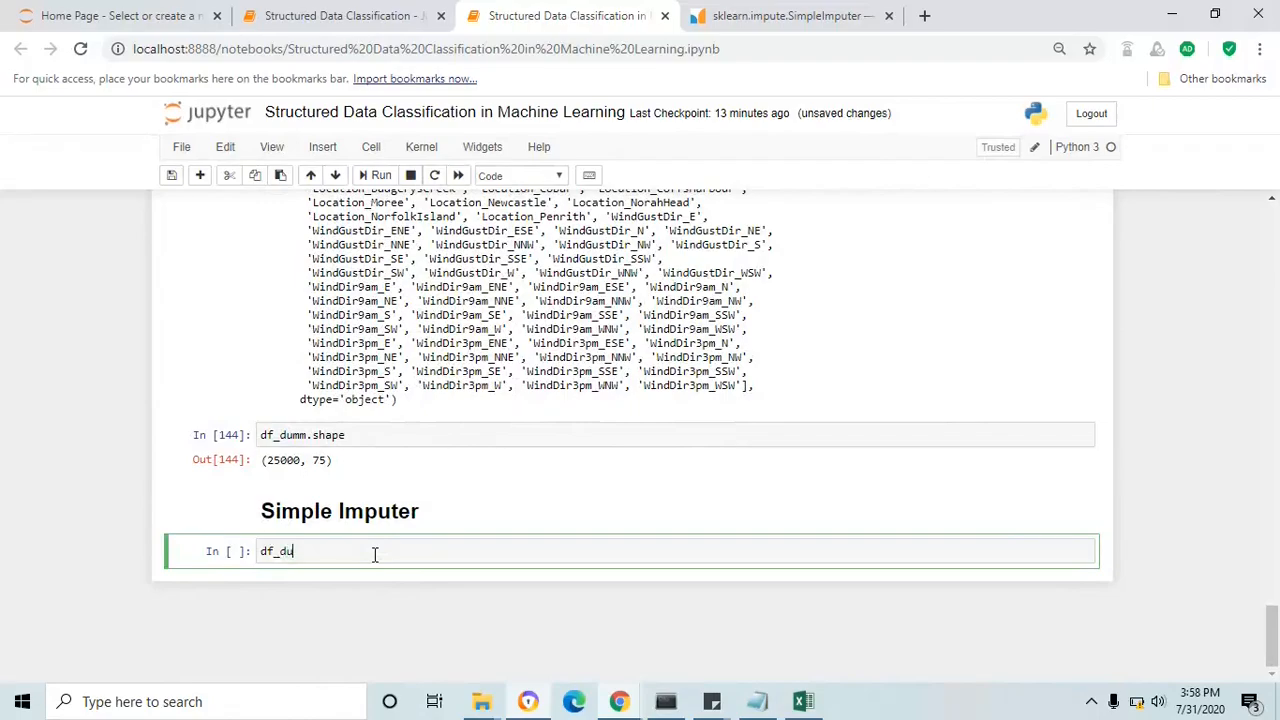
pyautogui.write('mm.isna')
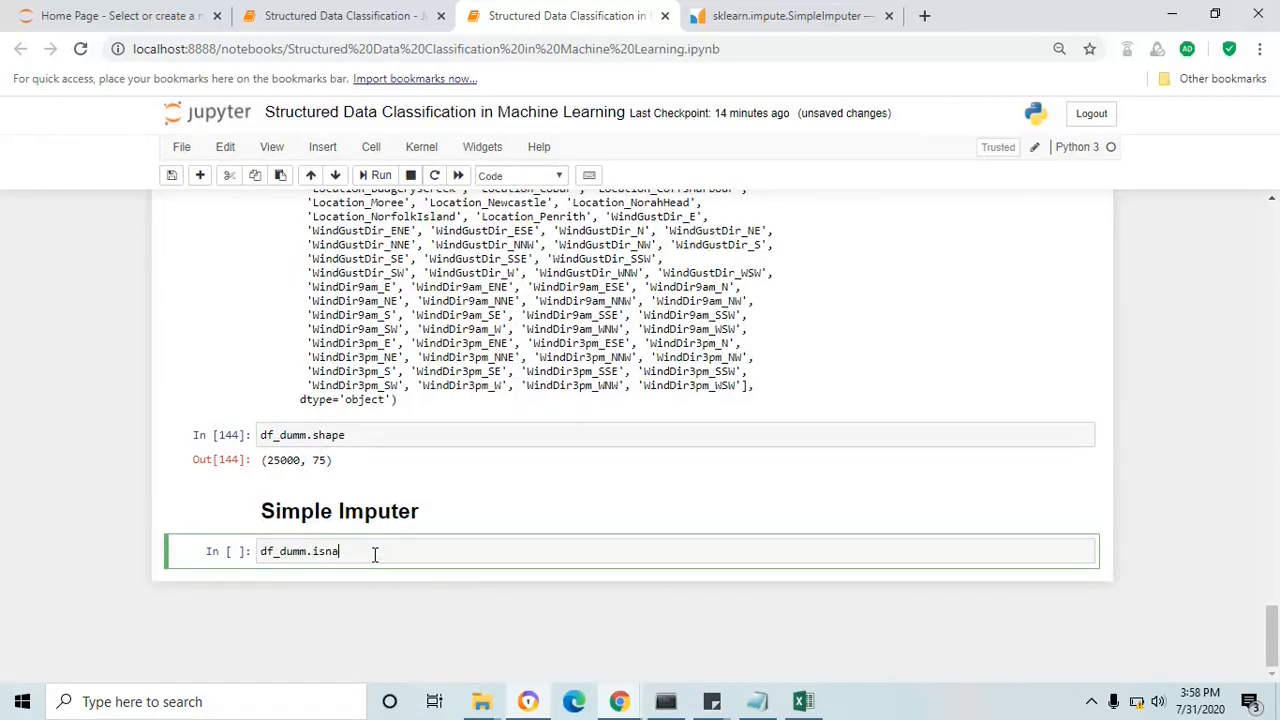
pyautogui.write('().sum(')
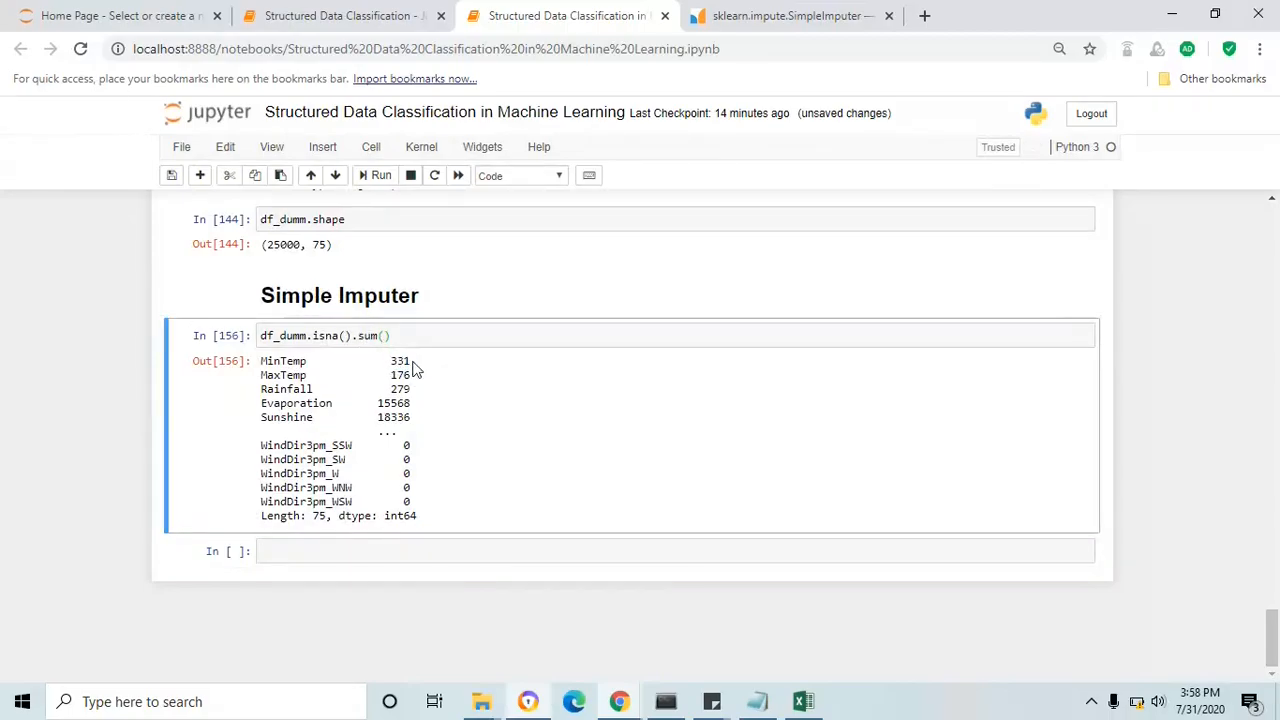
pyautogui.moveTo(262, 368)
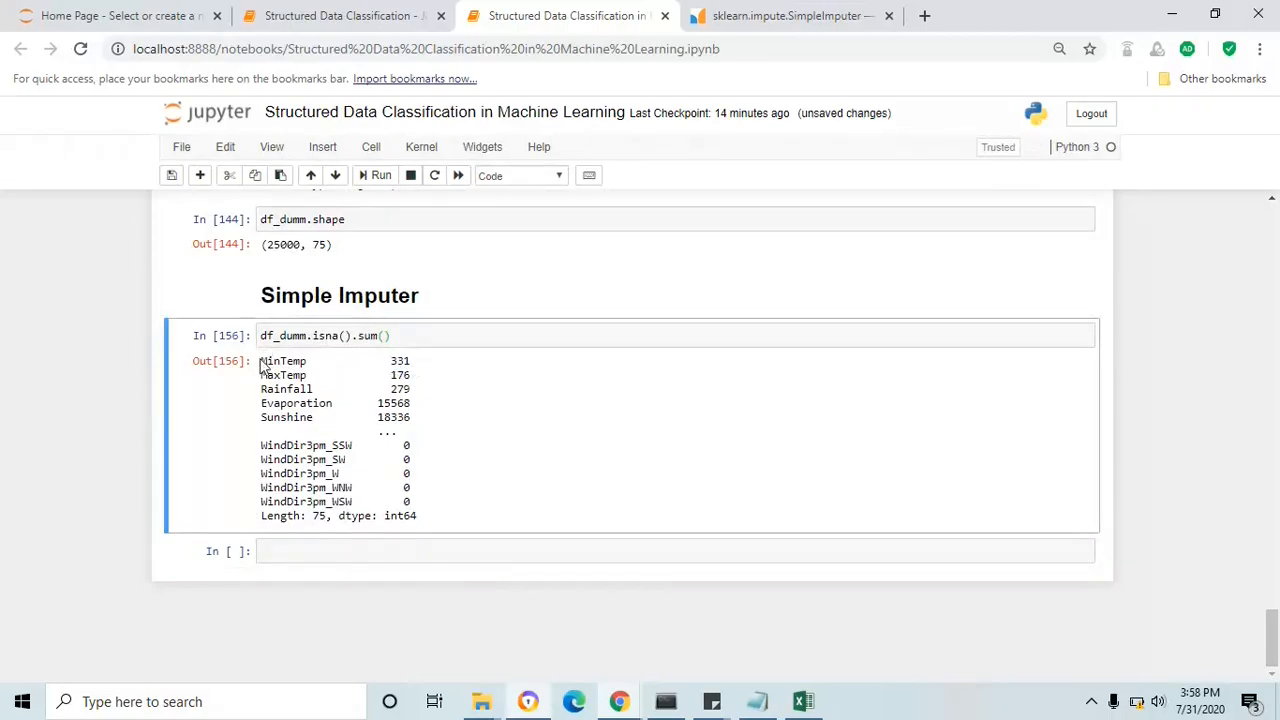
pyautogui.doubleClick(284, 374)
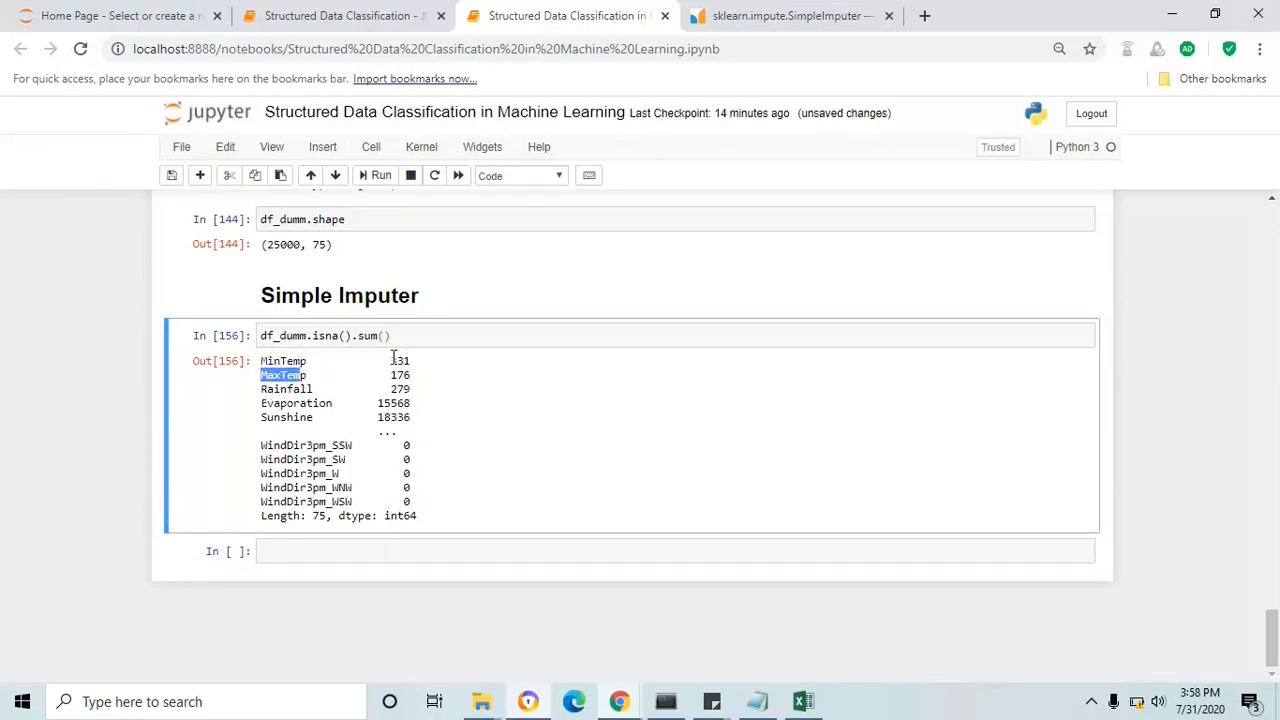
pyautogui.click(400, 360)
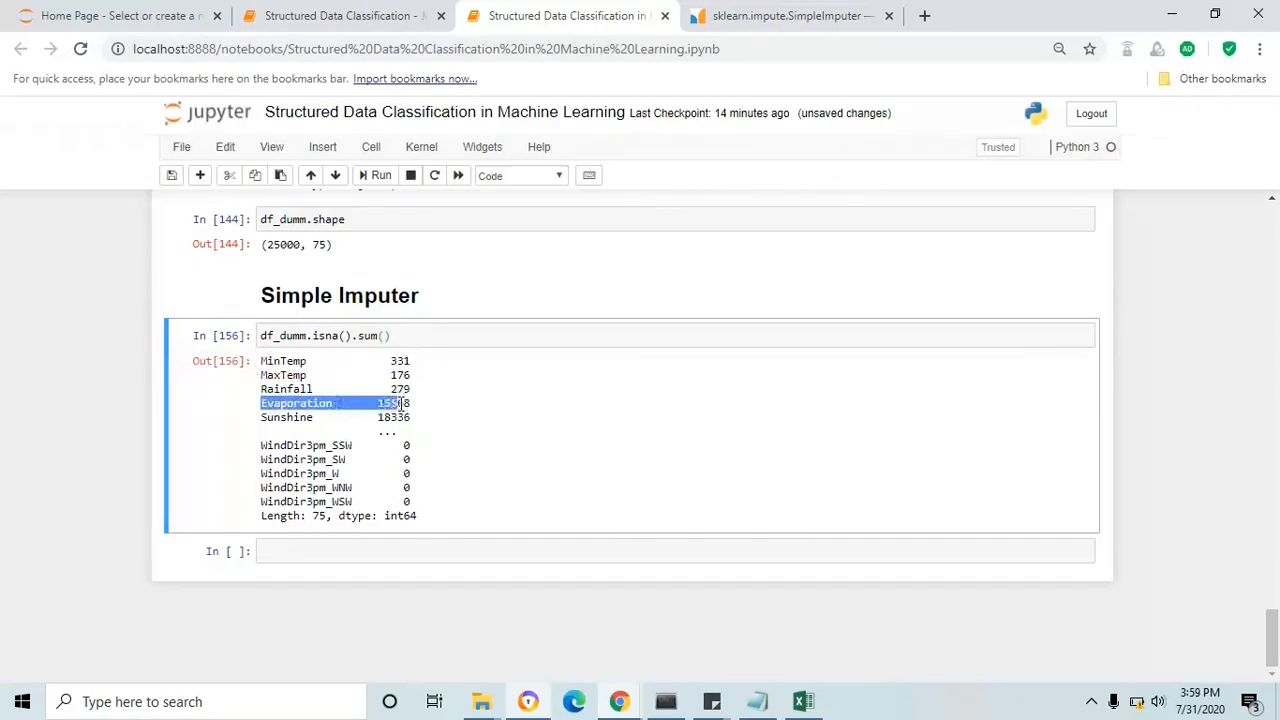
pyautogui.click(804, 700)
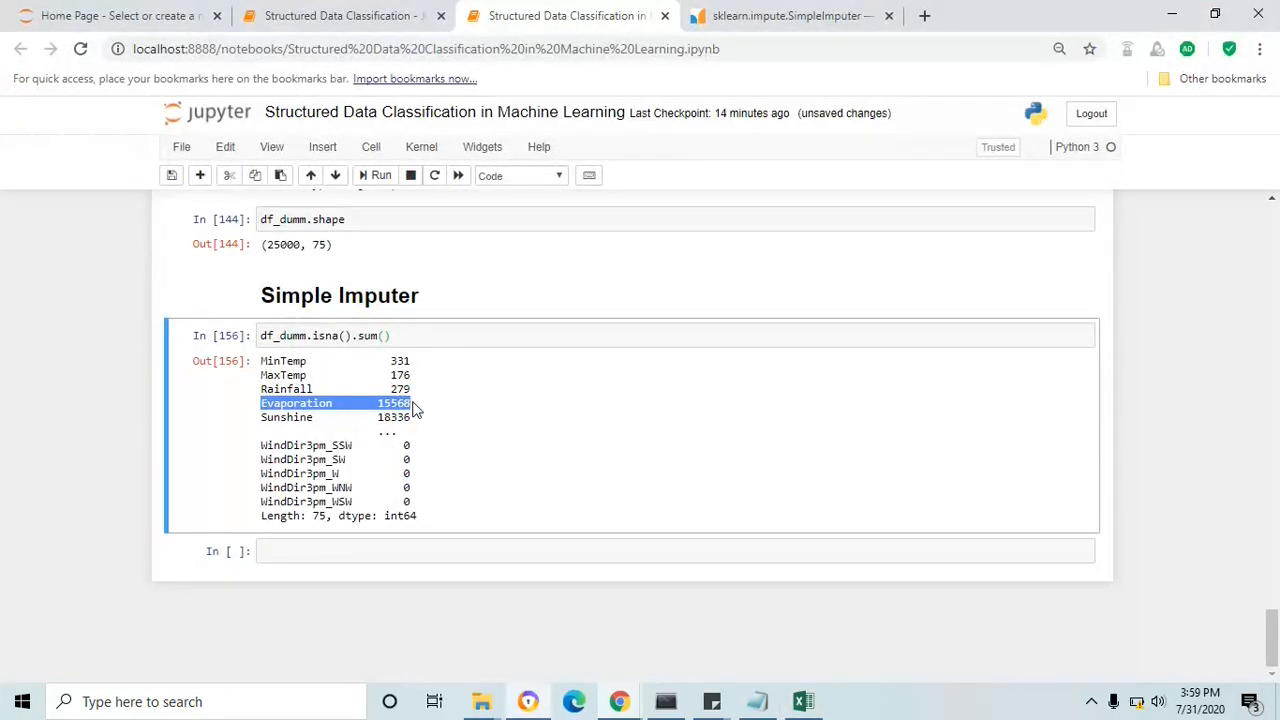
pyautogui.moveTo(388, 438)
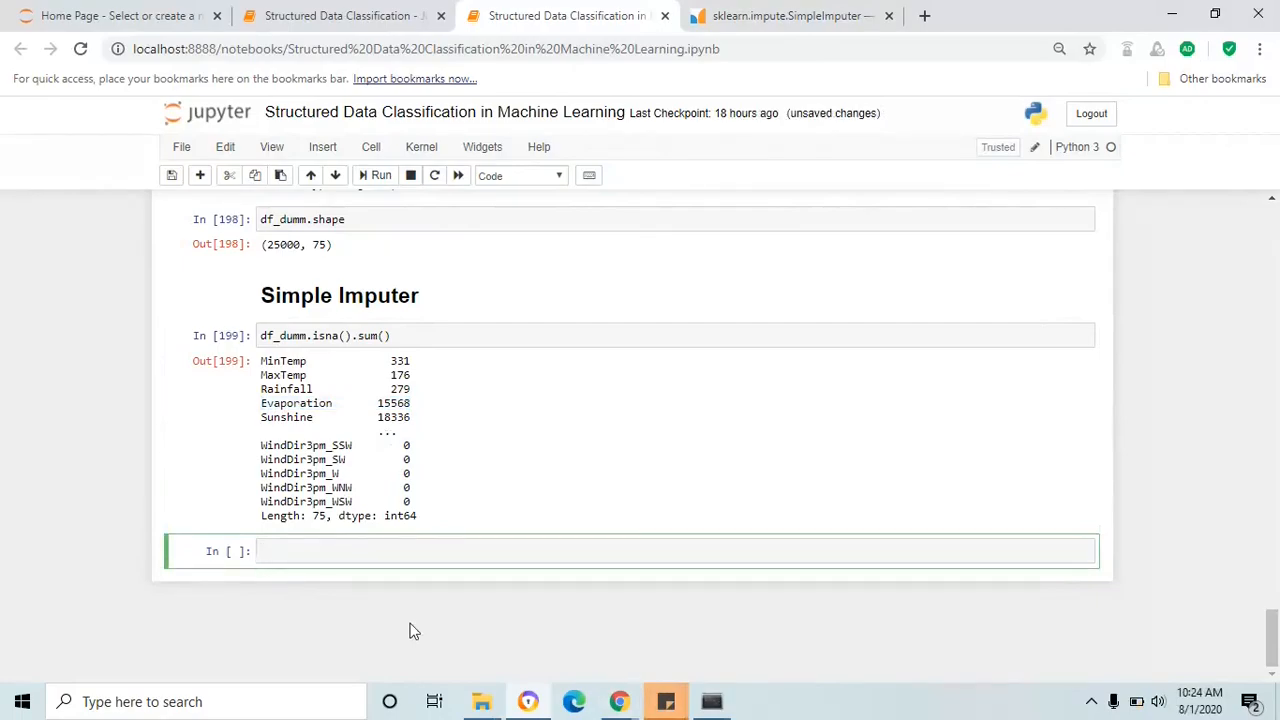
pyautogui.moveTo(488, 248)
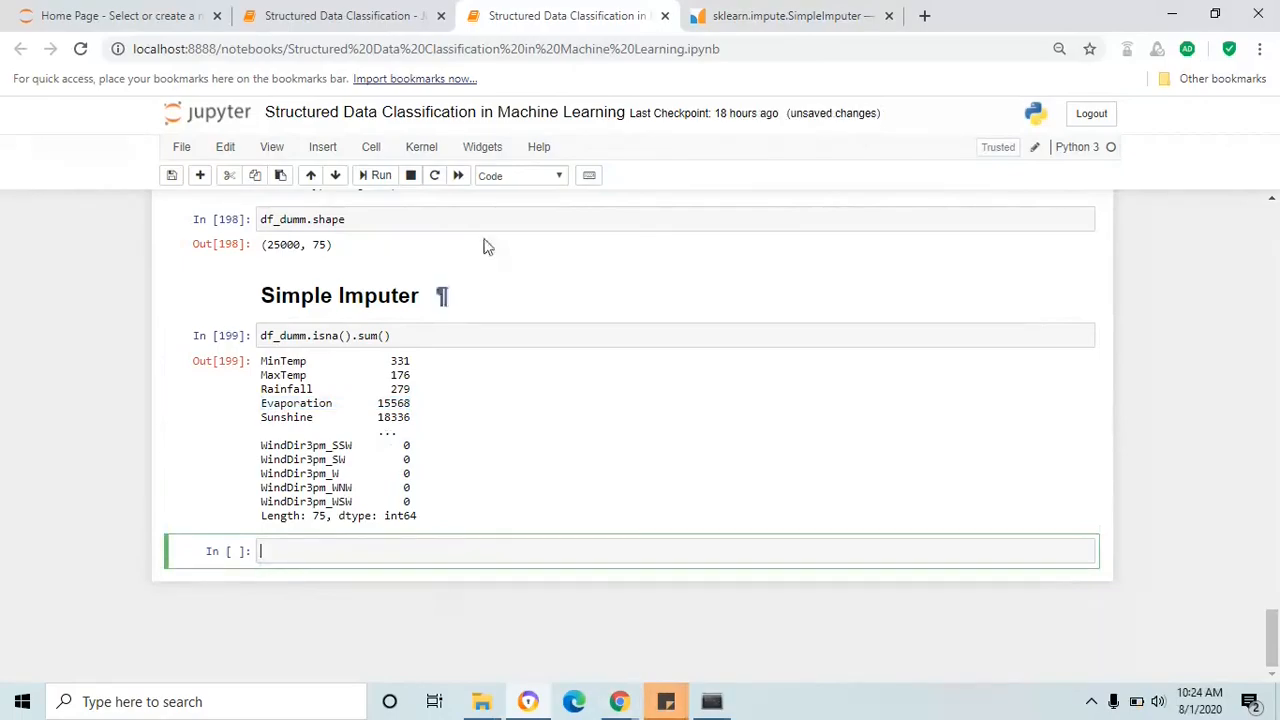
# Step: Scroll the SimpleImputer docs to the Examples code, then return to the notebook
pyautogui.click(790, 16)
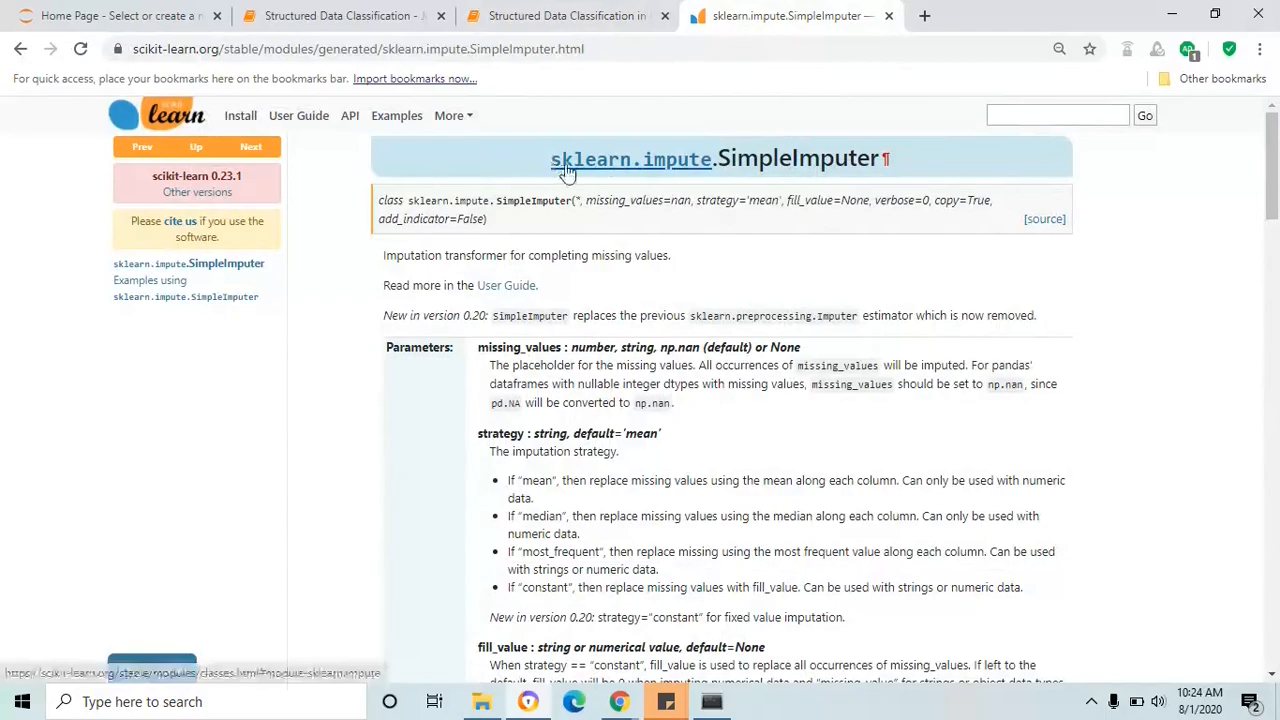
pyautogui.moveTo(868, 160)
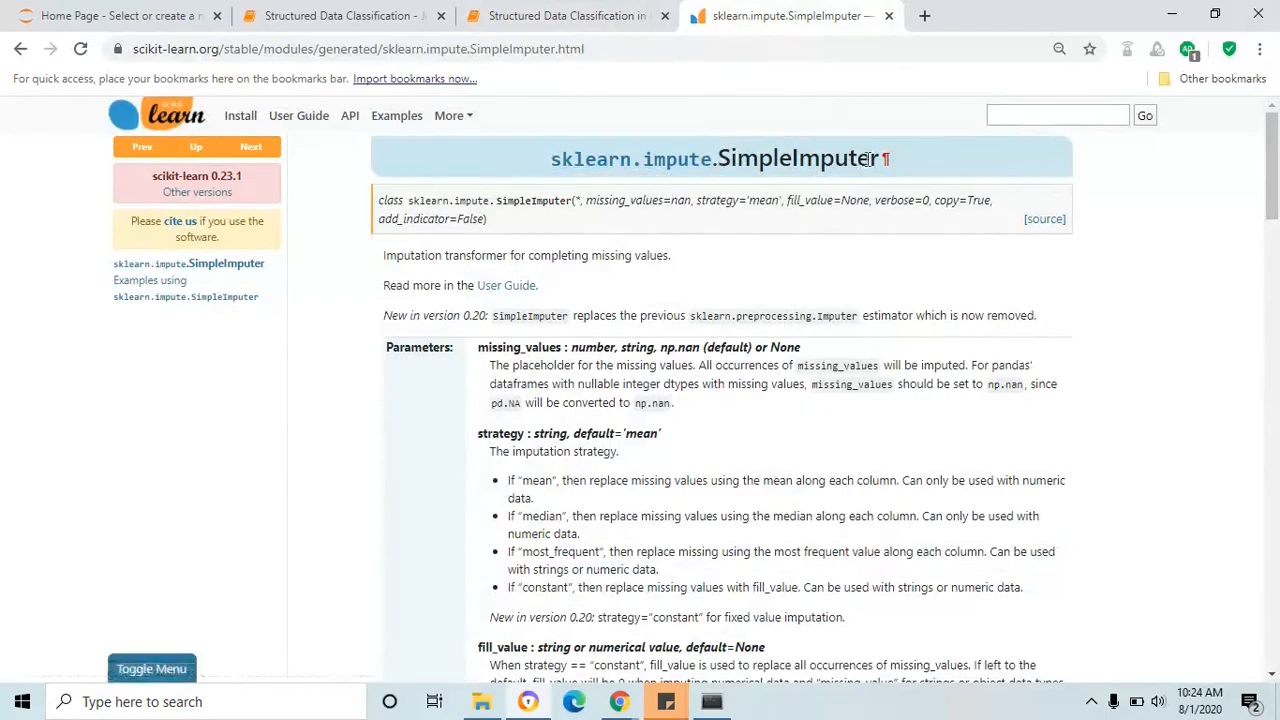
pyautogui.scroll(-3)
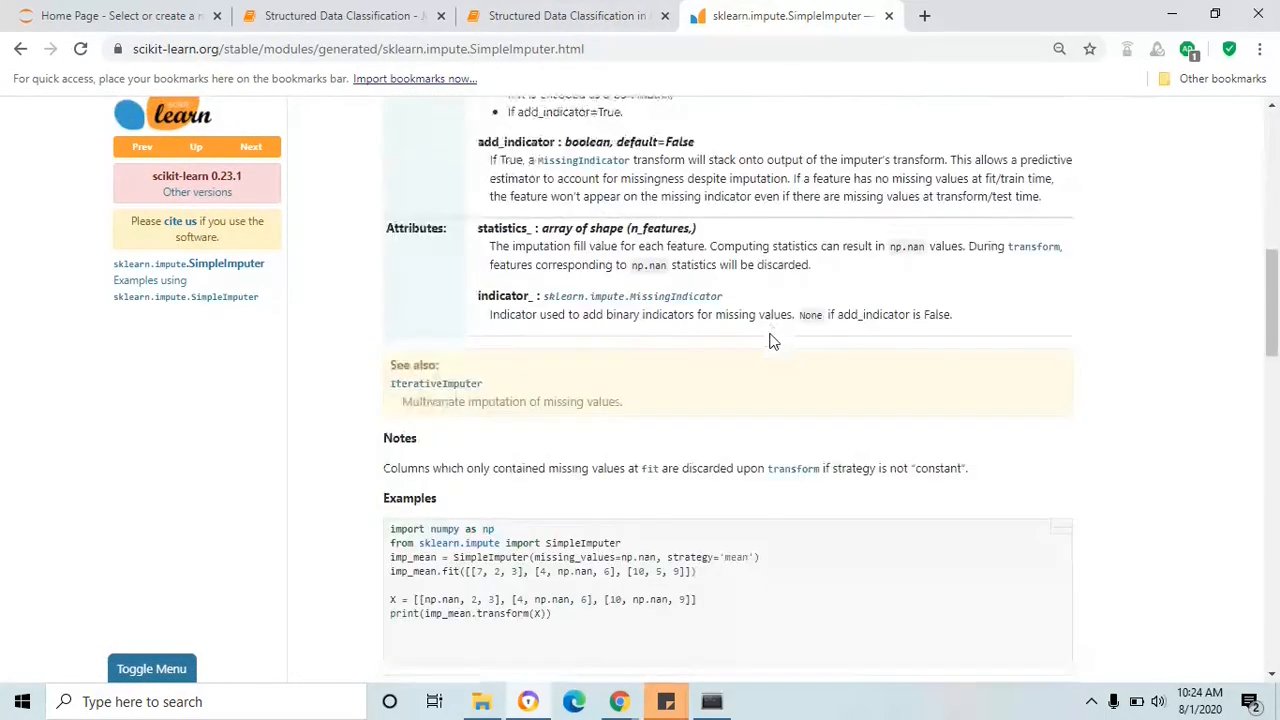
pyautogui.scroll(-3)
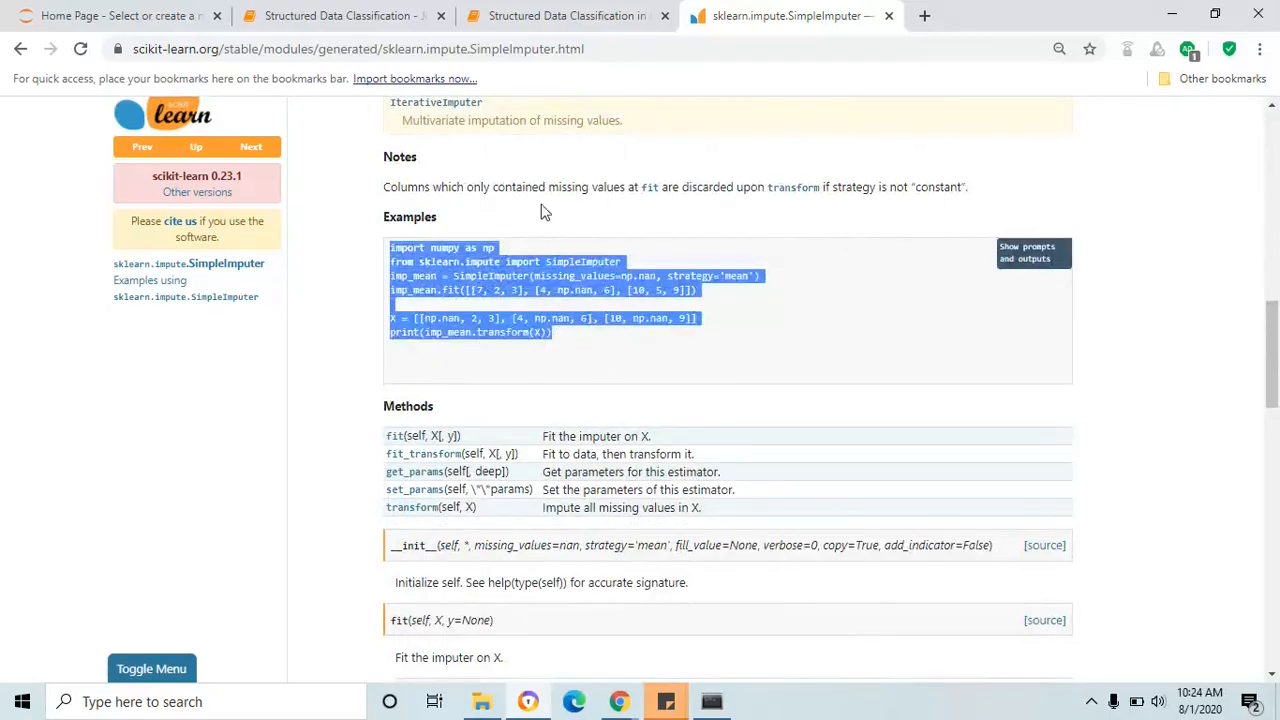
pyautogui.click(568, 16)
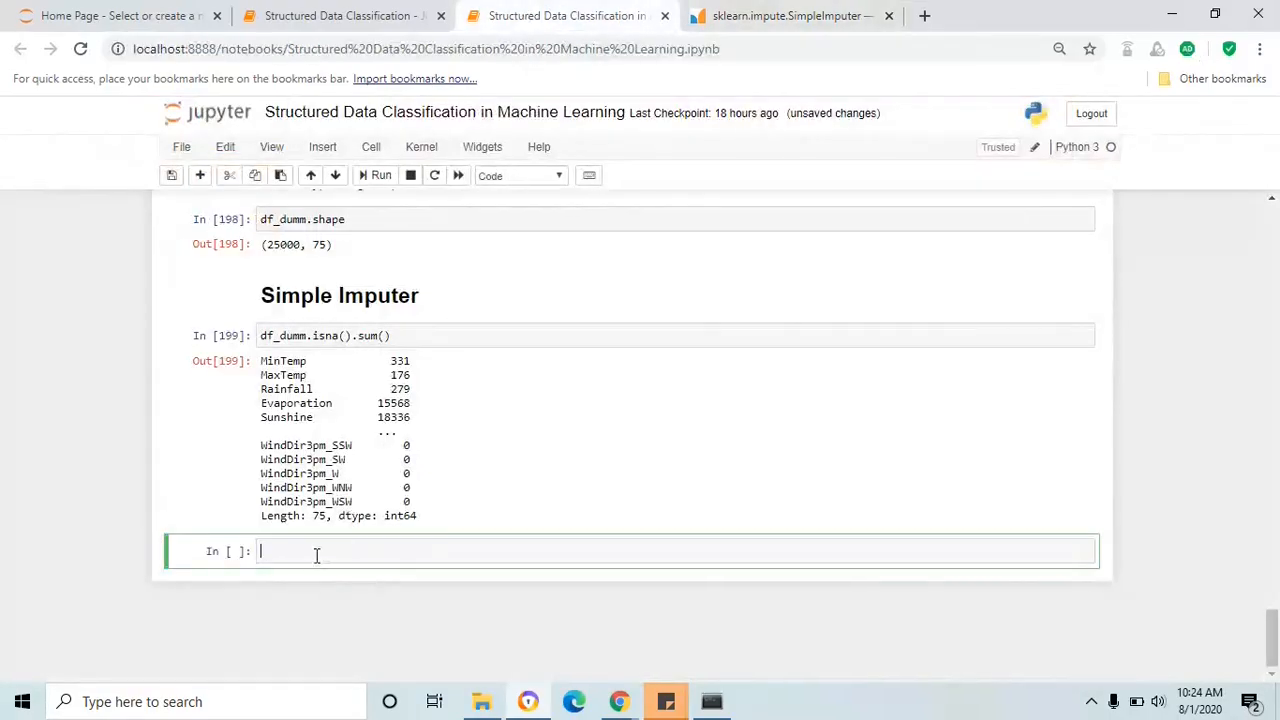
# Step: Enter the SimpleImputer example code starting with 'import numpy as np' in the new cell
pyautogui.write('import numpy as np')
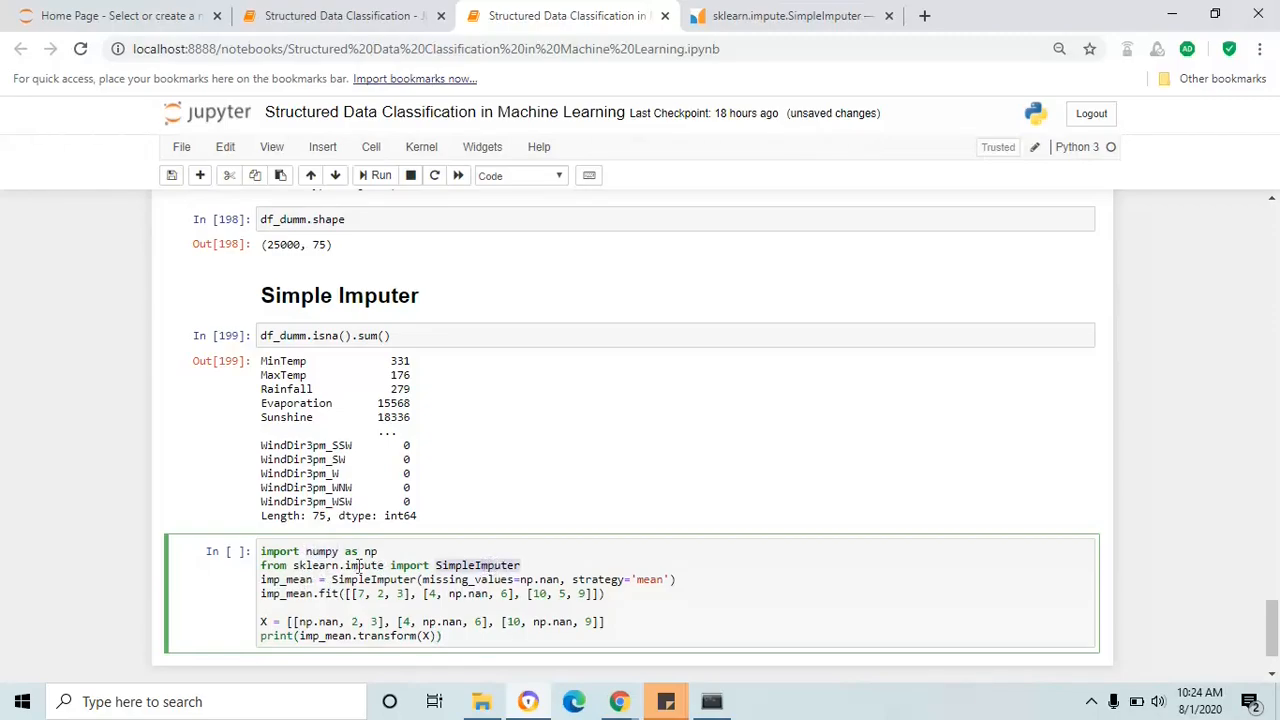
pyautogui.scroll(-3)
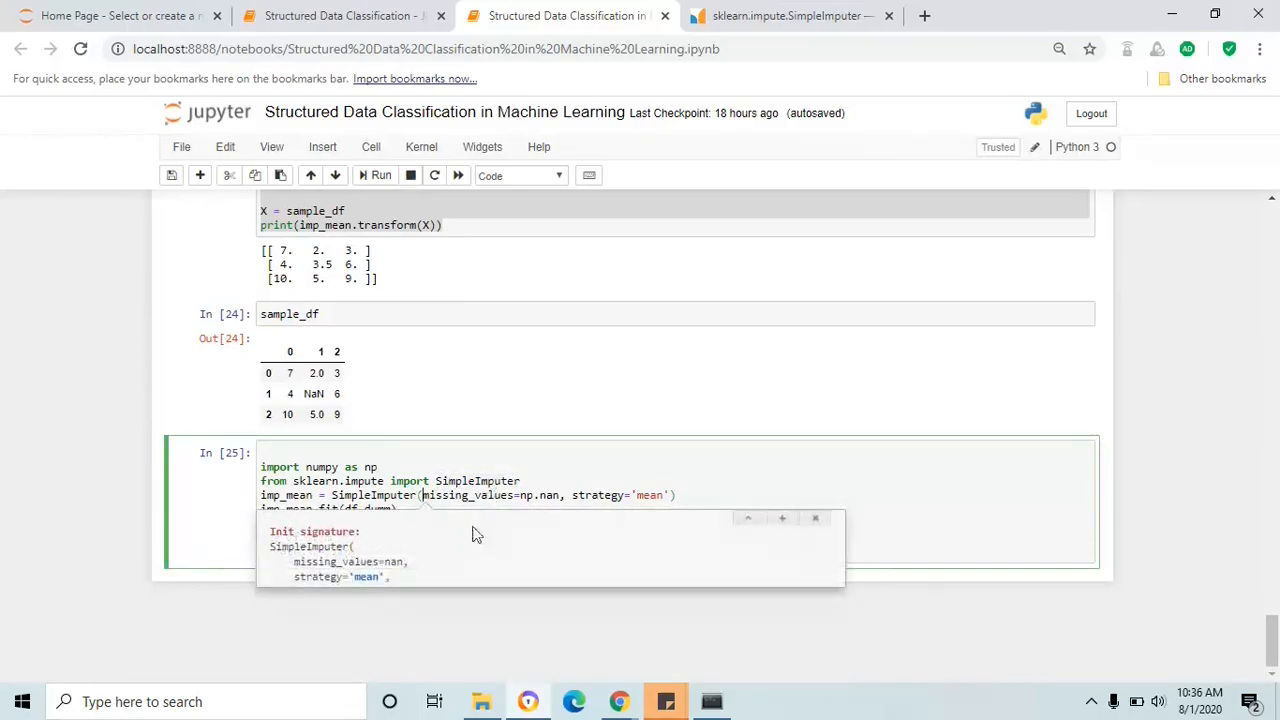
# Step: Expand SimpleImputer's inline help and highlight its constructor signature
pyautogui.click(782, 518)
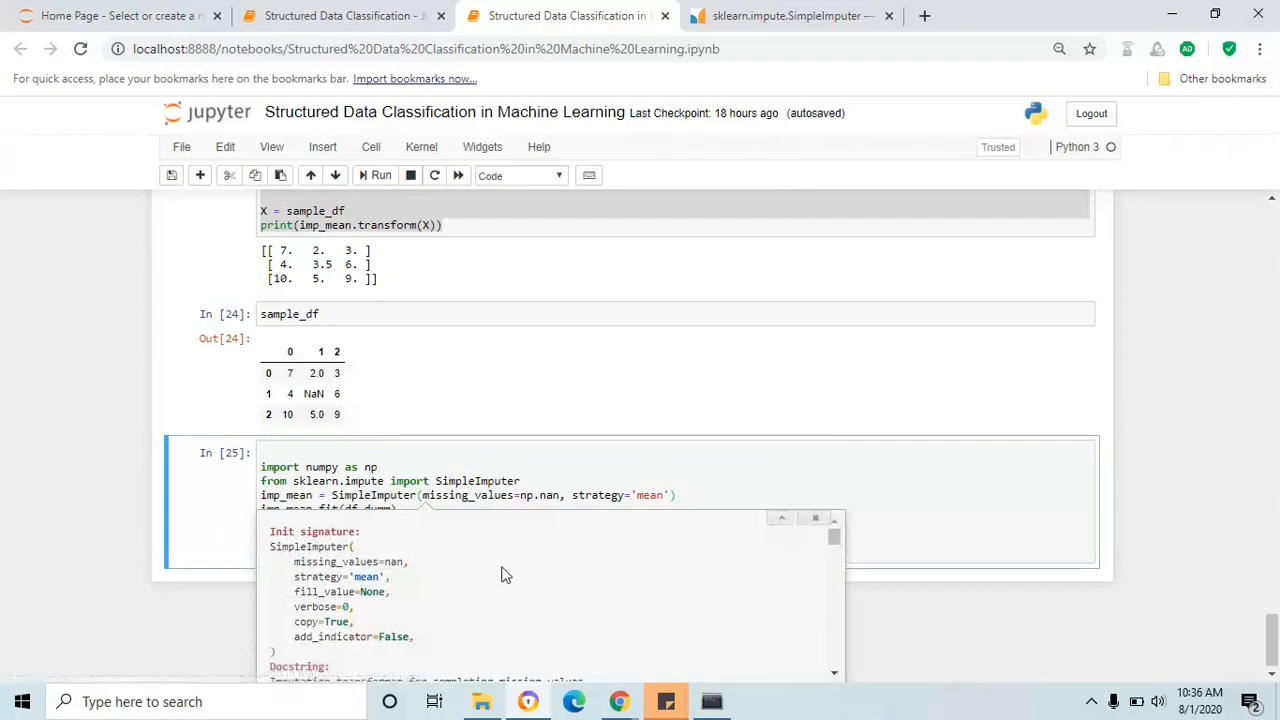
pyautogui.doubleClick(284, 546)
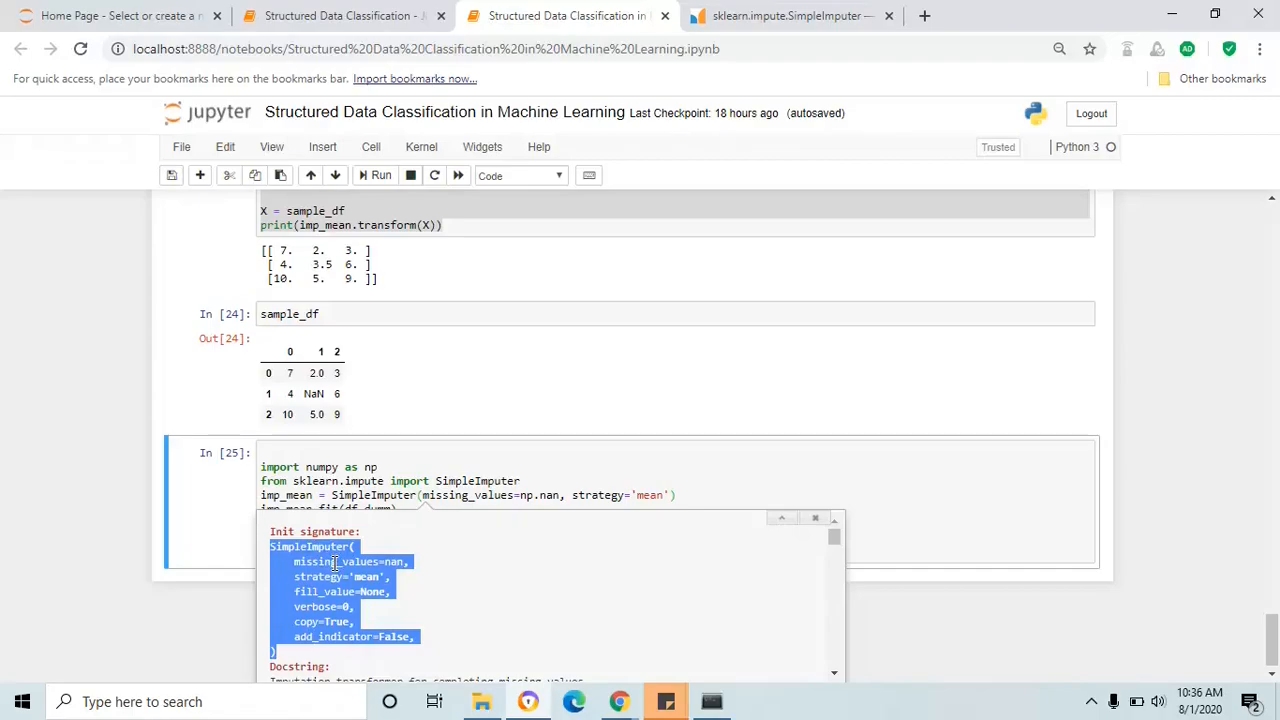
pyautogui.moveTo(324, 576)
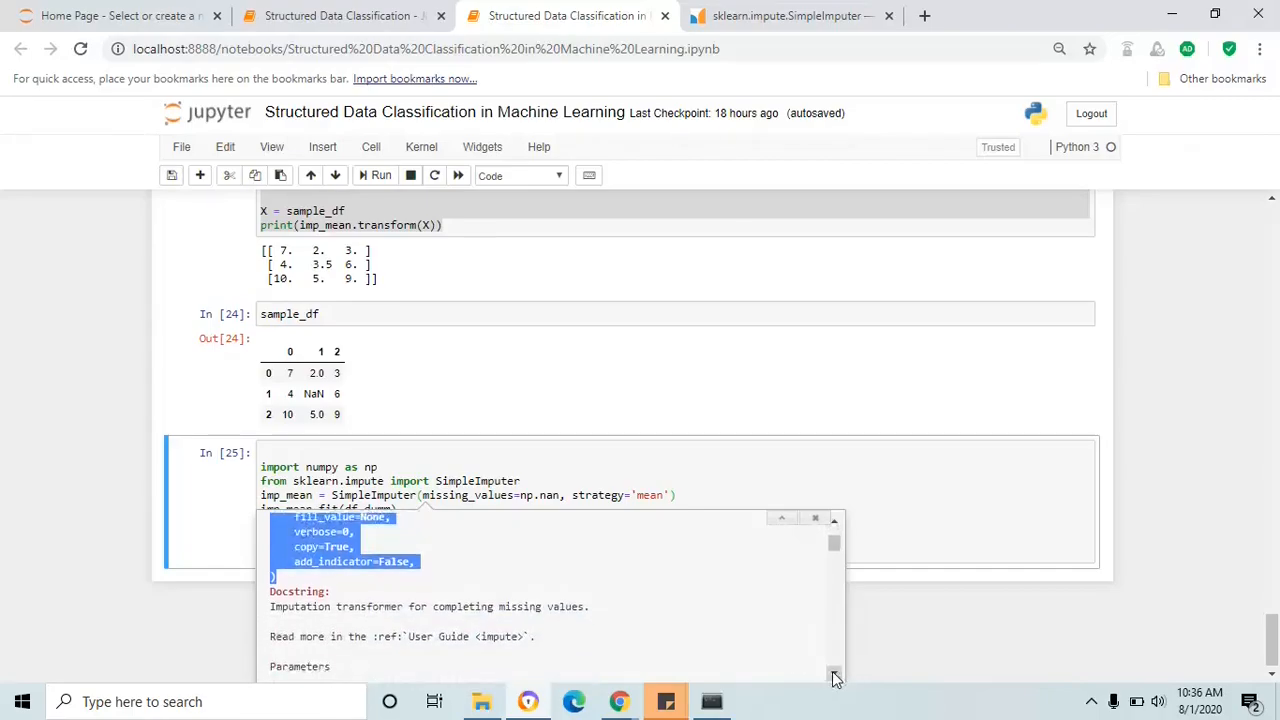
pyautogui.scroll(-3)
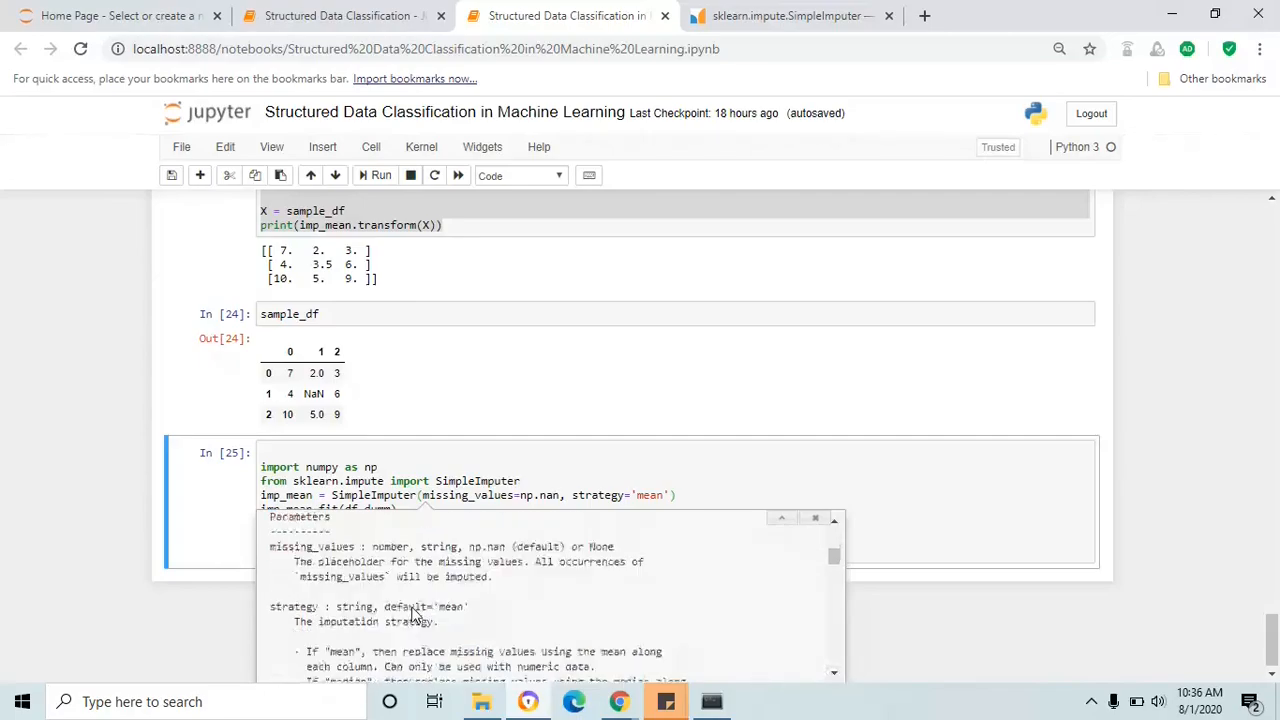
pyautogui.scroll(3)
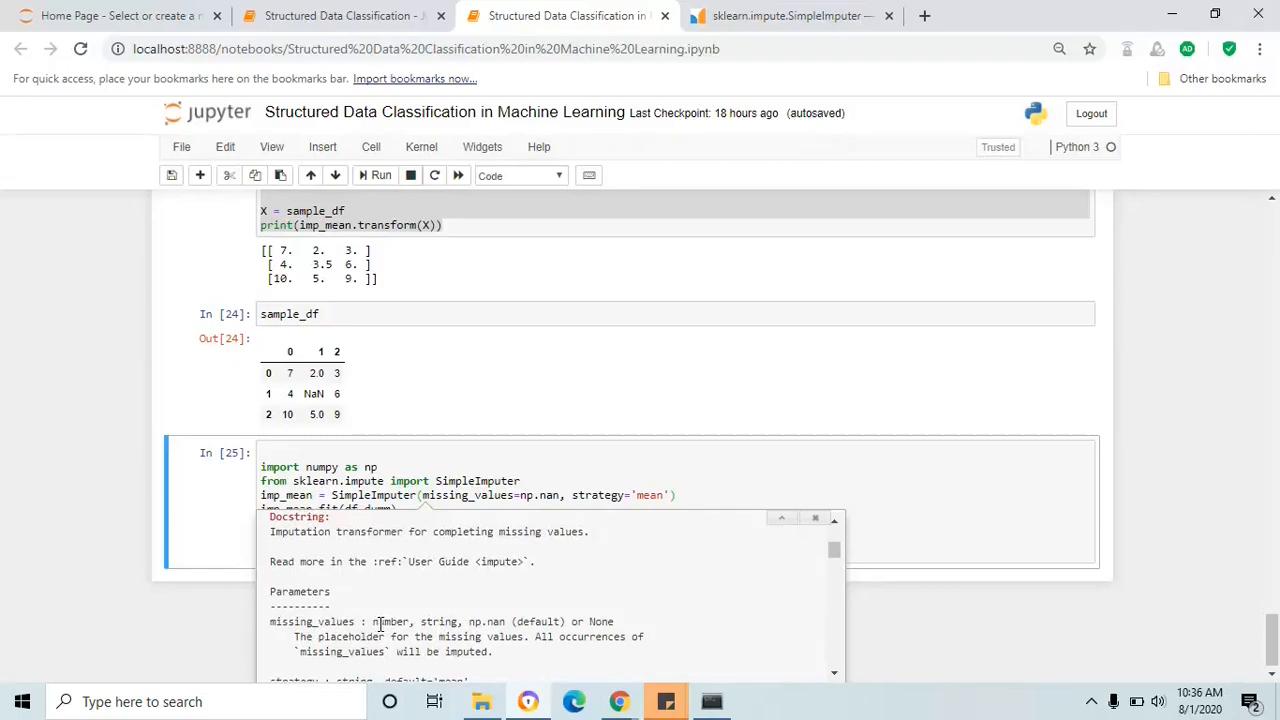
pyautogui.scroll(-3)
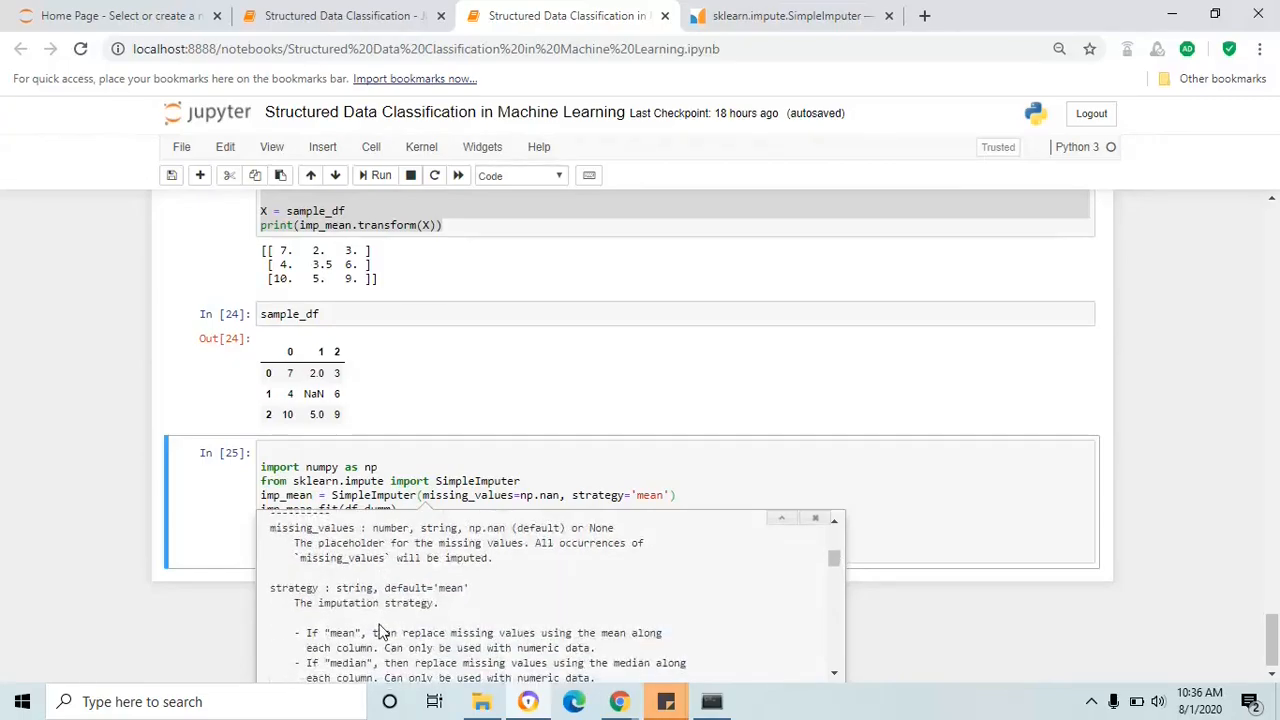
# Step: Highlight the strategy parameter with its type and default, read the options, then close the help
pyautogui.doubleClick(294, 588)
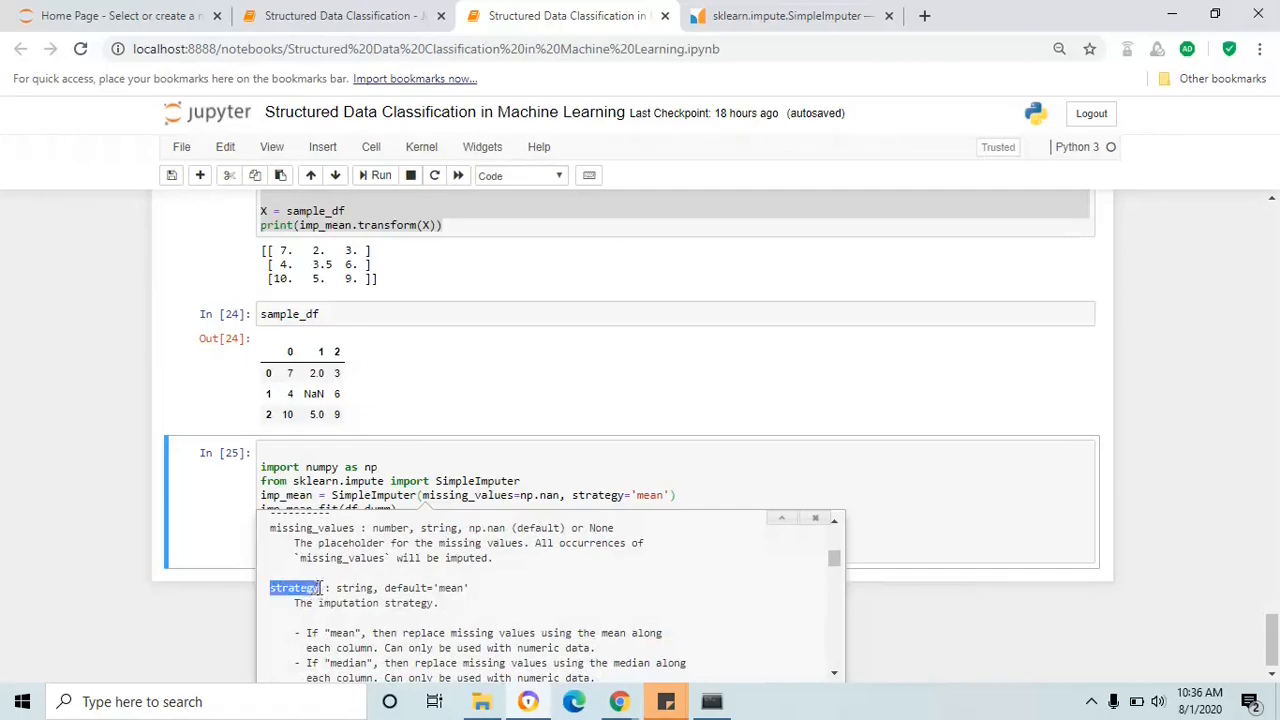
pyautogui.moveTo(296, 588); pyautogui.dragTo(470, 588)
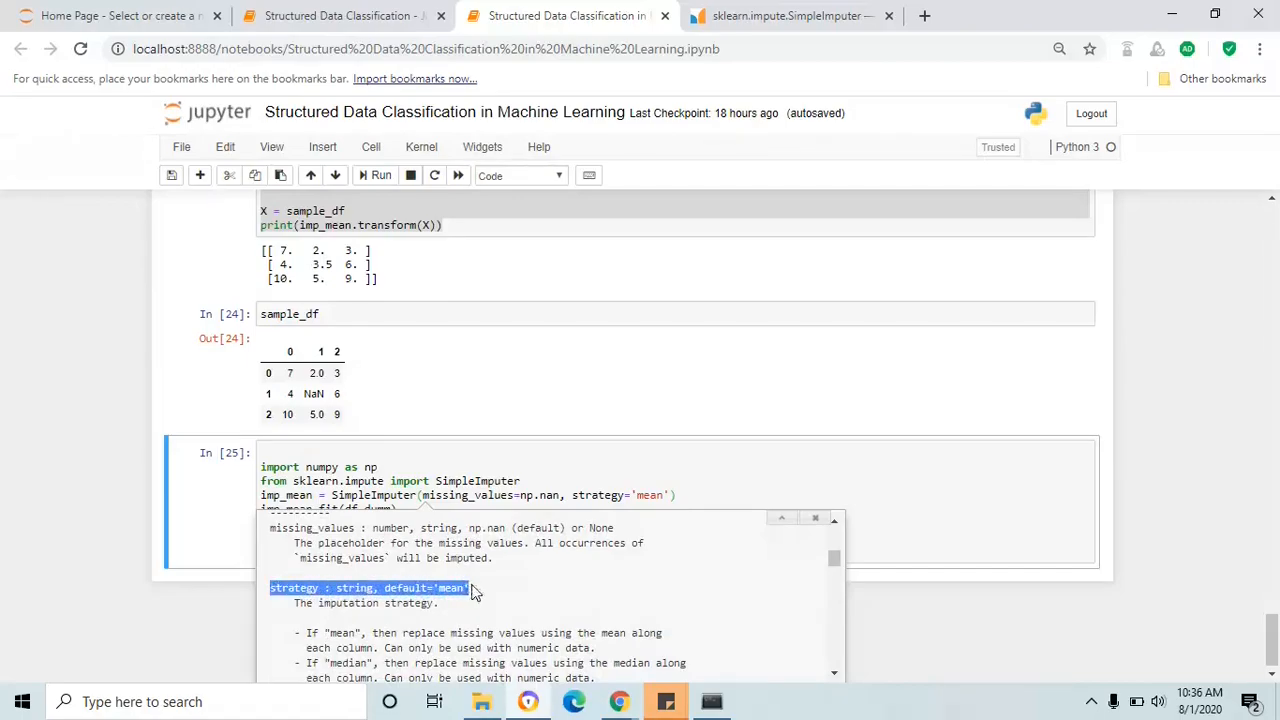
pyautogui.moveTo(790, 656)
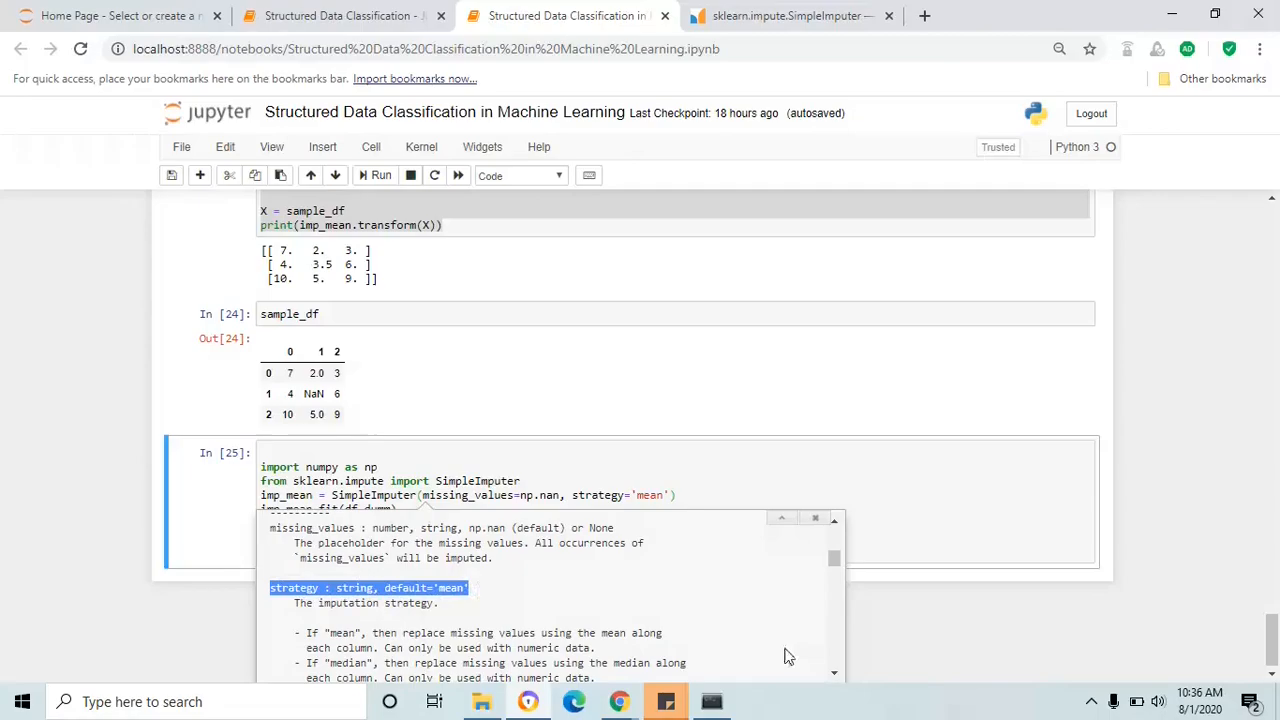
pyautogui.scroll(-3)
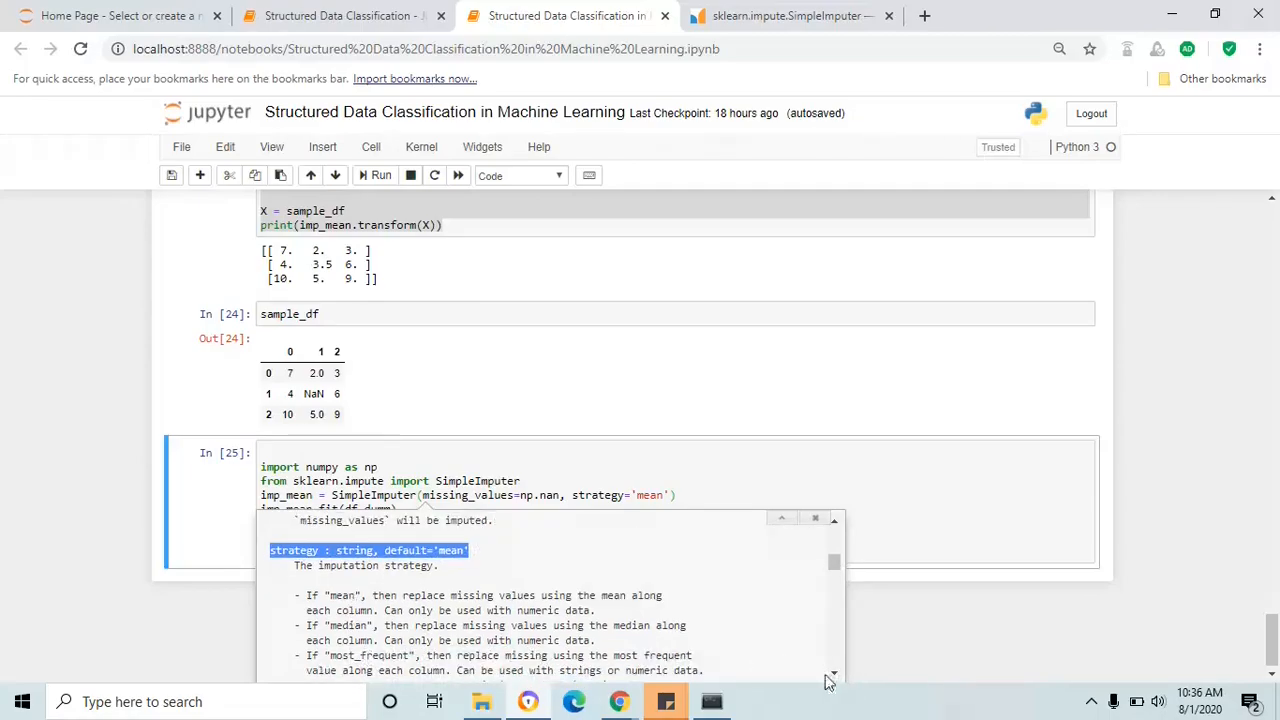
pyautogui.scroll(-3)
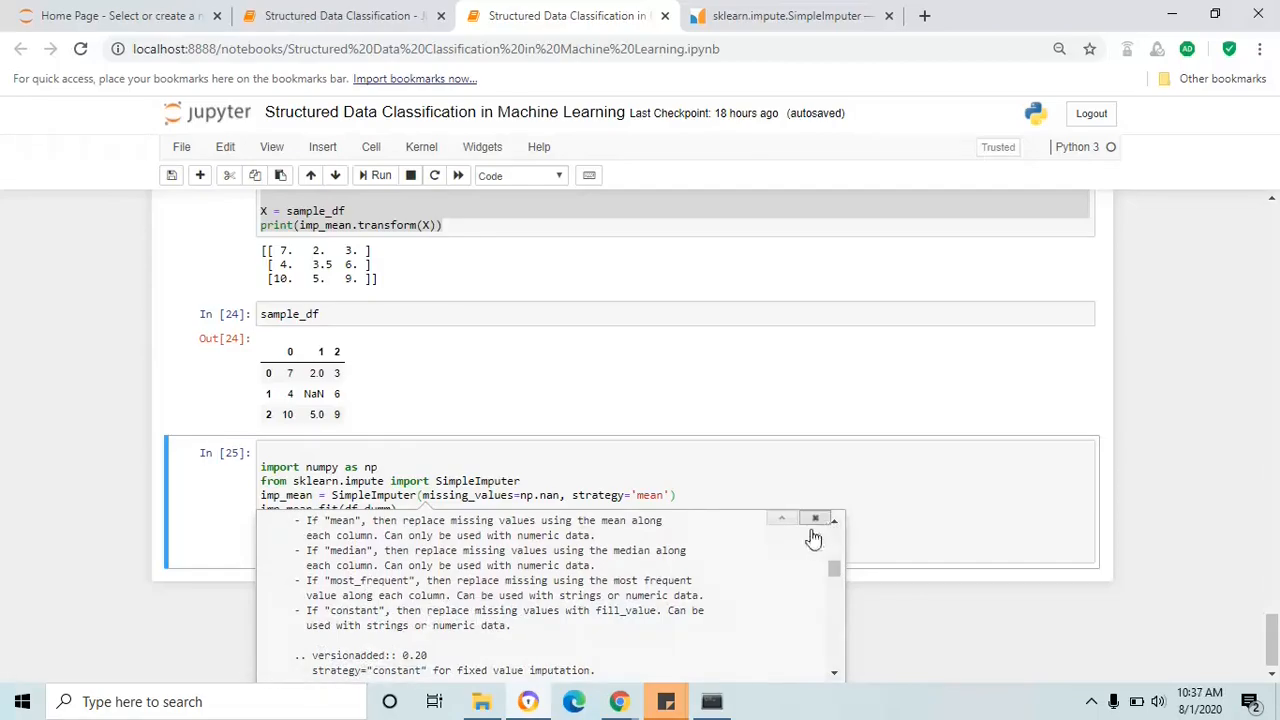
pyautogui.moveTo(648, 548)
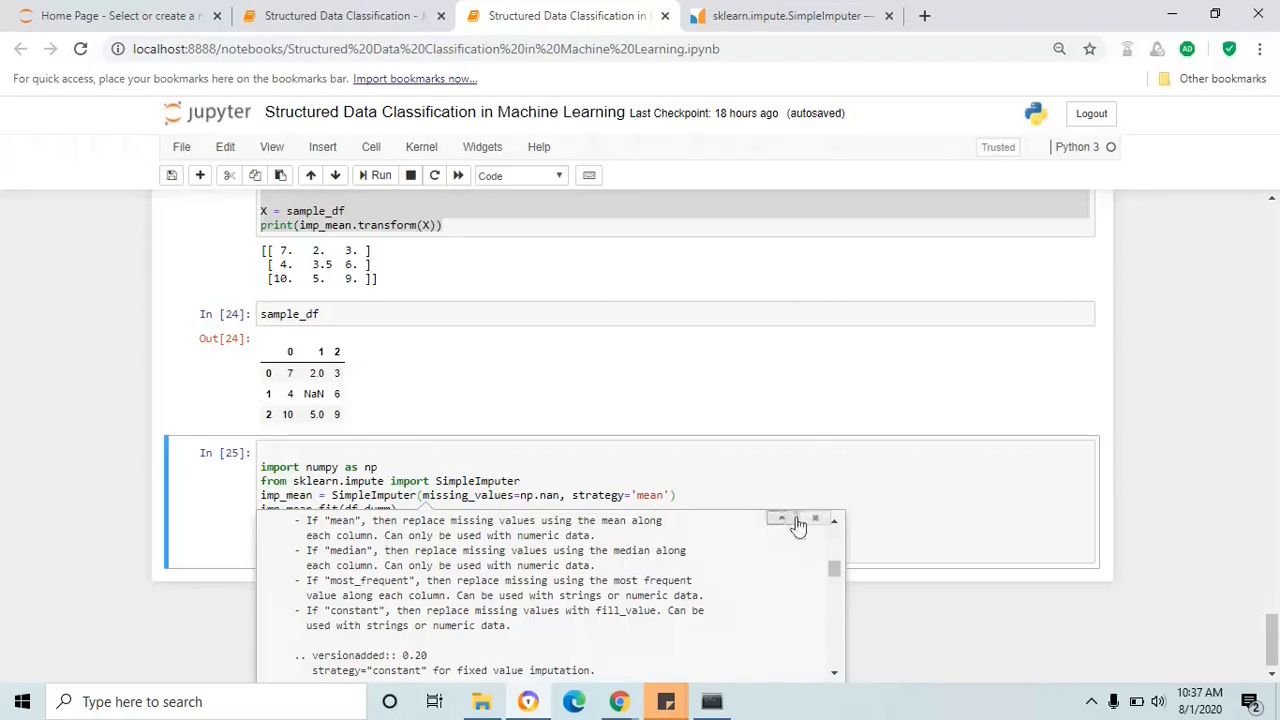
pyautogui.click(816, 520)
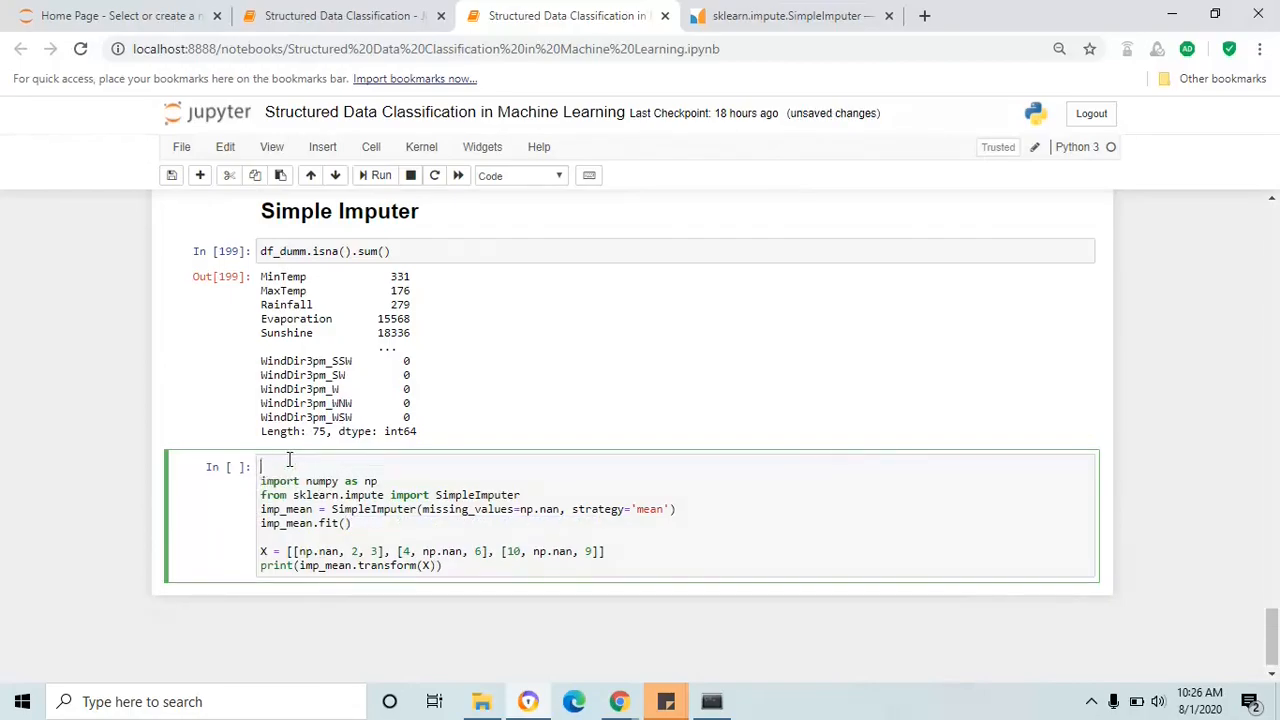
# Step: Build sample_df = pd.DataFrame([[7, 2, 3], [4, np.nan, 6], [10, 5, 9]]) and run the imputer demo on it
pyautogui.write('sample_')
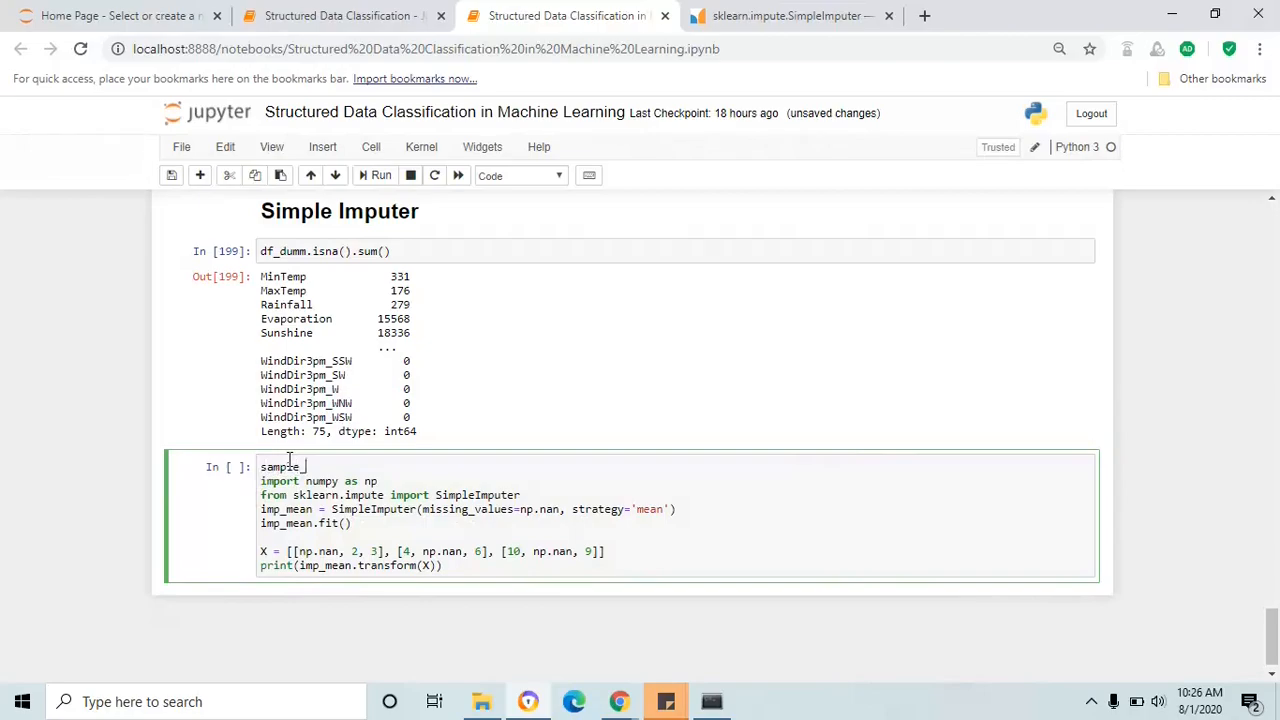
pyautogui.write('_df = [[7, 2, 3], [4, np.nan, 6], [10, 5, 9]]')
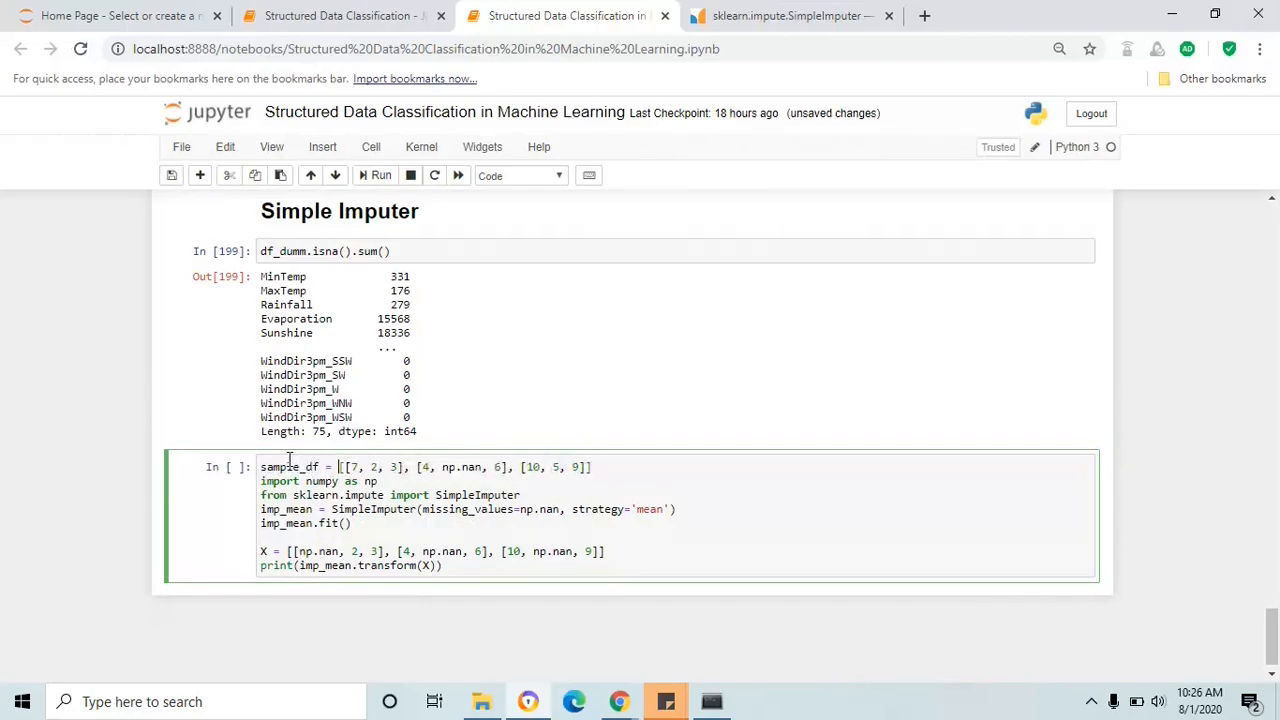
pyautogui.write('pd.D')
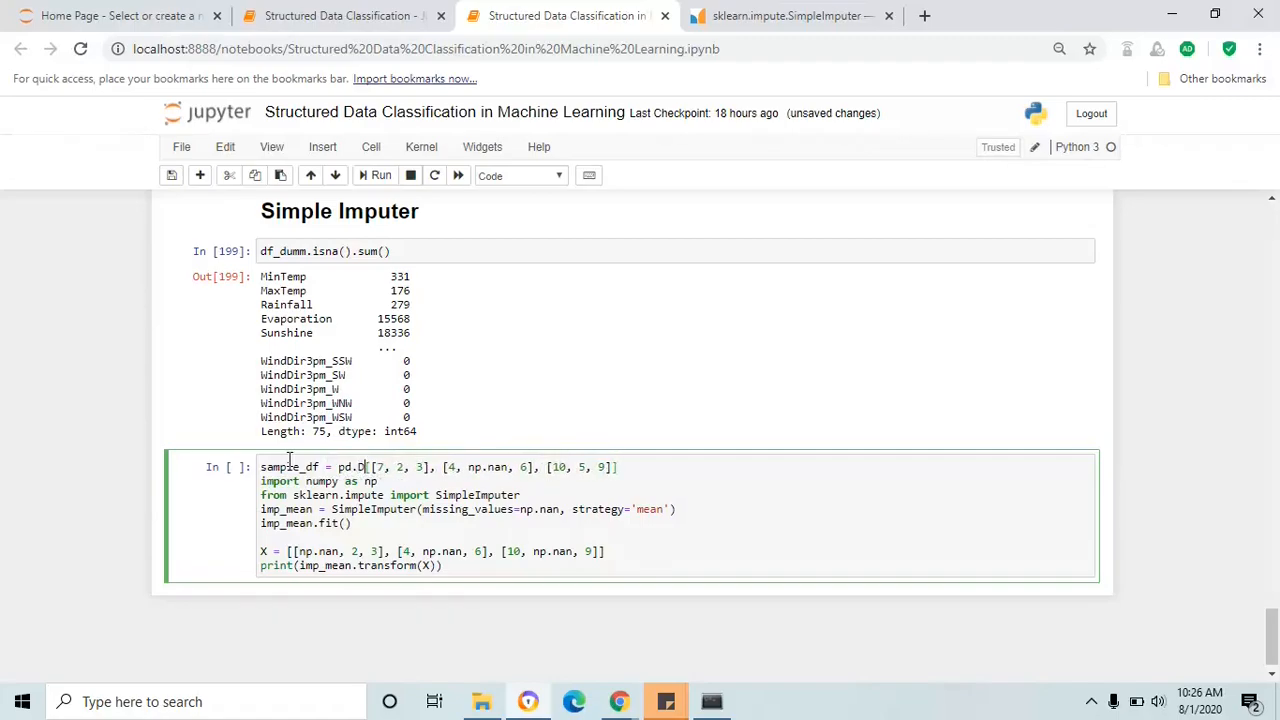
pyautogui.write('ataFrame(')
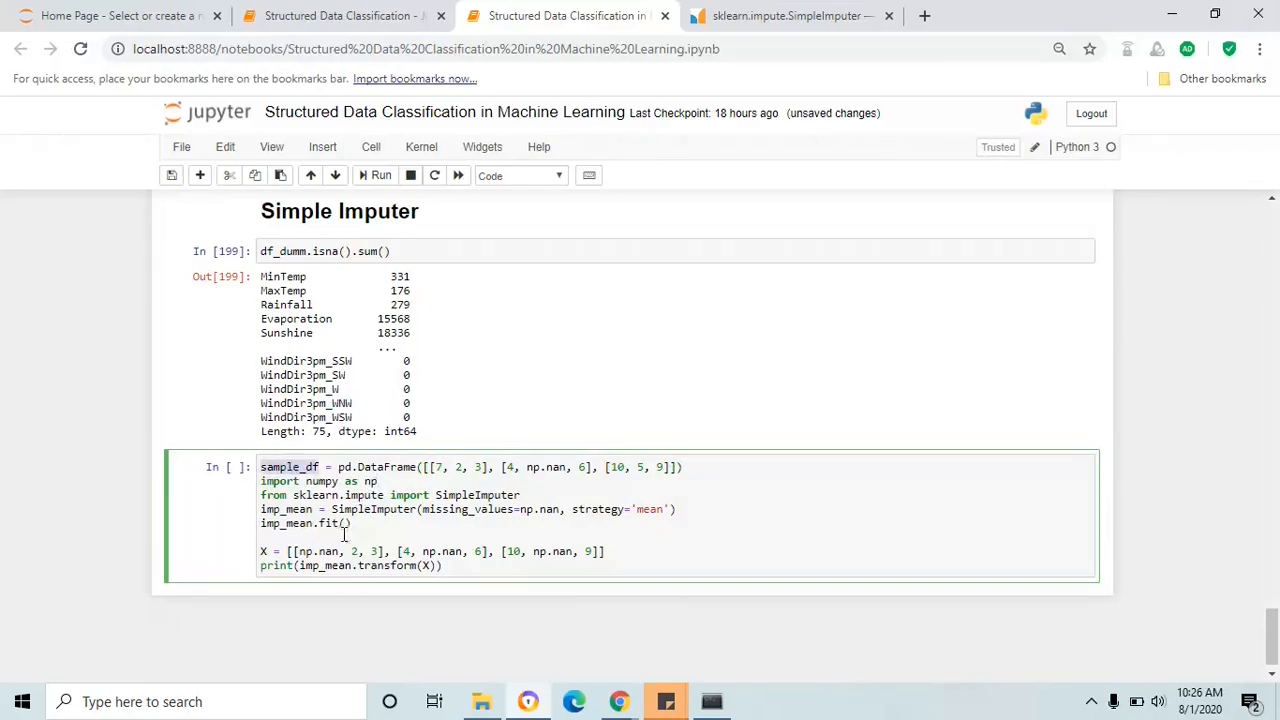
pyautogui.write('sample_df')
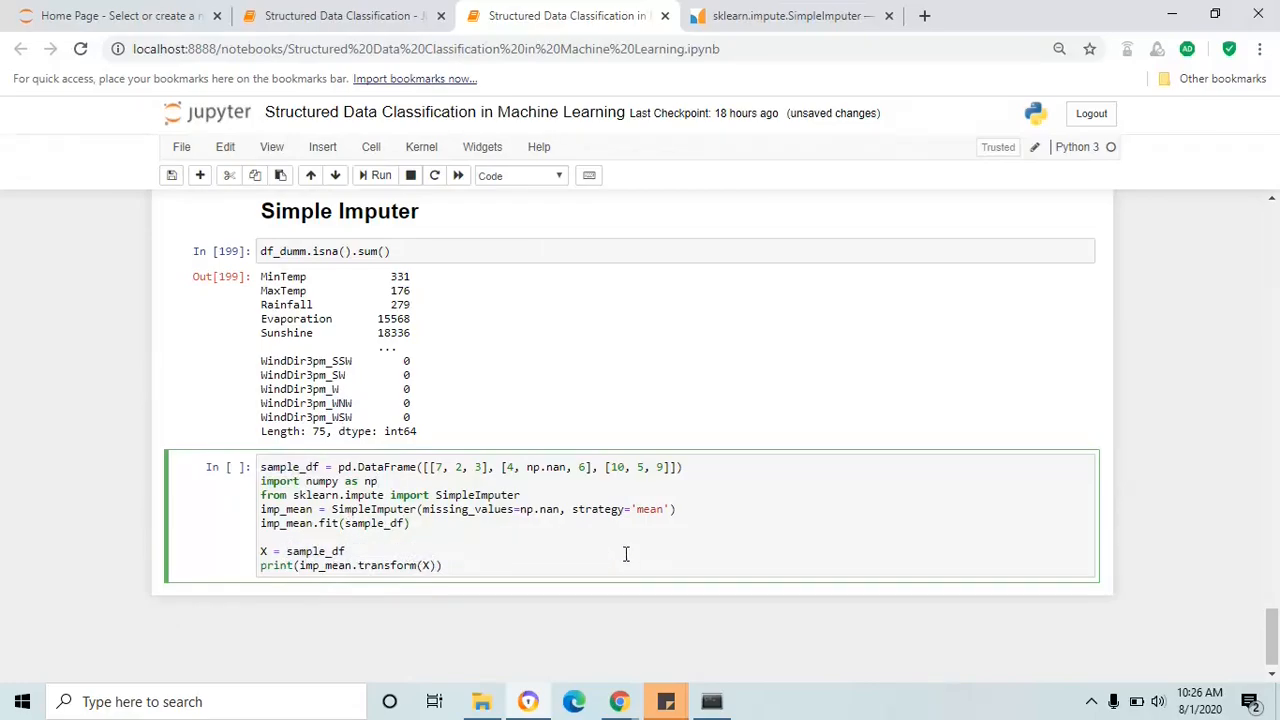
pyautogui.click(380, 176)
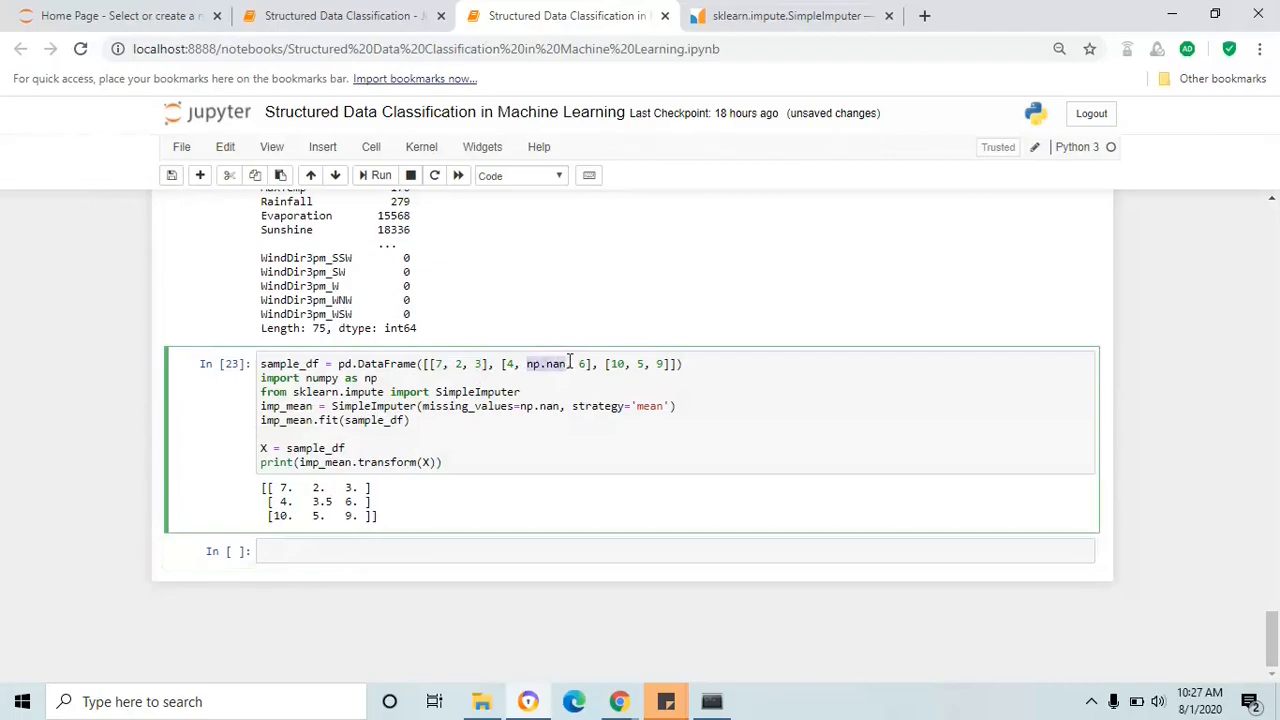
# Step: Display sample_df in a new cell and pick out the NaN in row 1
pyautogui.click(324, 552)
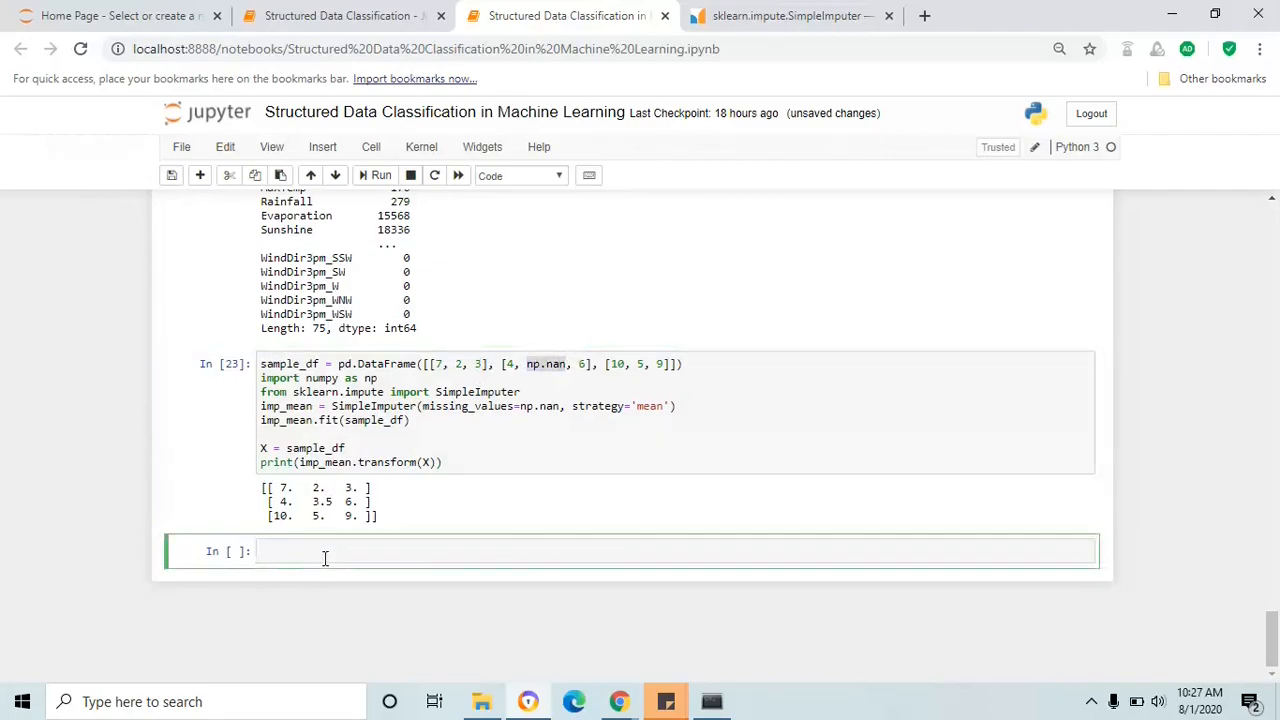
pyautogui.write('sample')
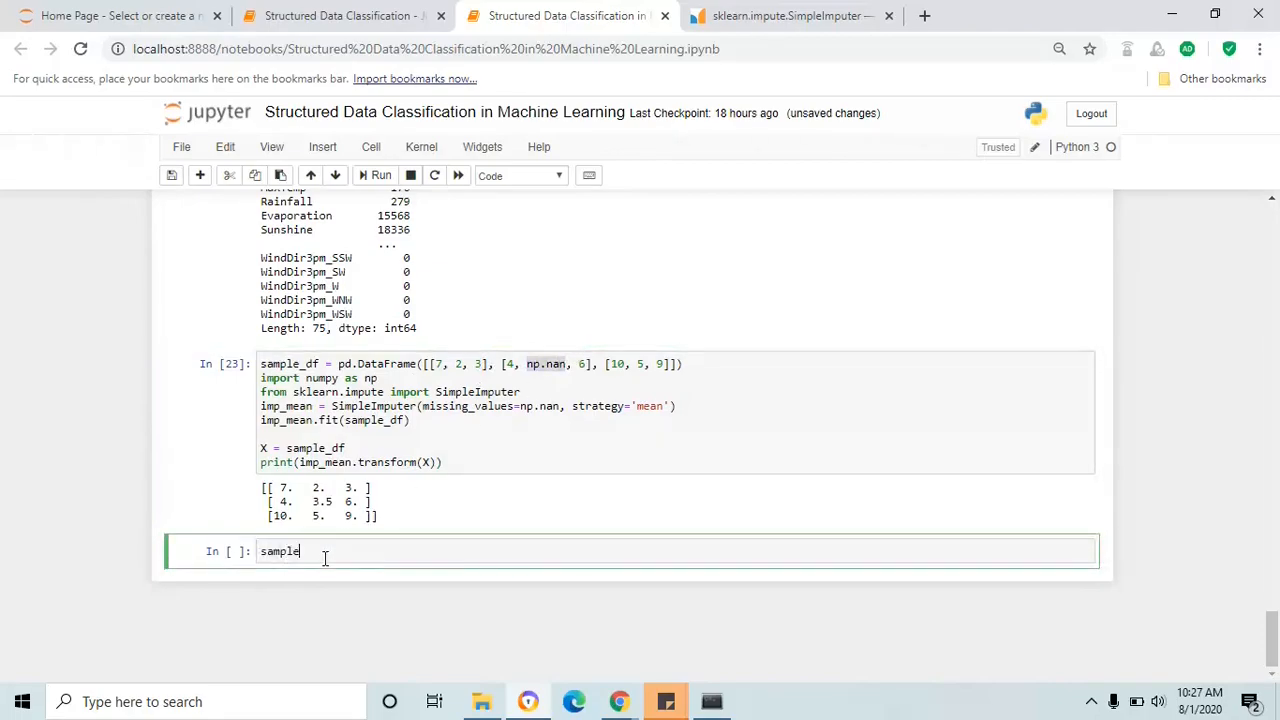
pyautogui.write('_df')
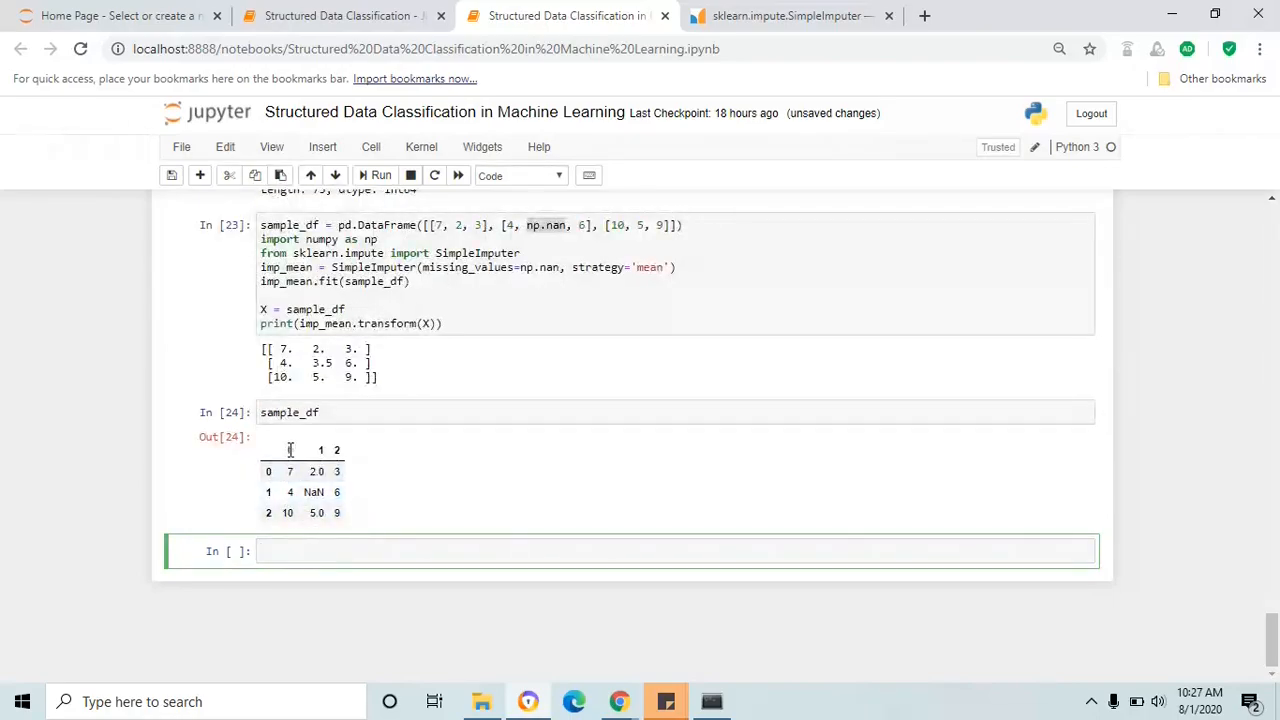
pyautogui.click(290, 450)
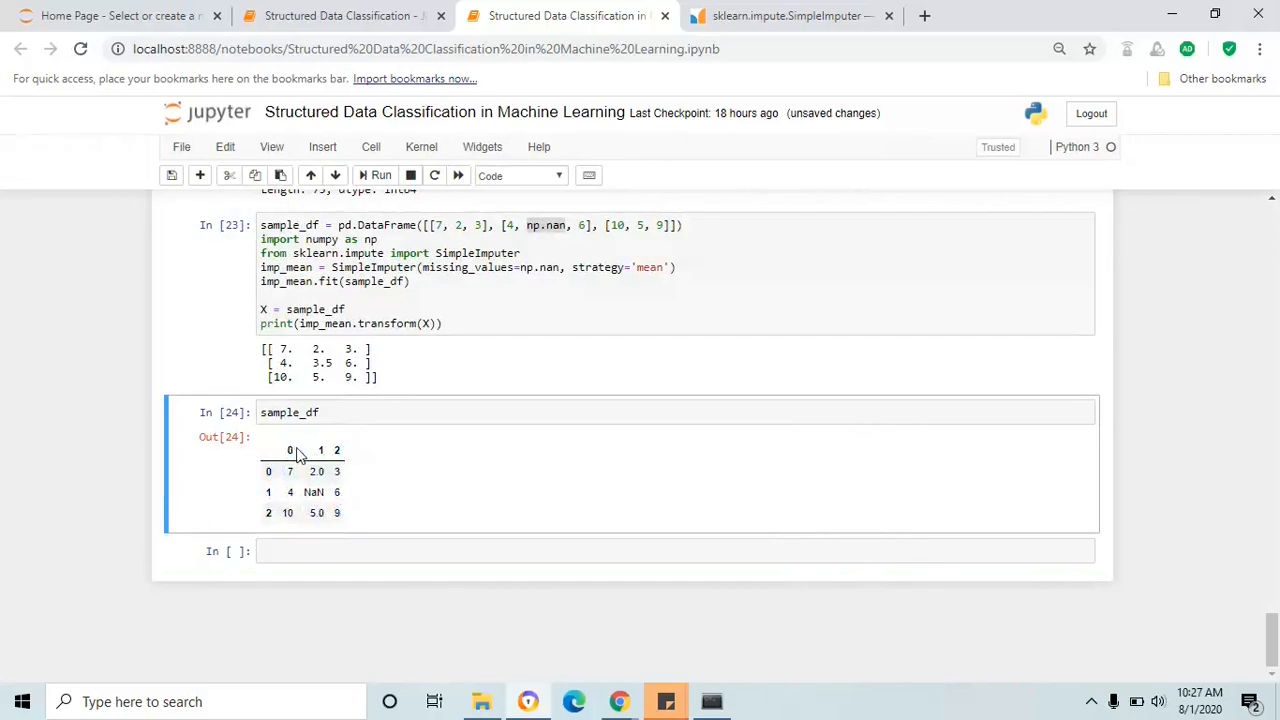
pyautogui.moveTo(264, 460)
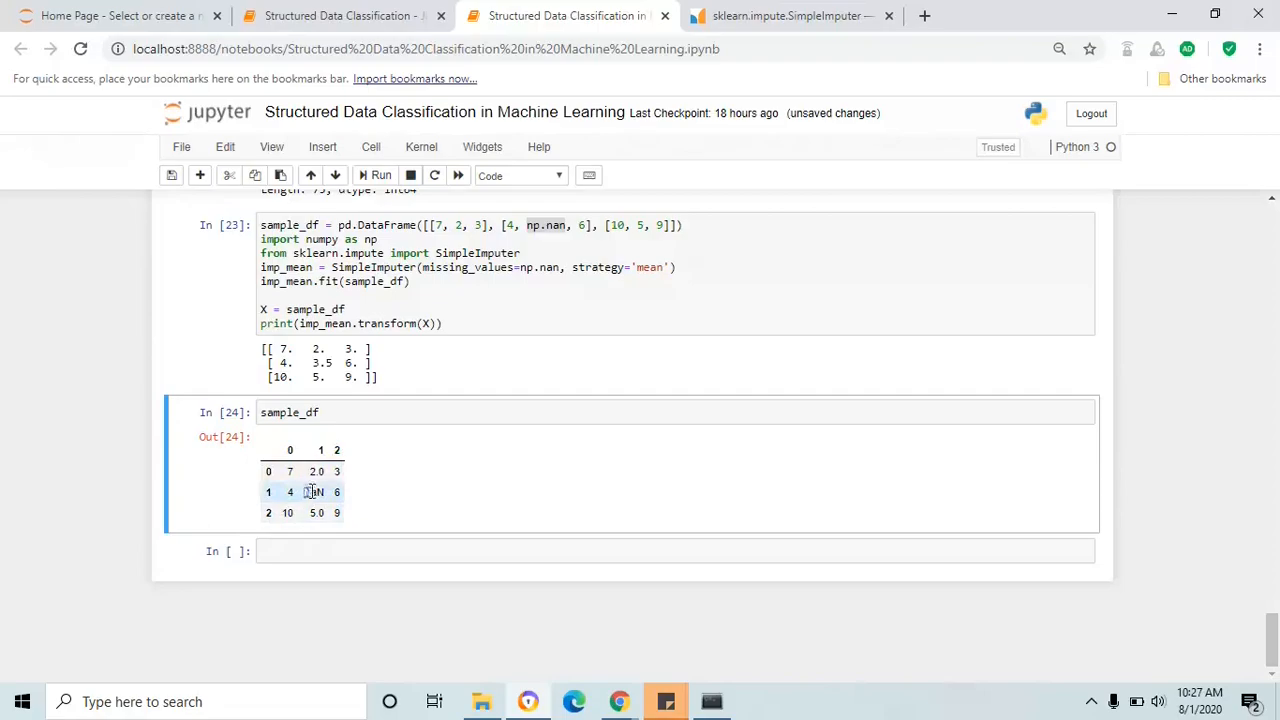
pyautogui.doubleClick(314, 492)
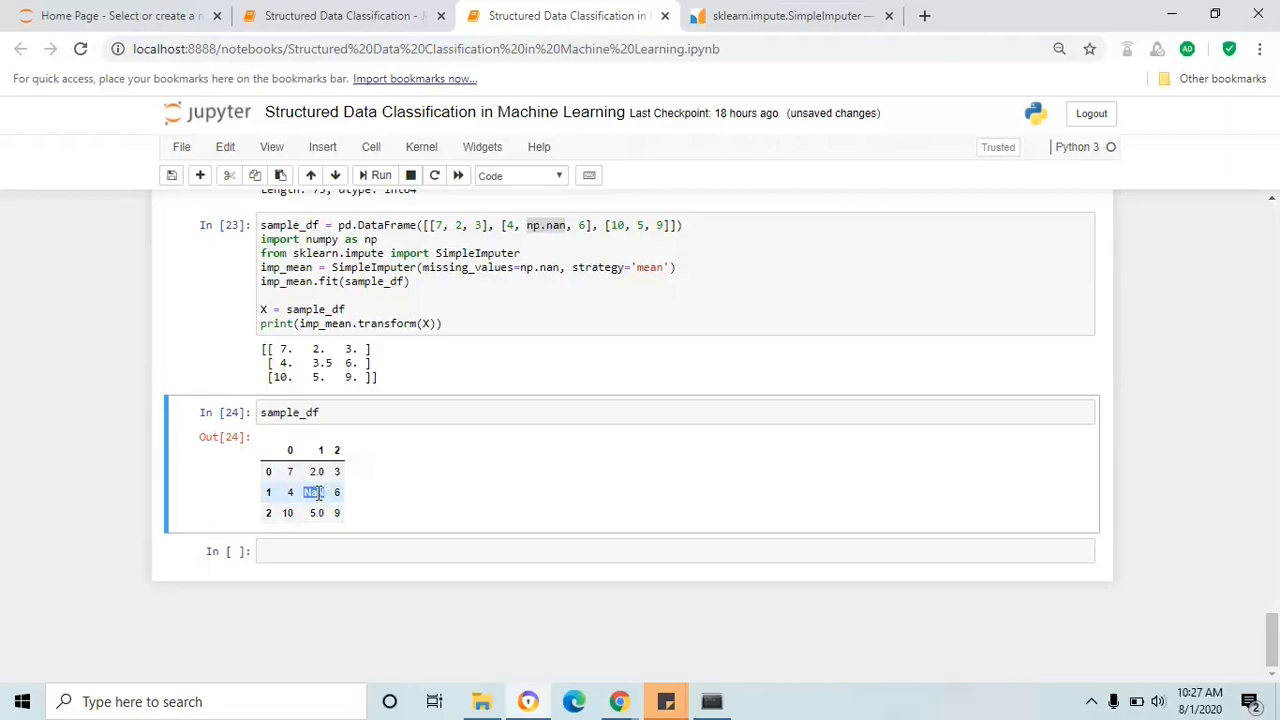
pyautogui.scroll(3)
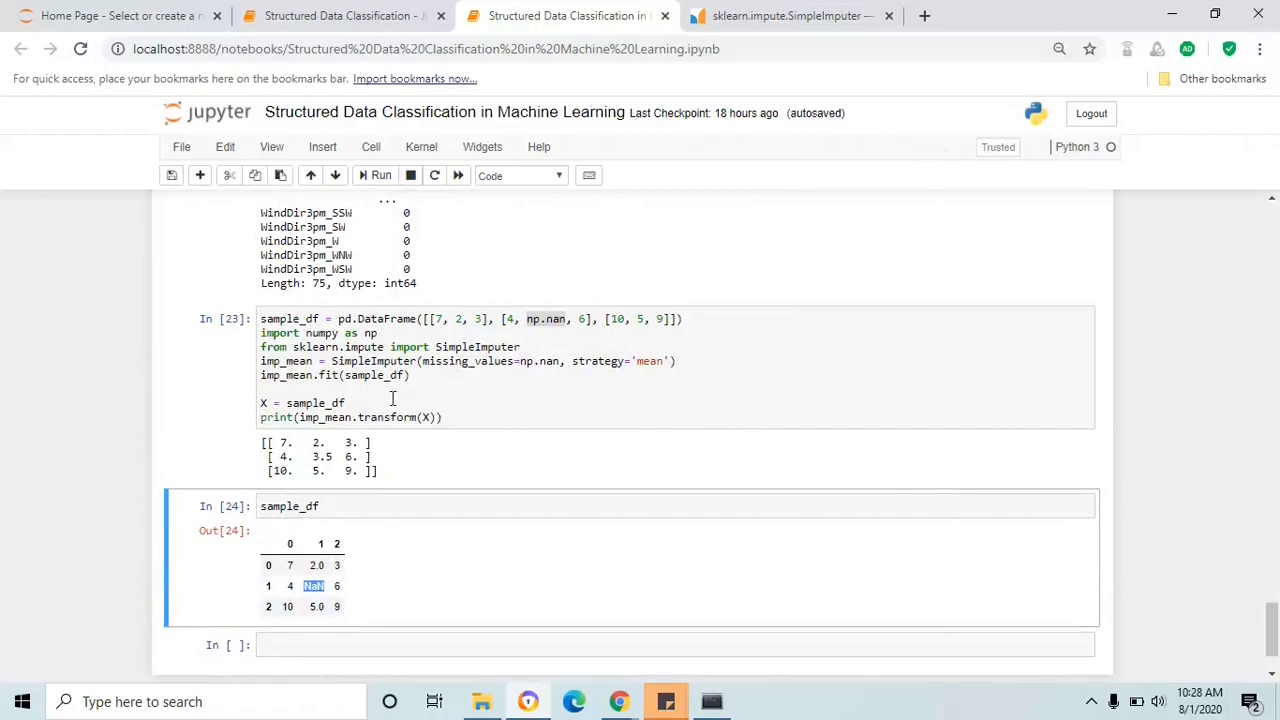
pyautogui.doubleClick(322, 456)
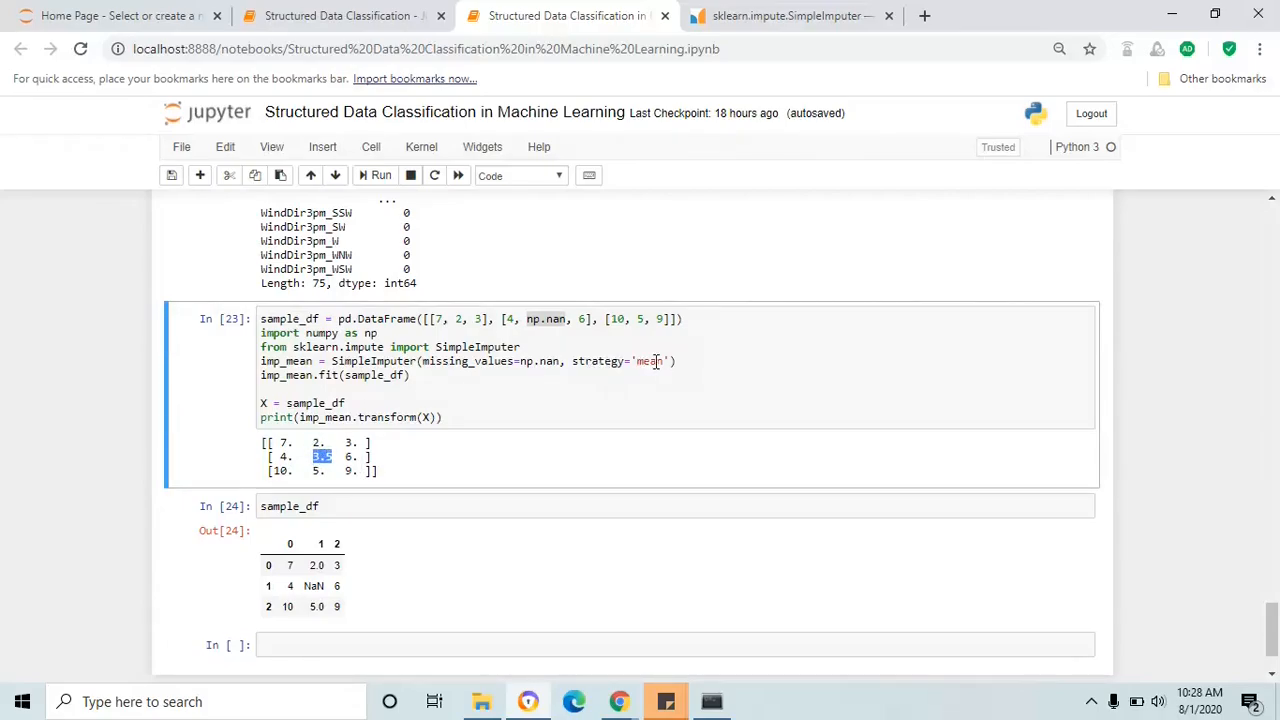
pyautogui.moveTo(310, 444)
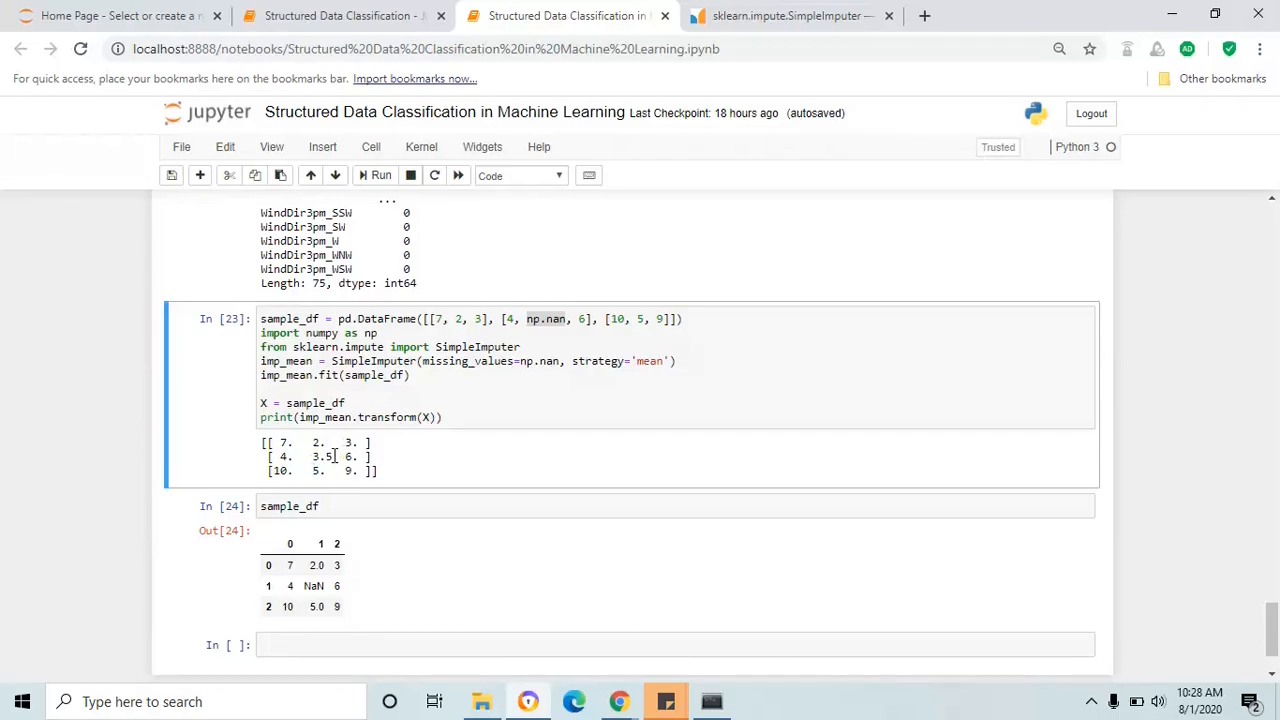
pyautogui.doubleClick(320, 456)
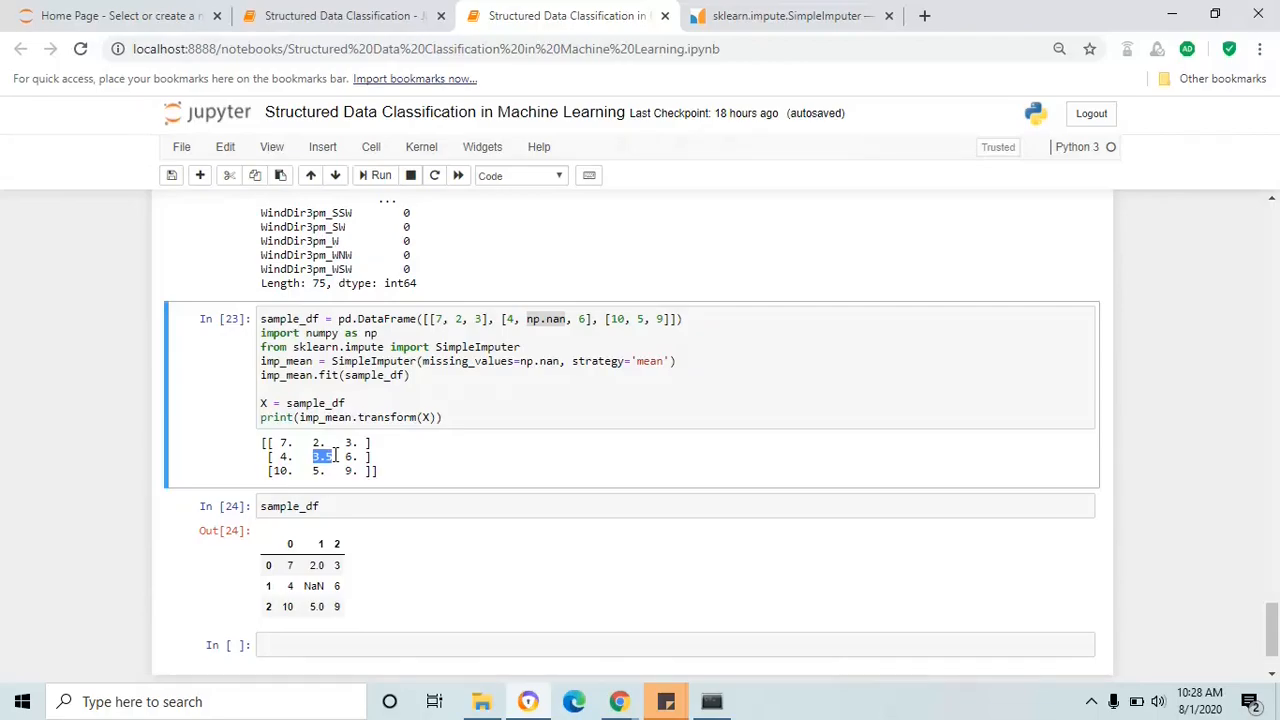
pyautogui.scroll(3)
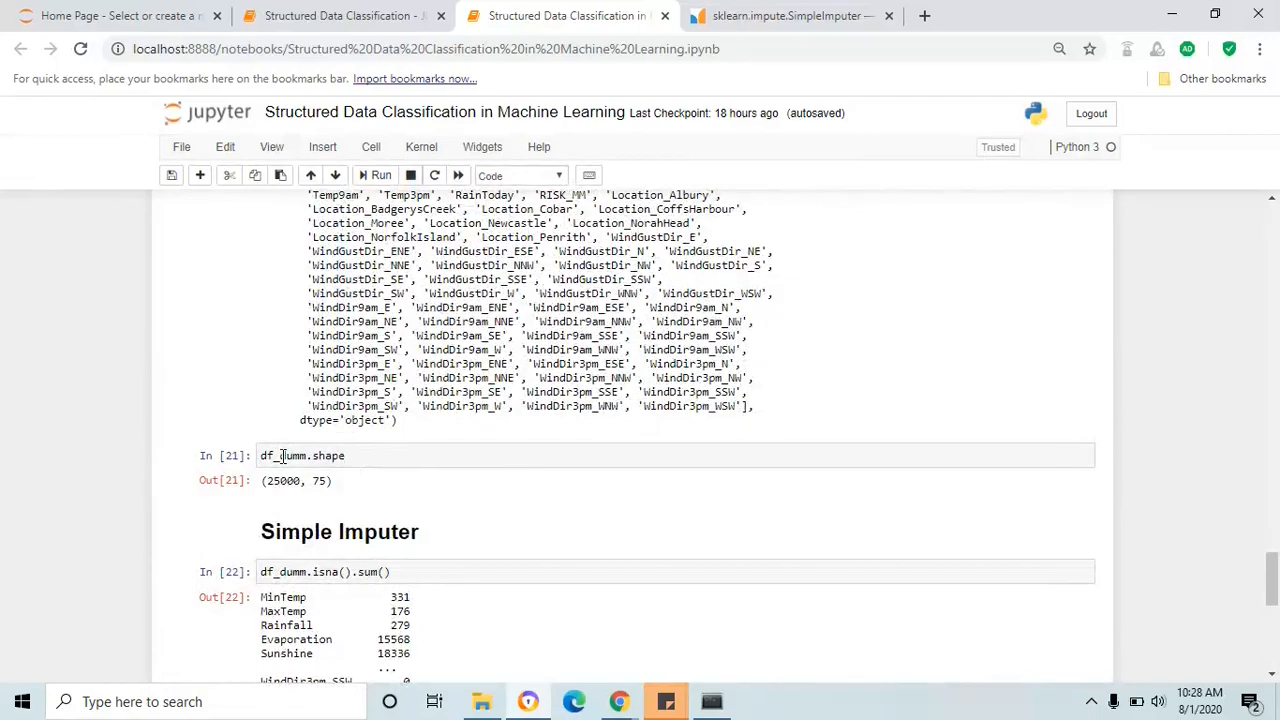
# Step: Replace sample_df with df_dumm in the fit and transform calls, assign X_matrix, and run the cell
pyautogui.scroll(-3)
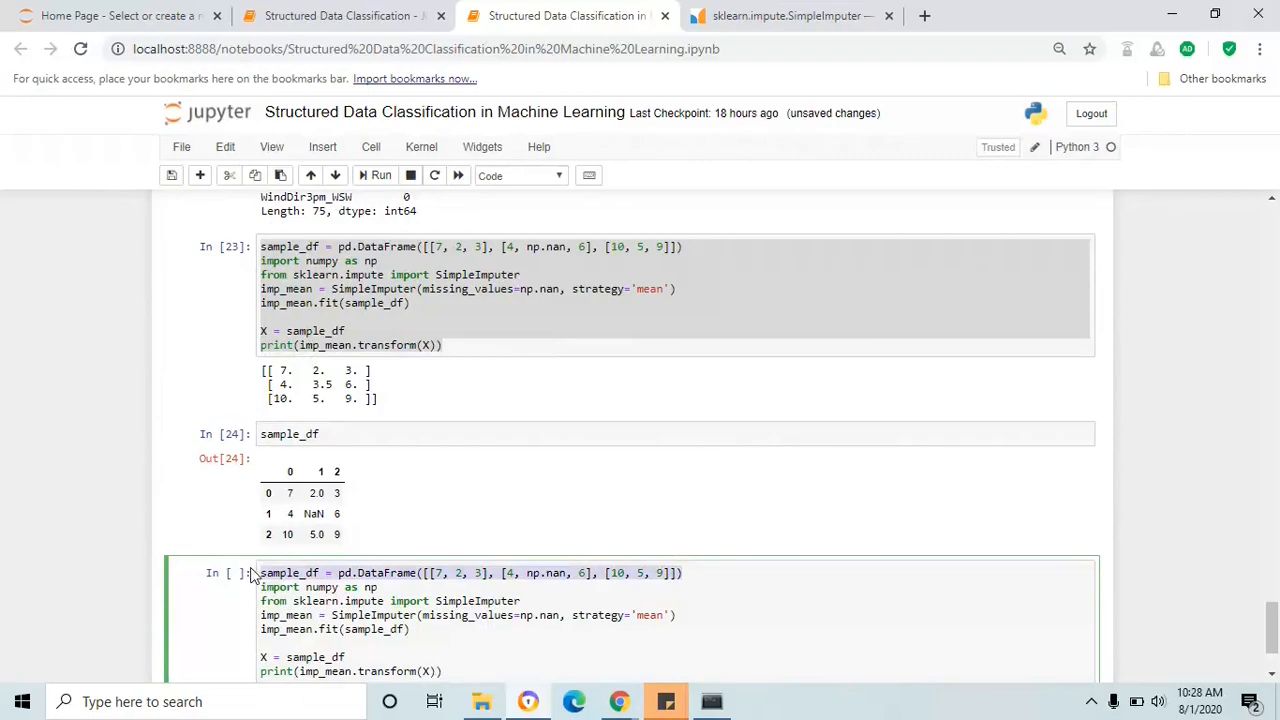
pyautogui.scroll(3)
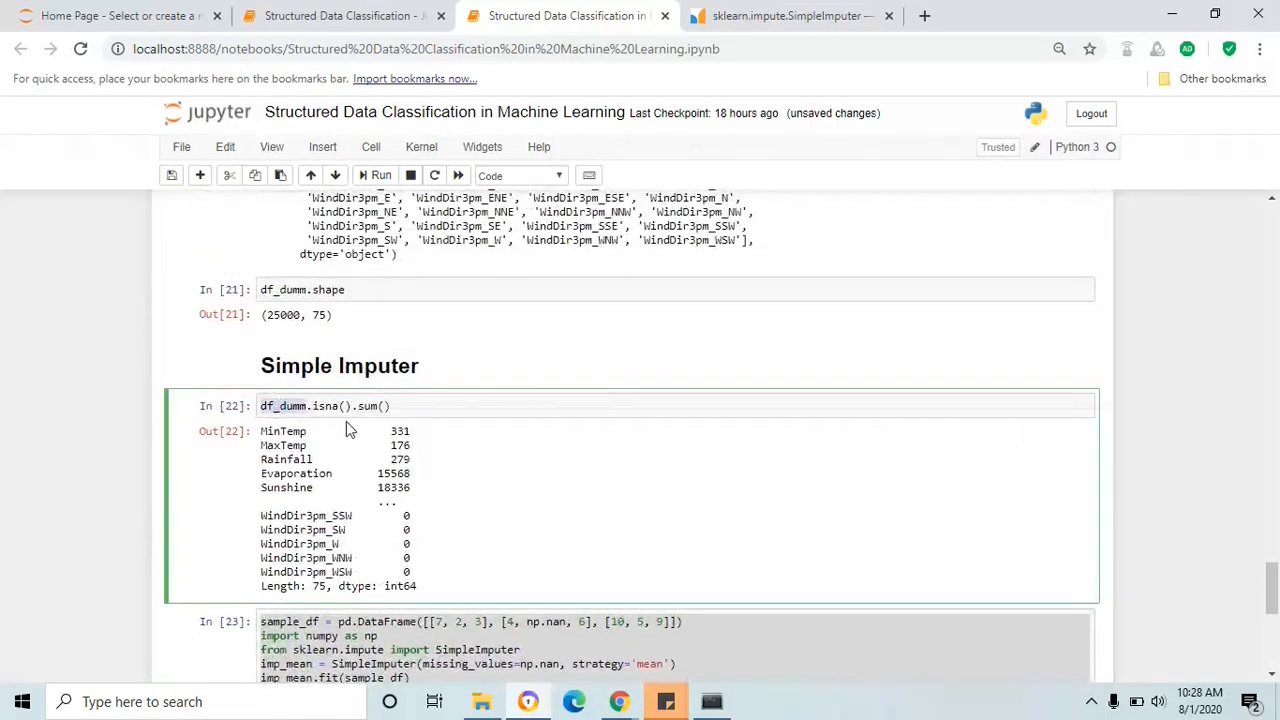
pyautogui.scroll(-3)
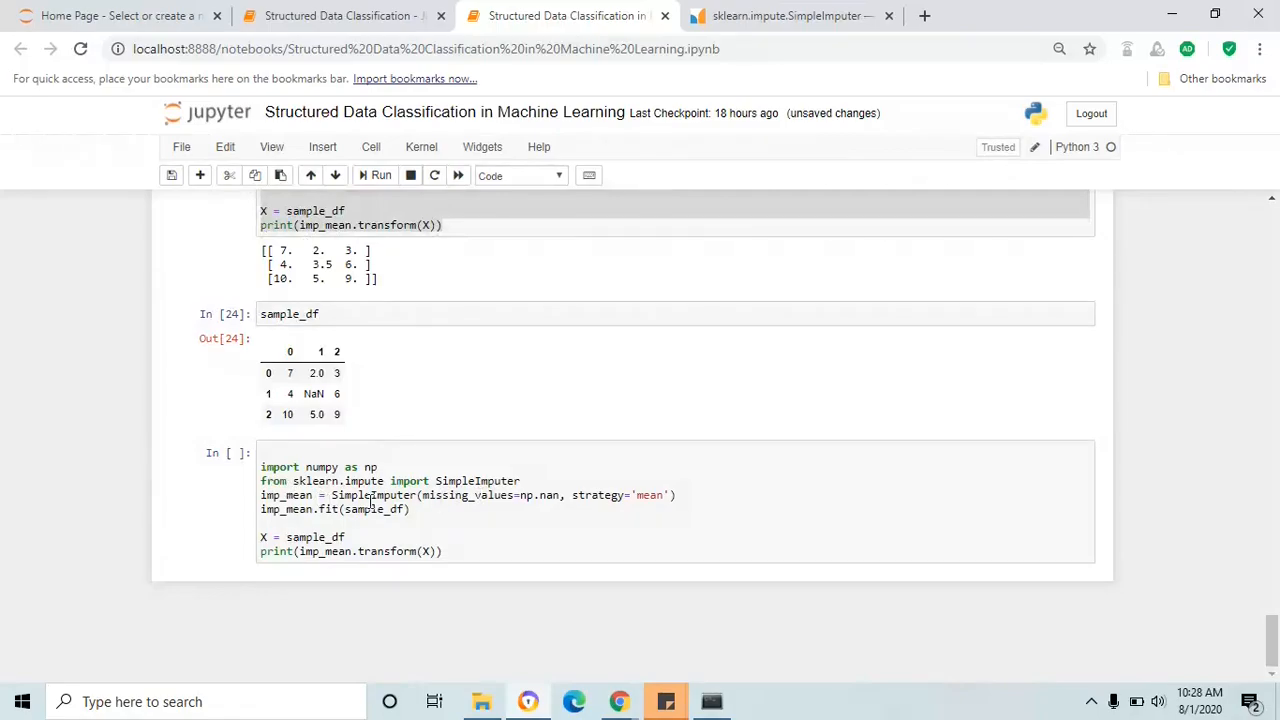
pyautogui.click(376, 510)
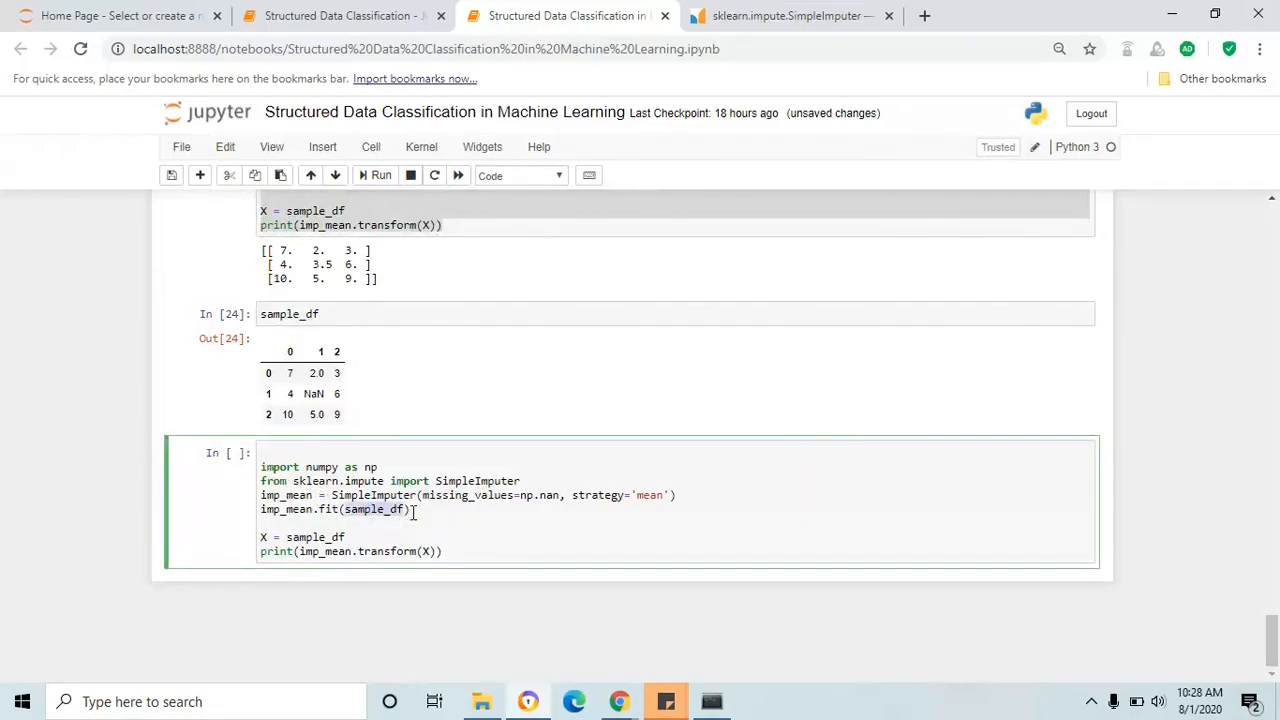
pyautogui.write('df_dumm')
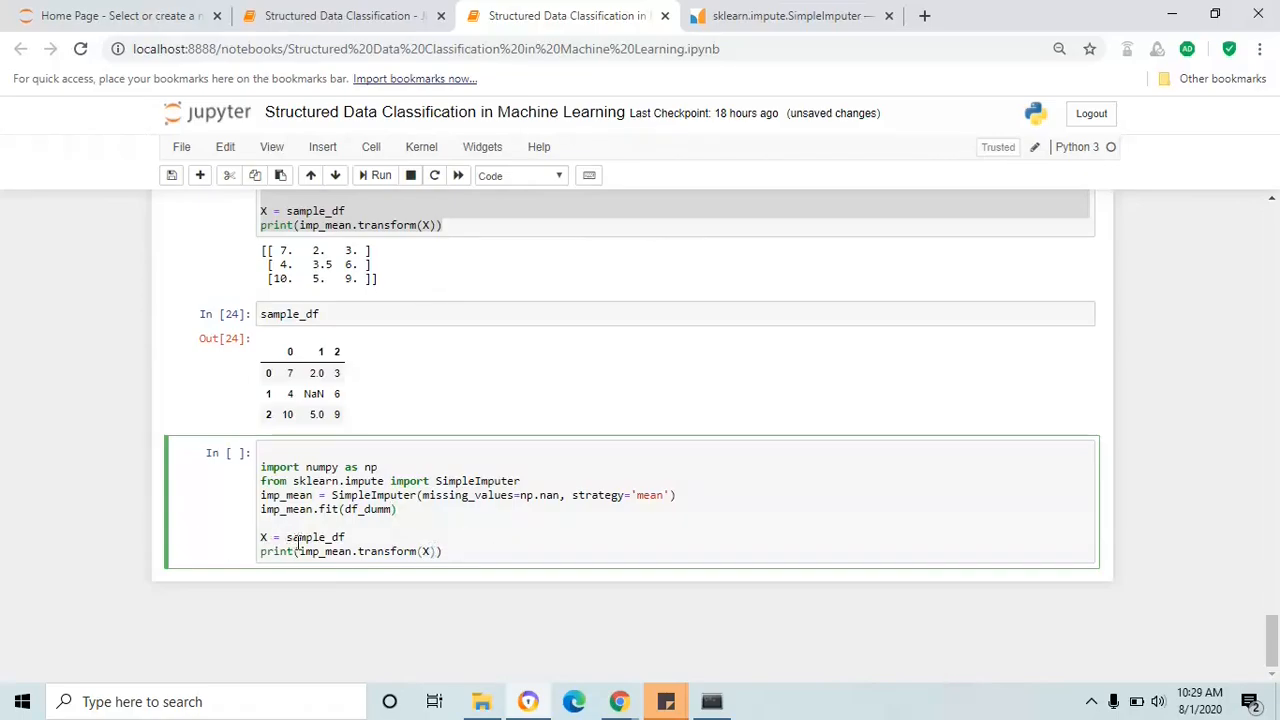
pyautogui.write('df_dumm')
pyautogui.write('X_matrix = ')
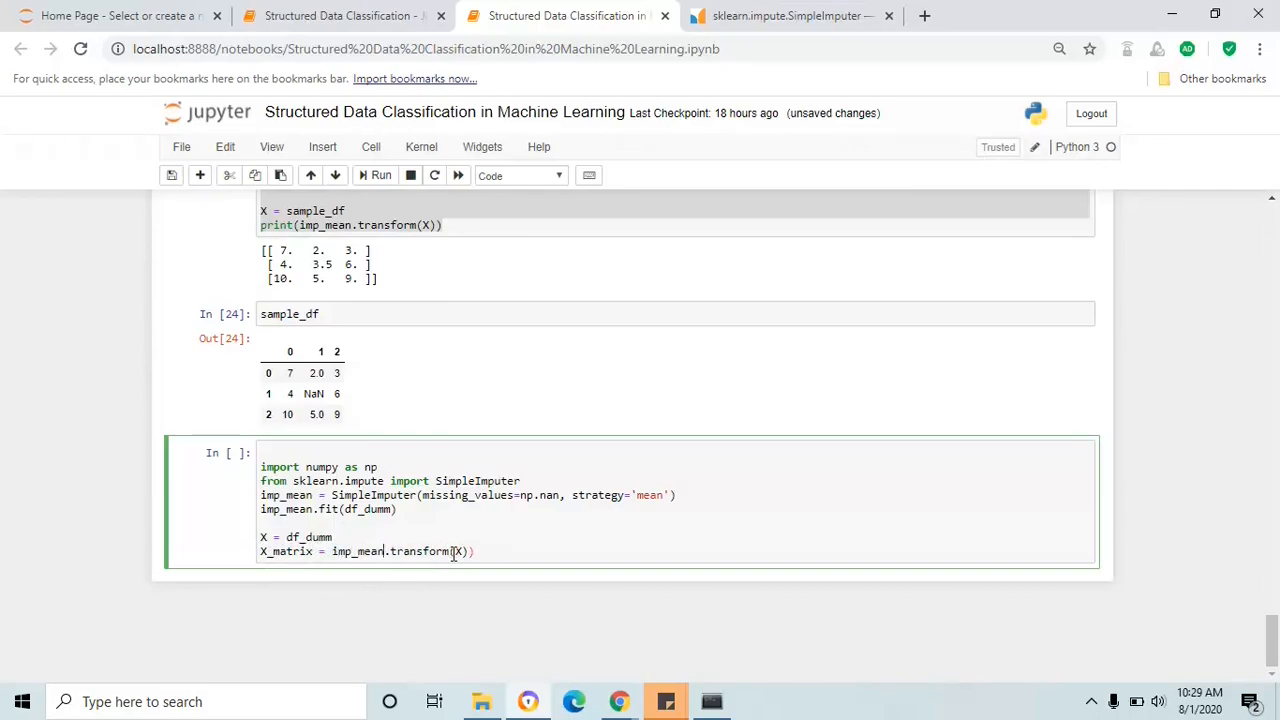
pyautogui.press('Backspace')
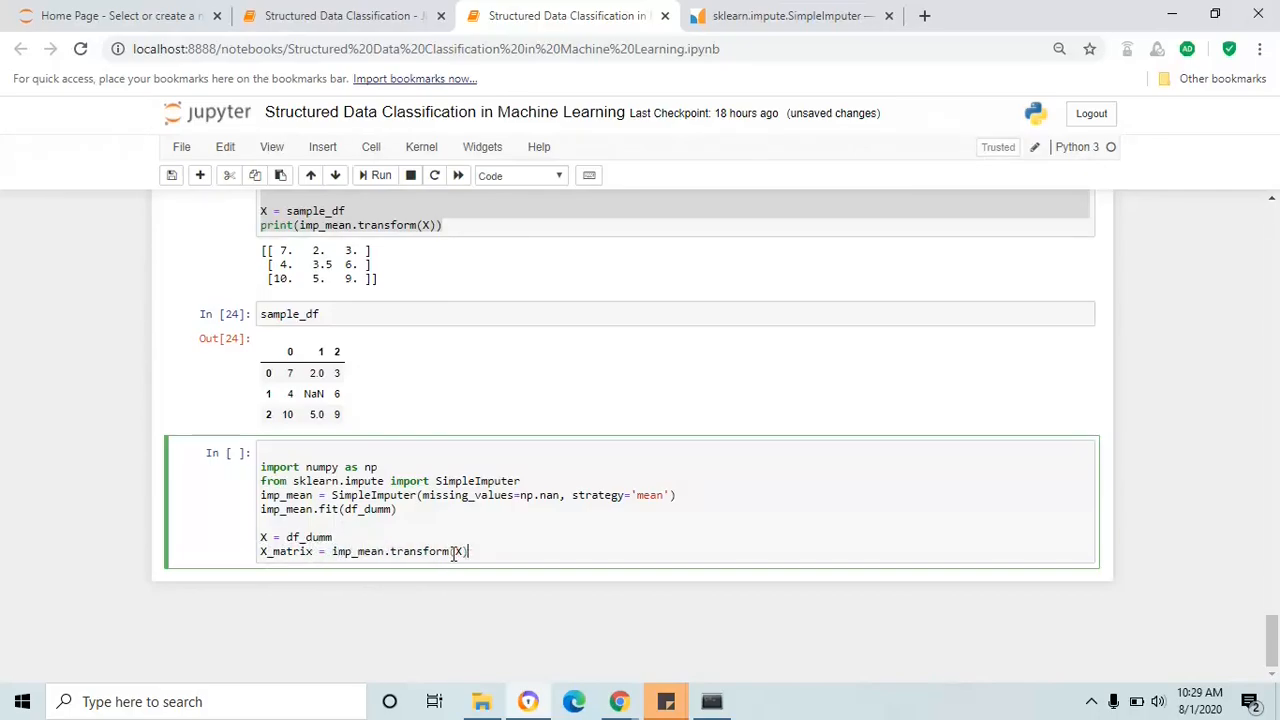
pyautogui.click(380, 176)
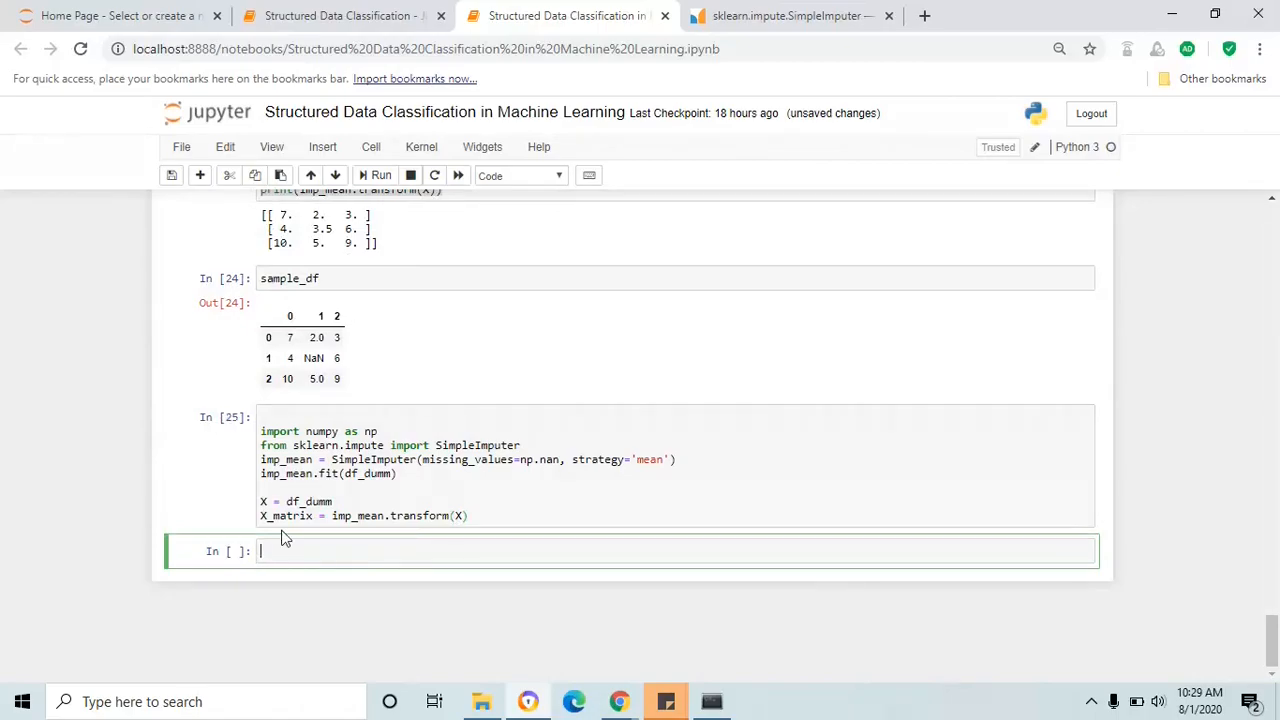
# Step: Enter 'X_matrix, type(X_matrix)' in a new cell to show the array and its ndarray type
pyautogui.write('df_dumm')
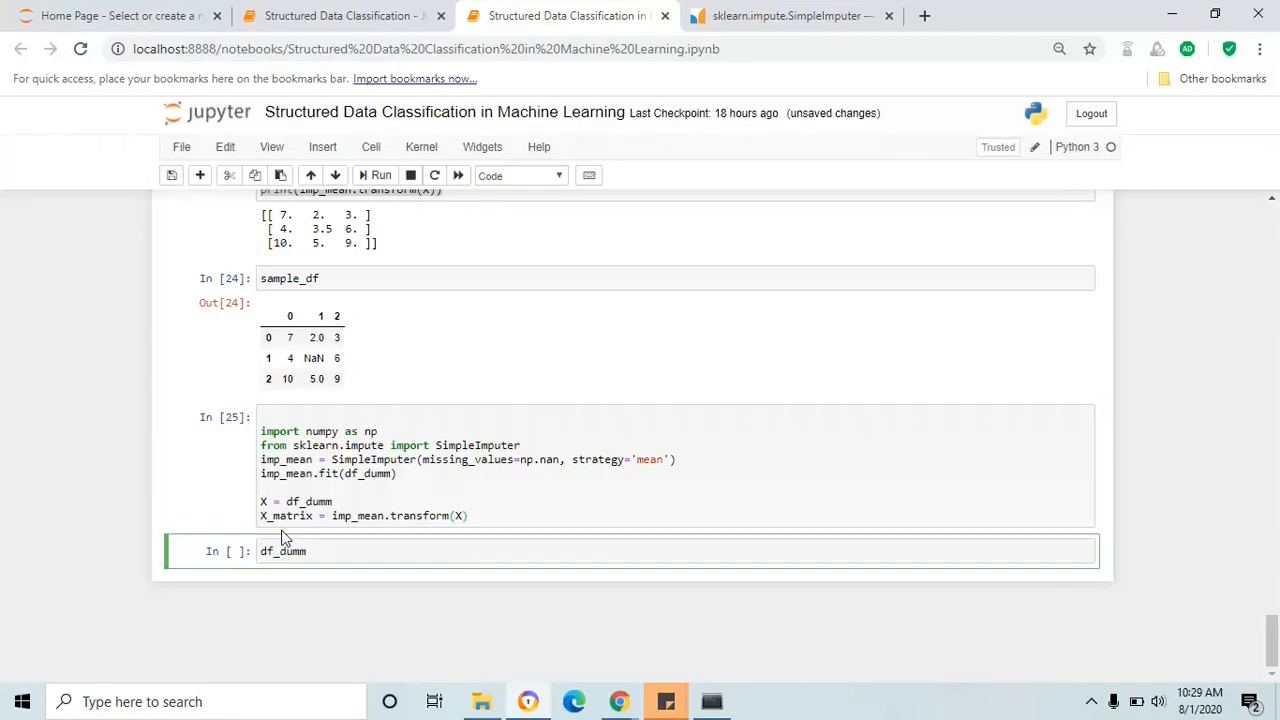
pyautogui.click(380, 176)
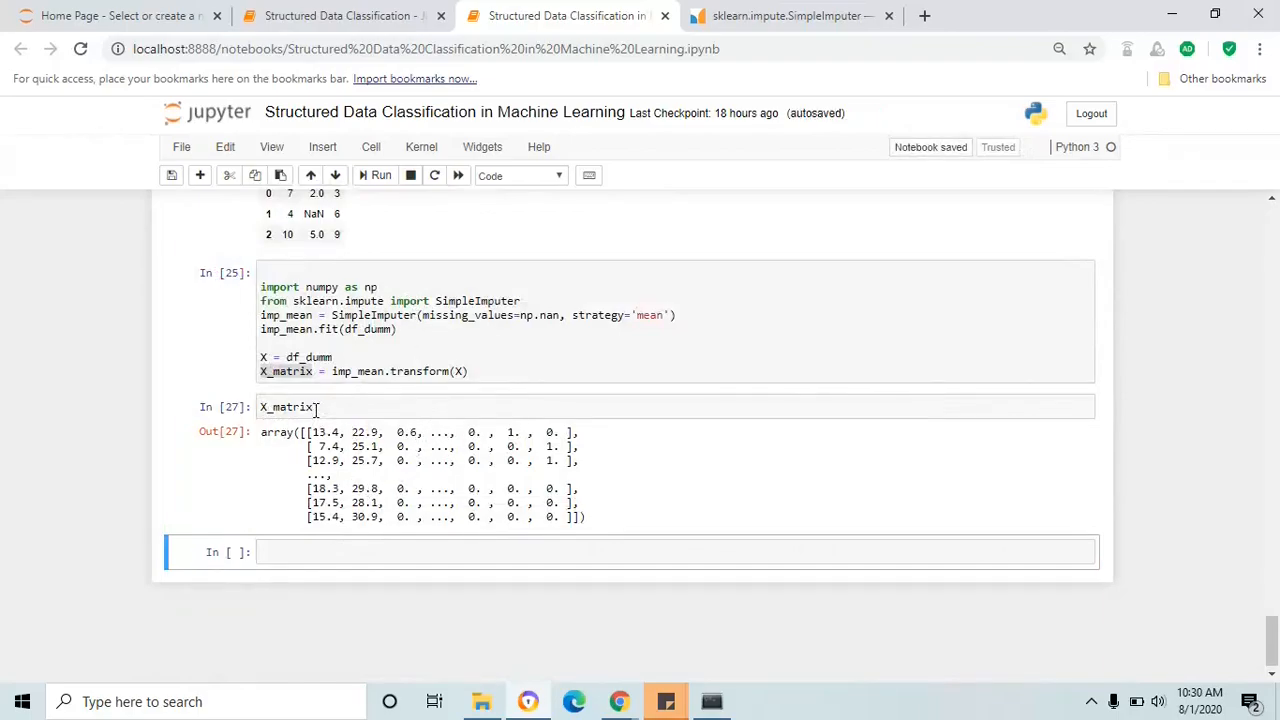
pyautogui.write(', t')
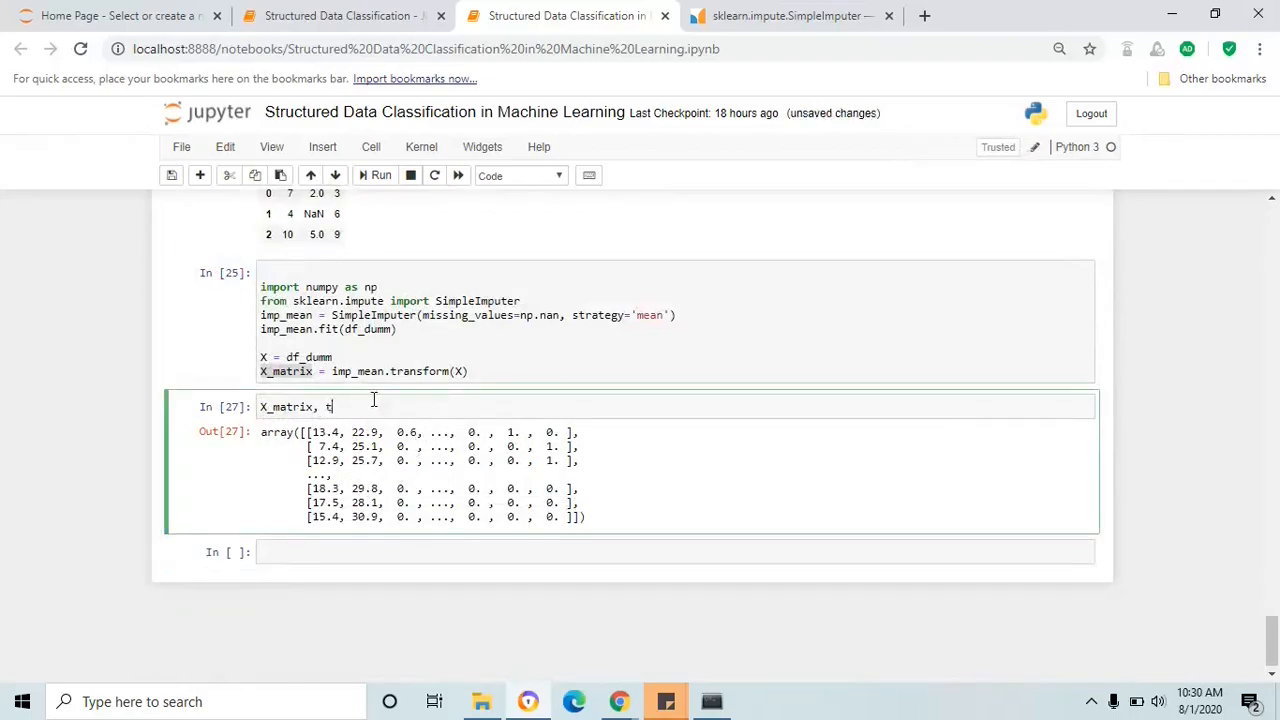
pyautogui.write('ype(X_matrix)')
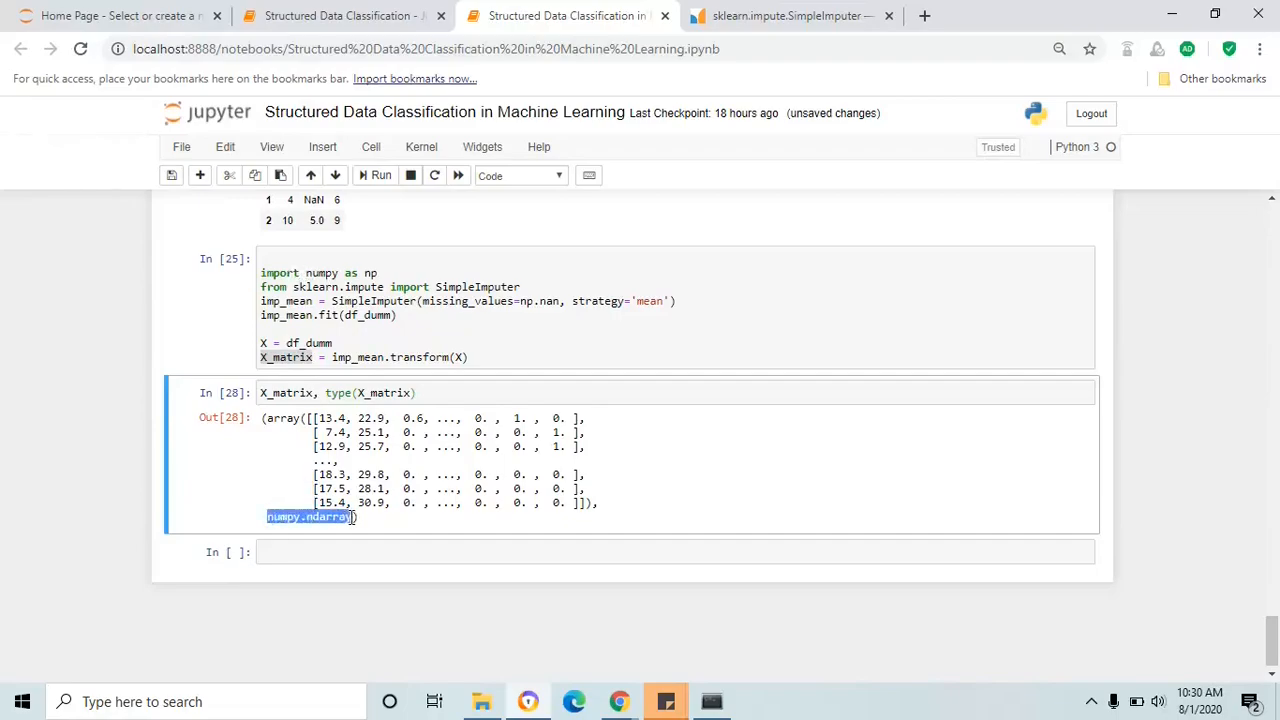
pyautogui.moveTo(272, 378)
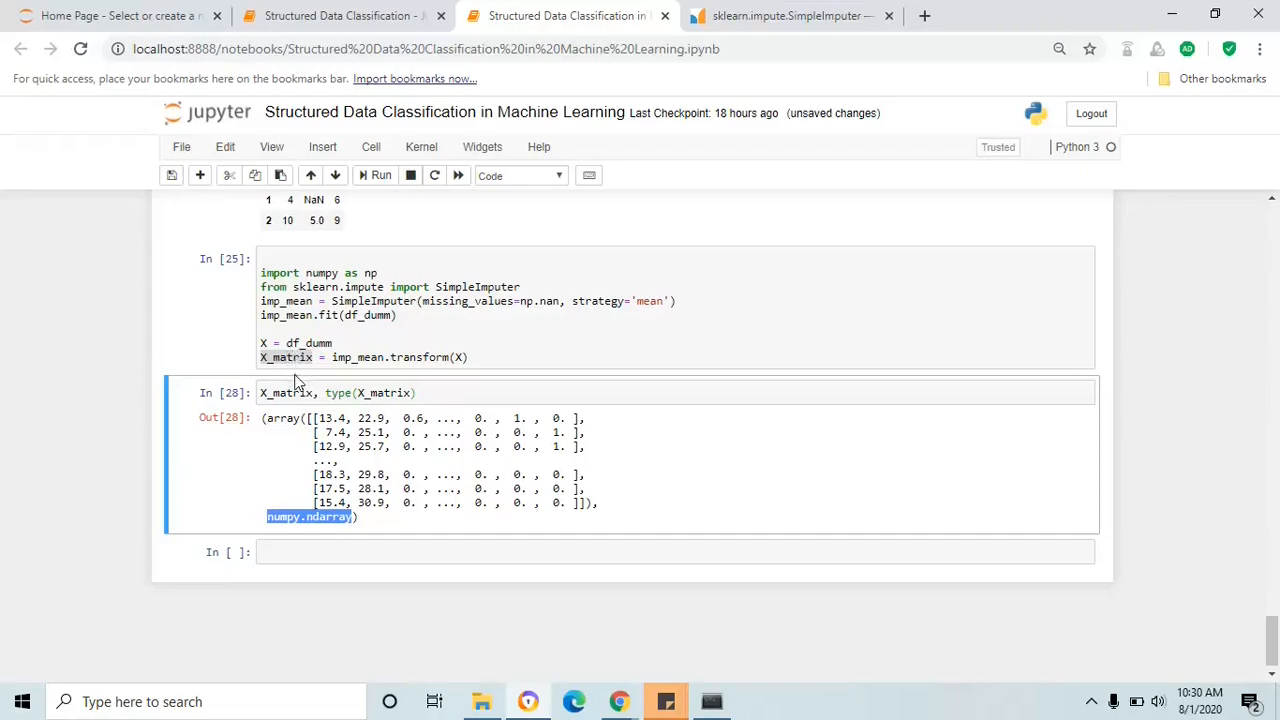
pyautogui.moveTo(308, 572)
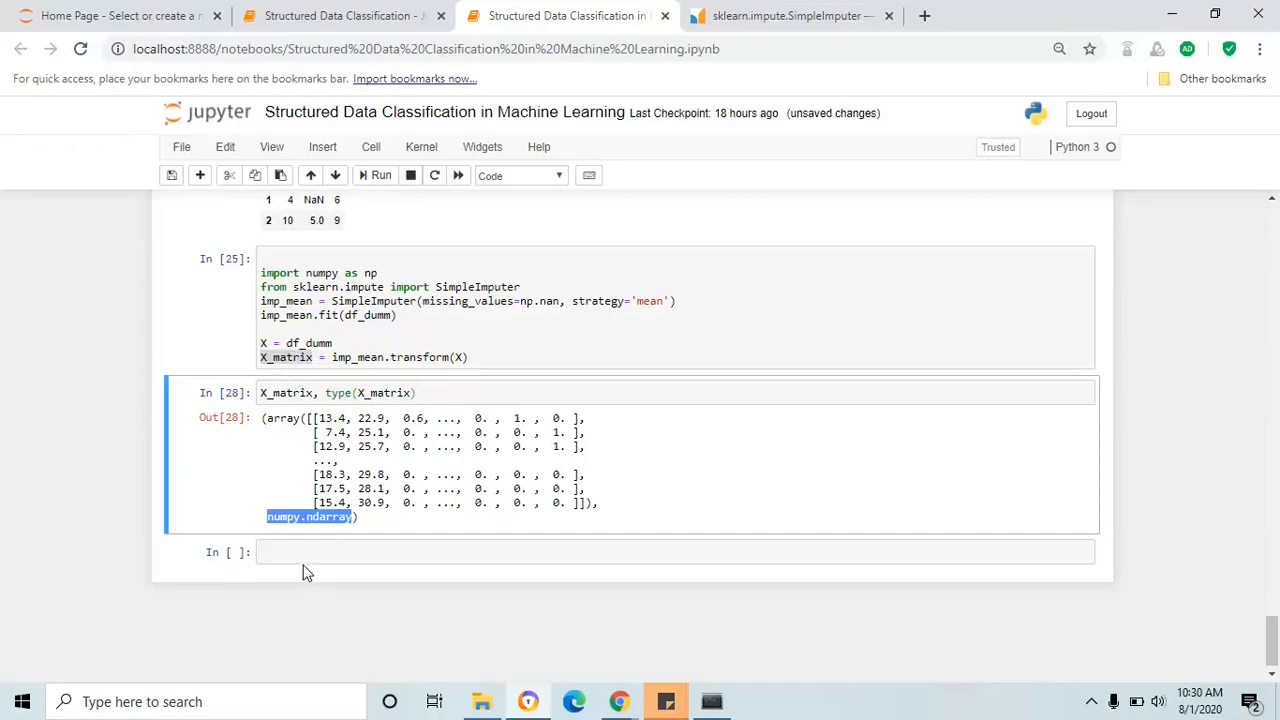